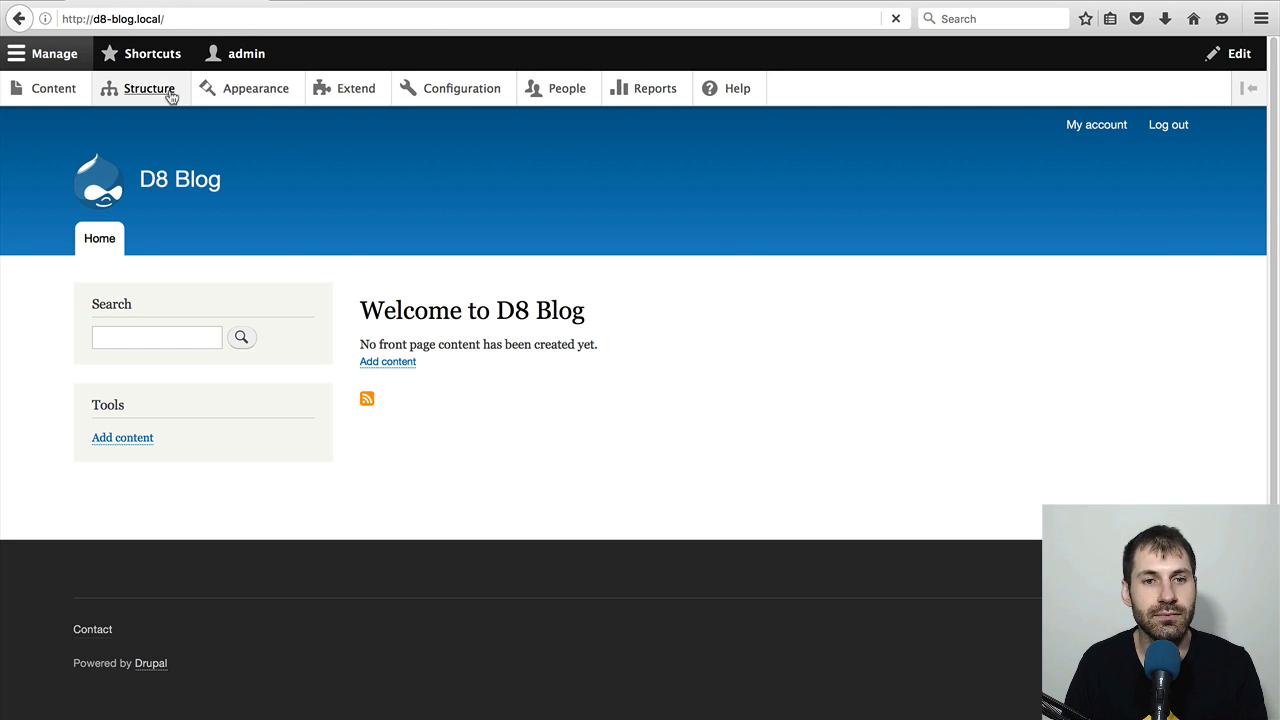
- Go to Structure > Content types to see the Article and Basic page types
click(149, 88)
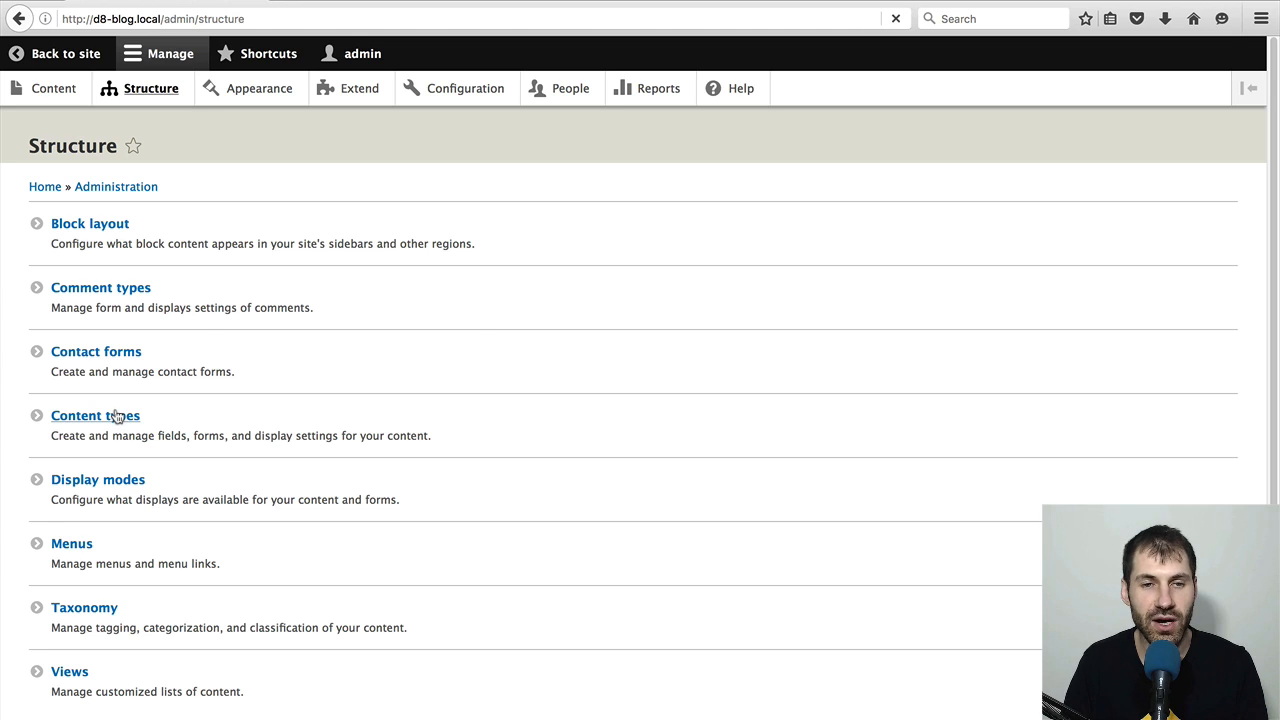
click(95, 415)
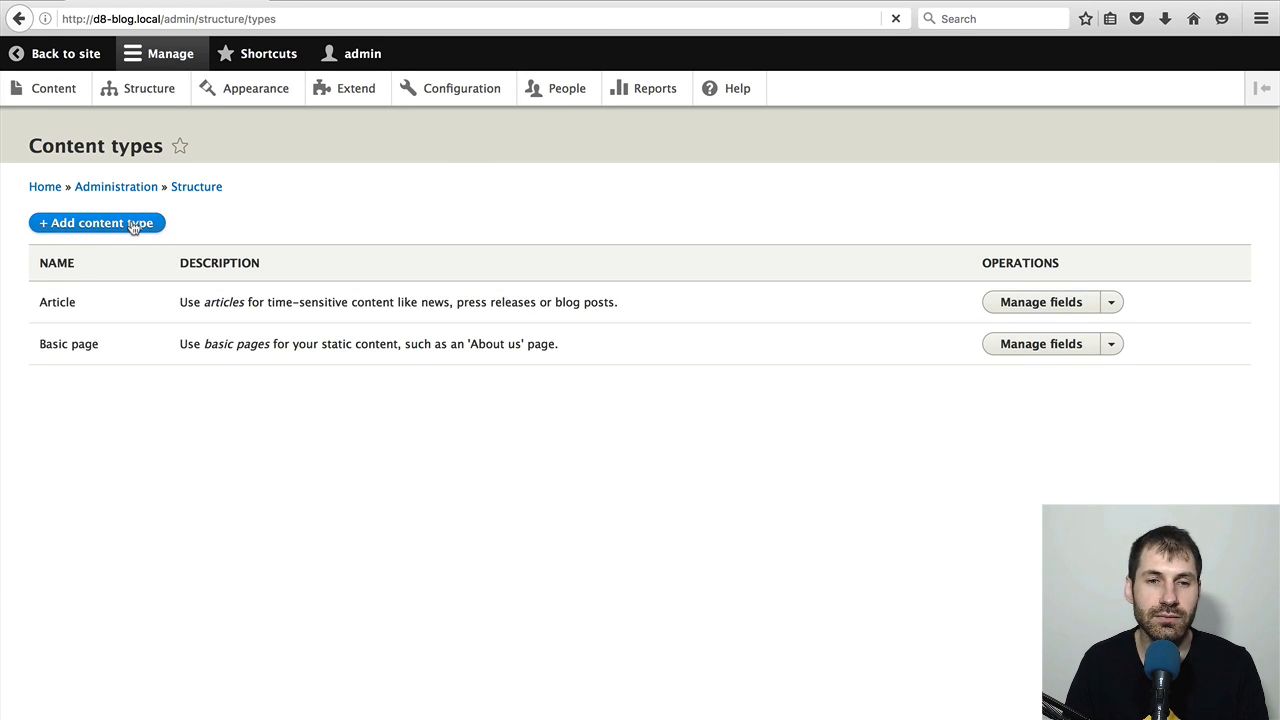
- Start a new content type named Blog with a description about posting blogs
click(96, 222)
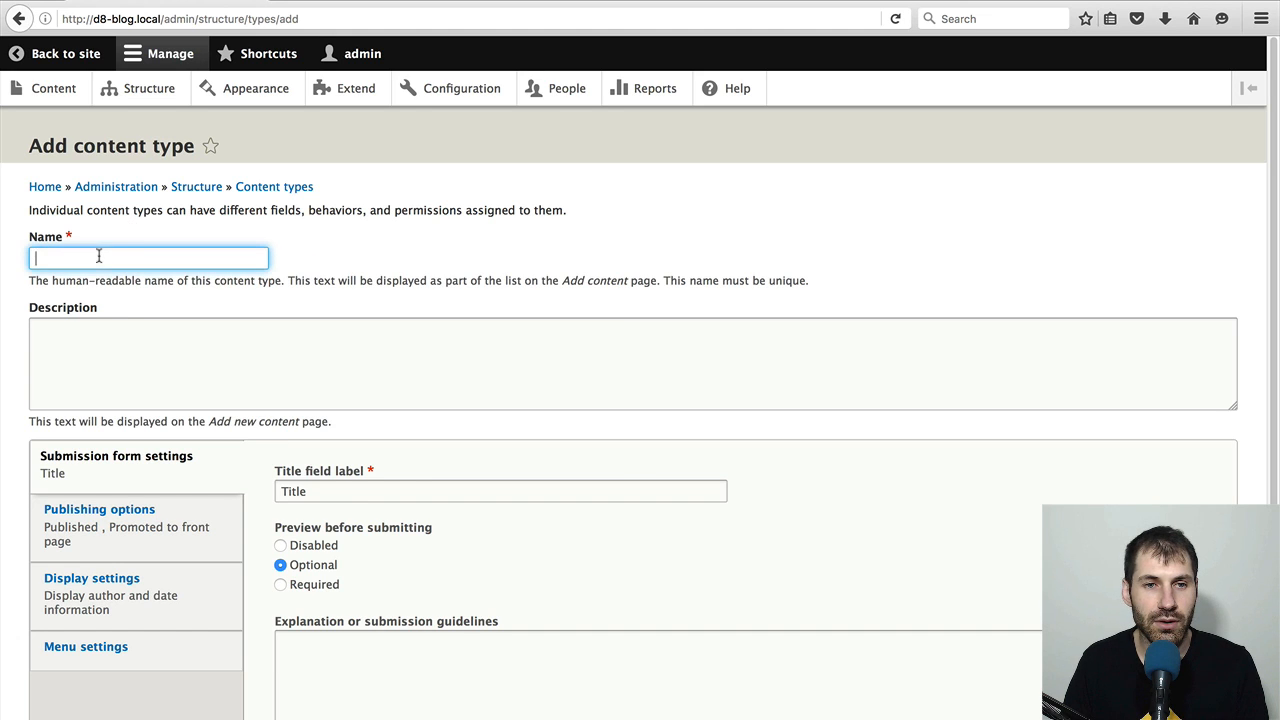
text(B)
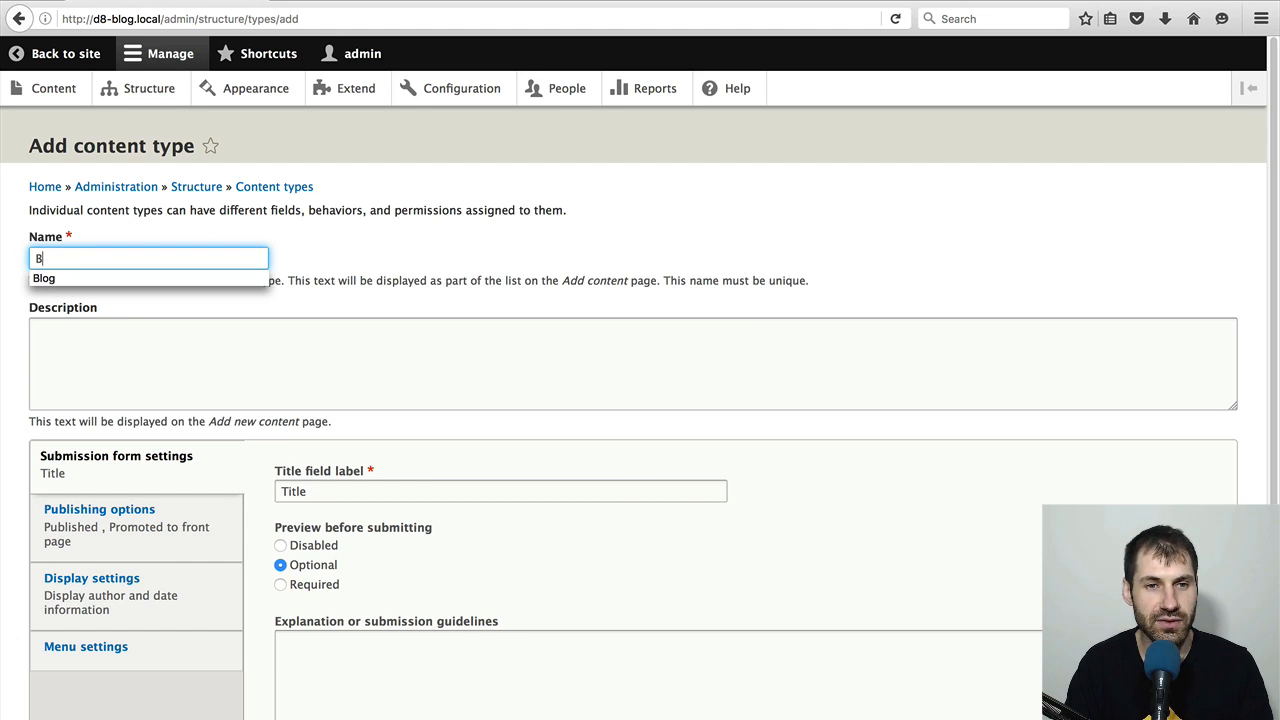
click(632, 363)
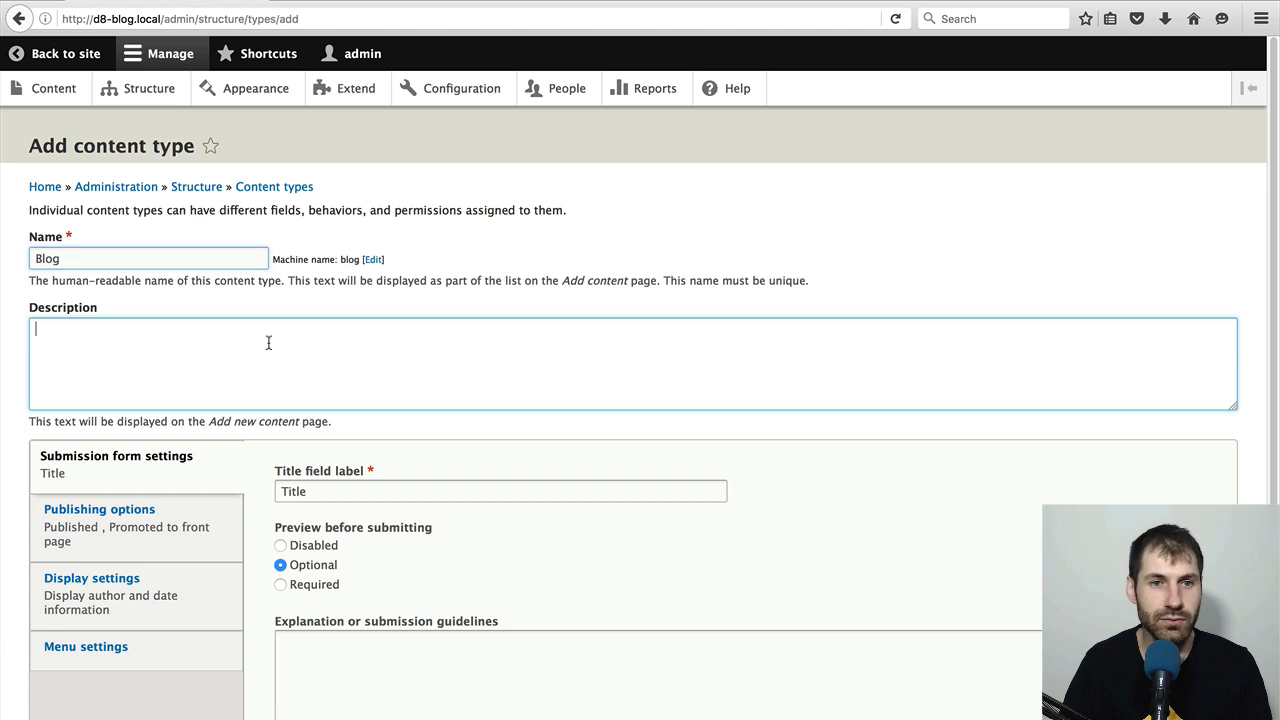
text(Used for)
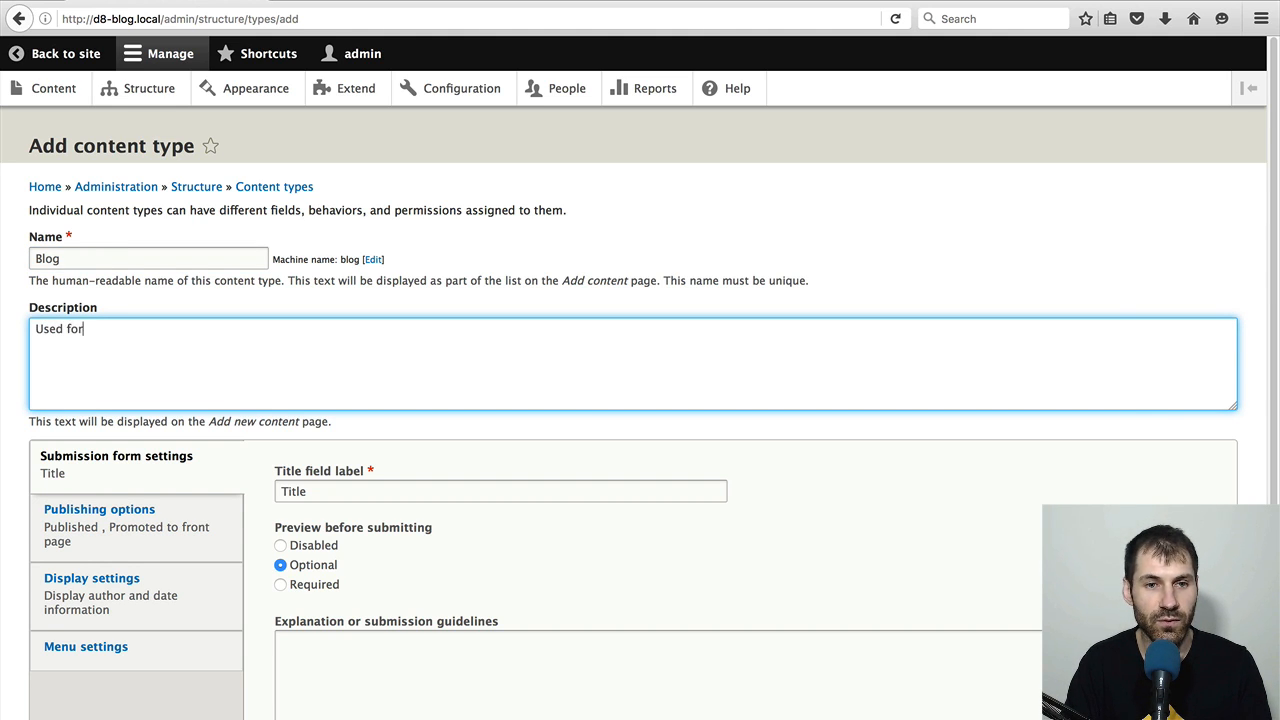
text(posting blogs.)
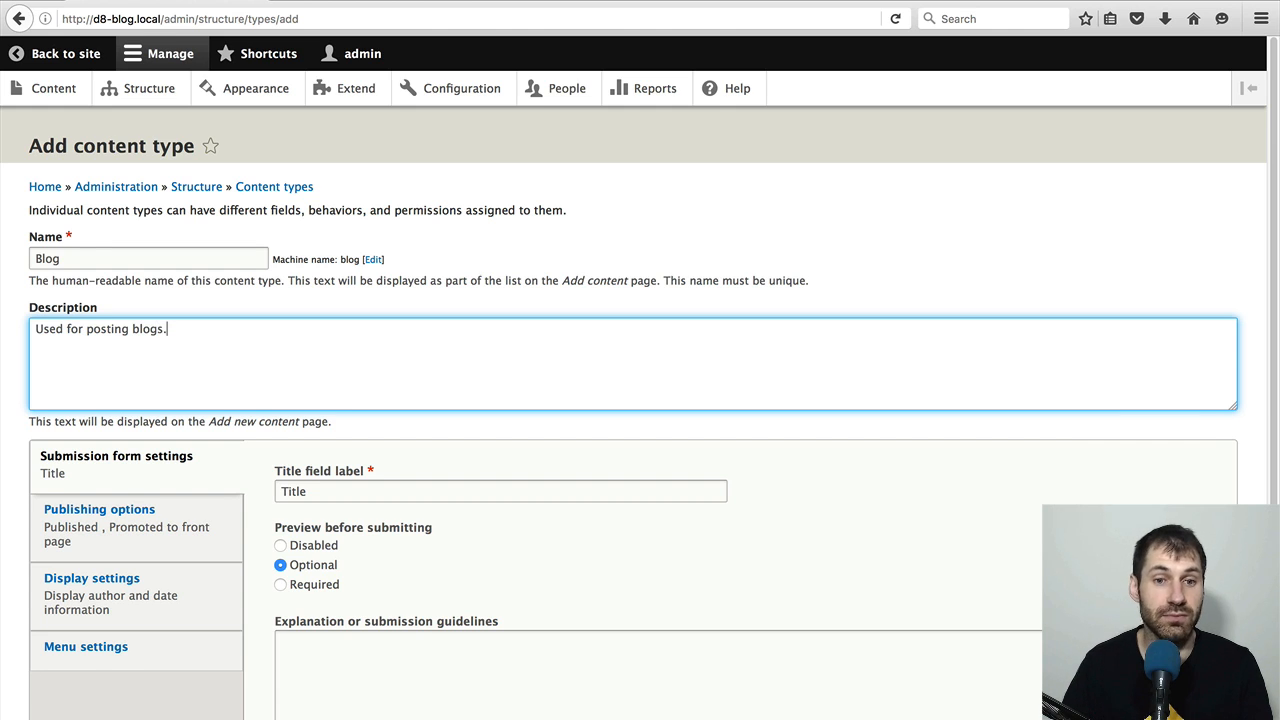
scroll(down, 3)
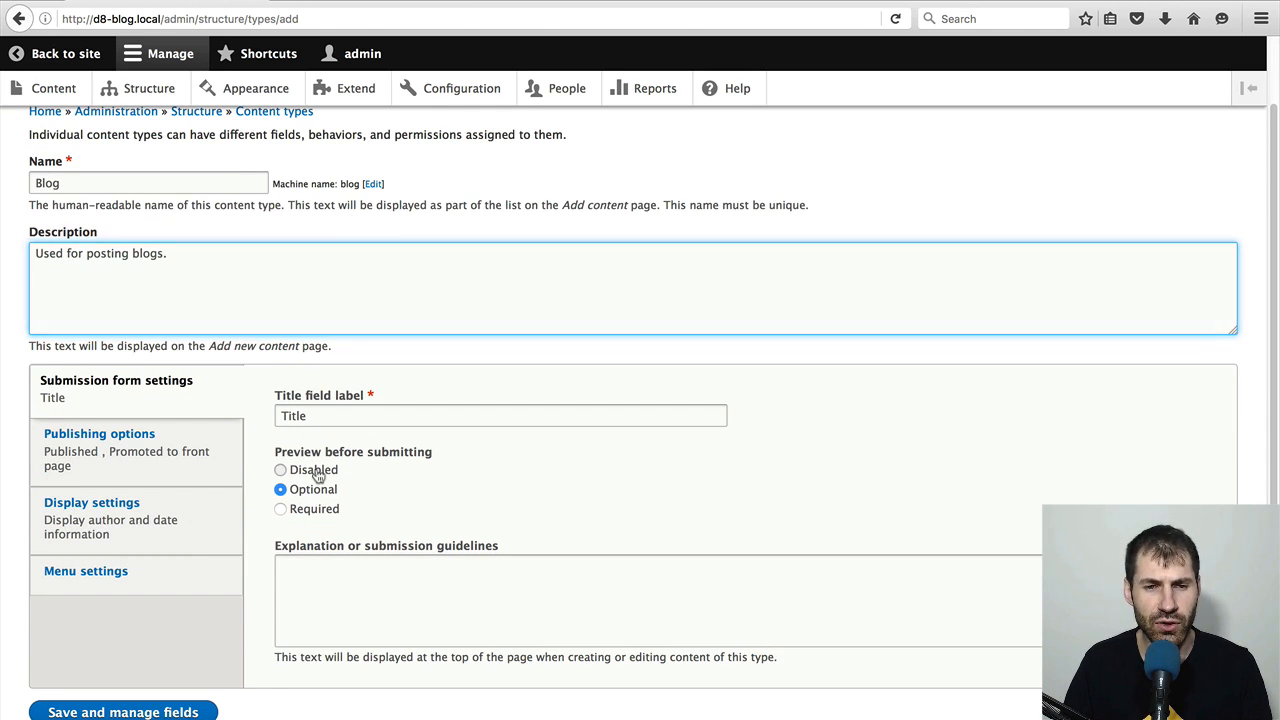
- Disable preview, turn off front-page promotion, and review the Display and Menu settings
click(280, 470)
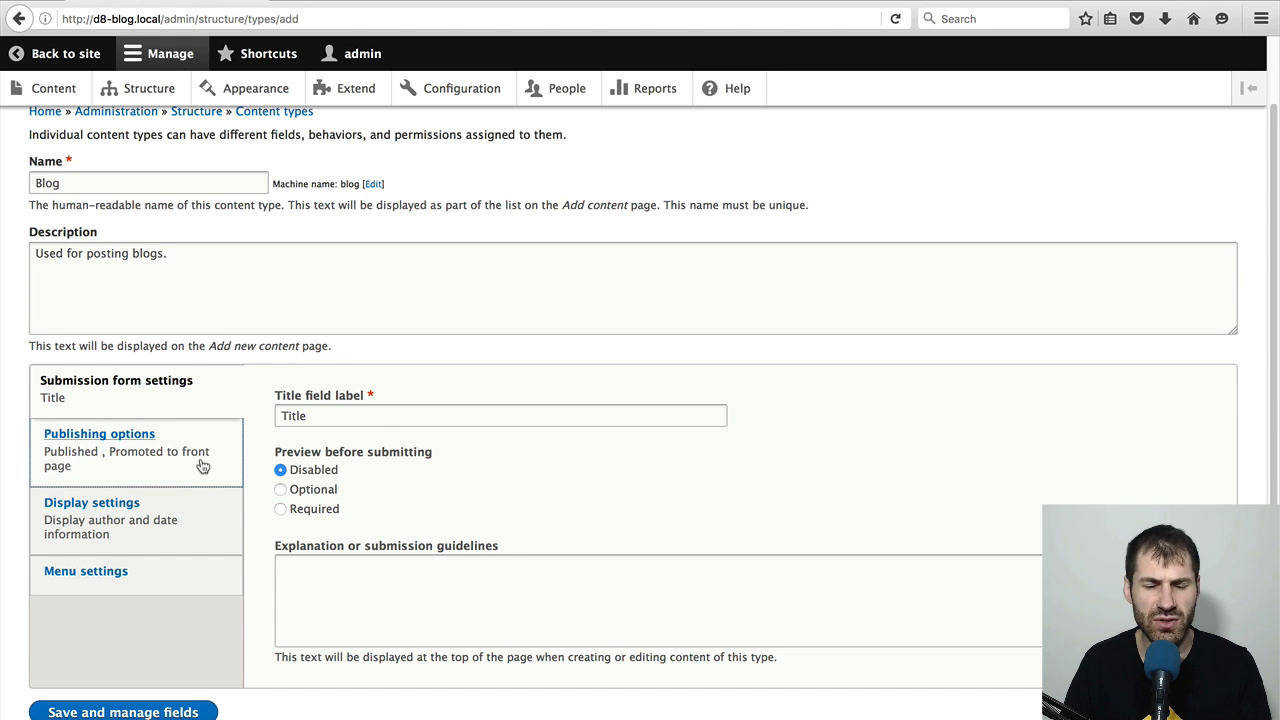
click(99, 433)
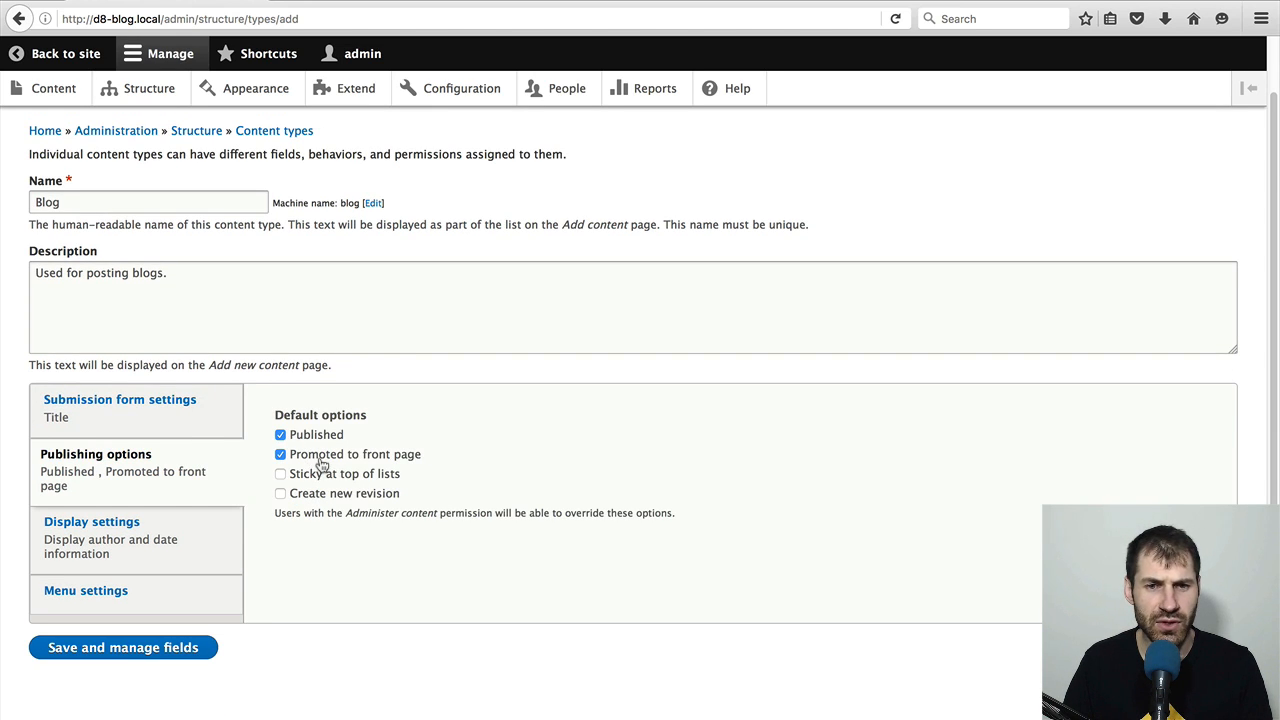
click(280, 454)
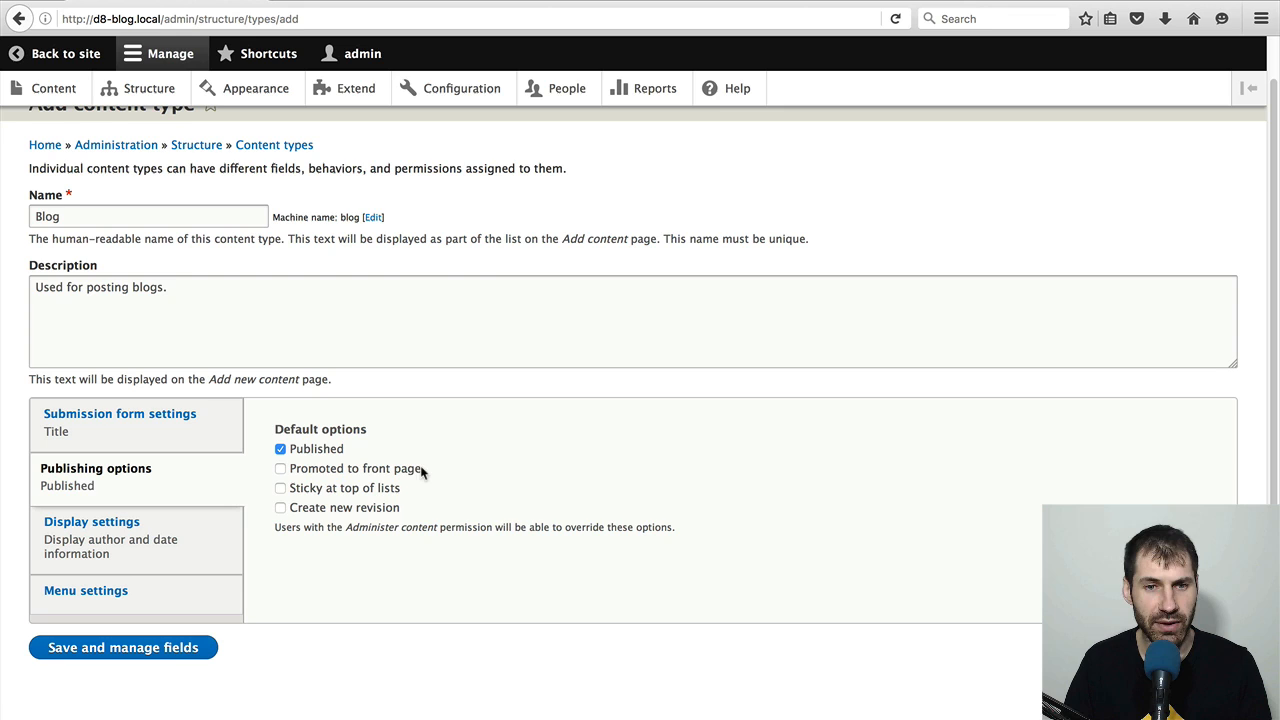
click(91, 521)
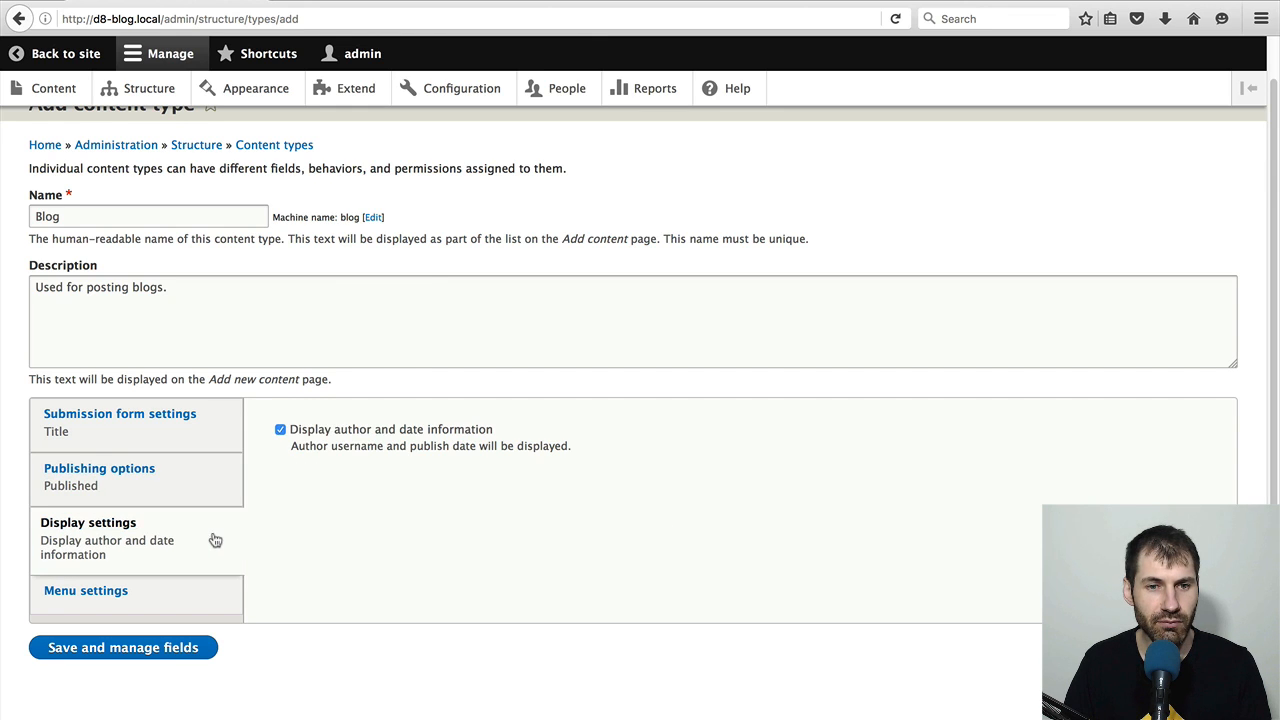
mouse_move(323, 551)
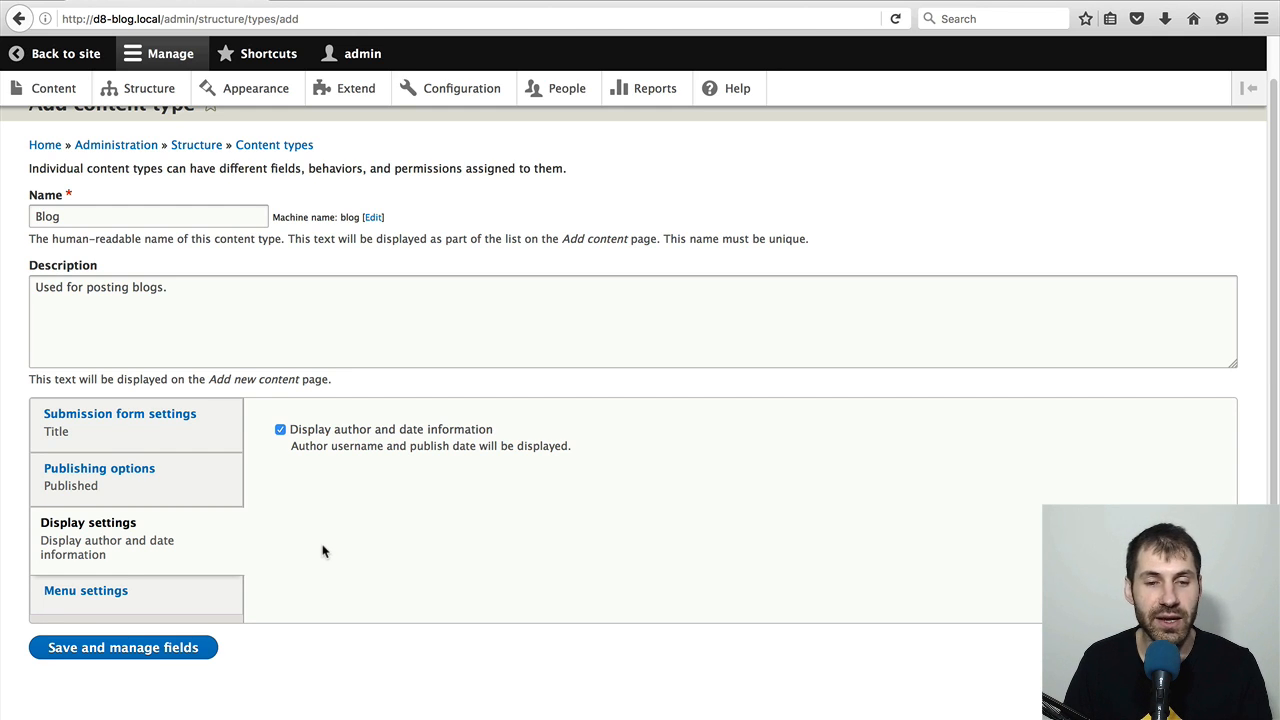
click(85, 590)
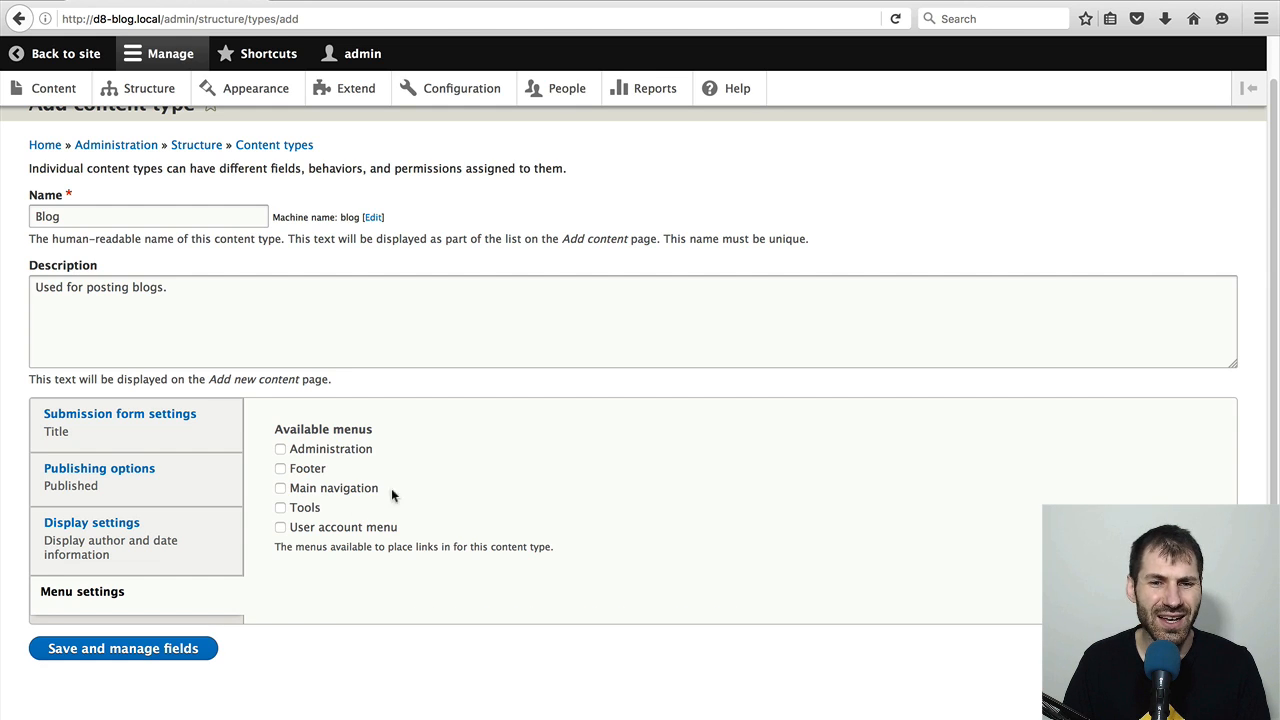
mouse_move(445, 488)
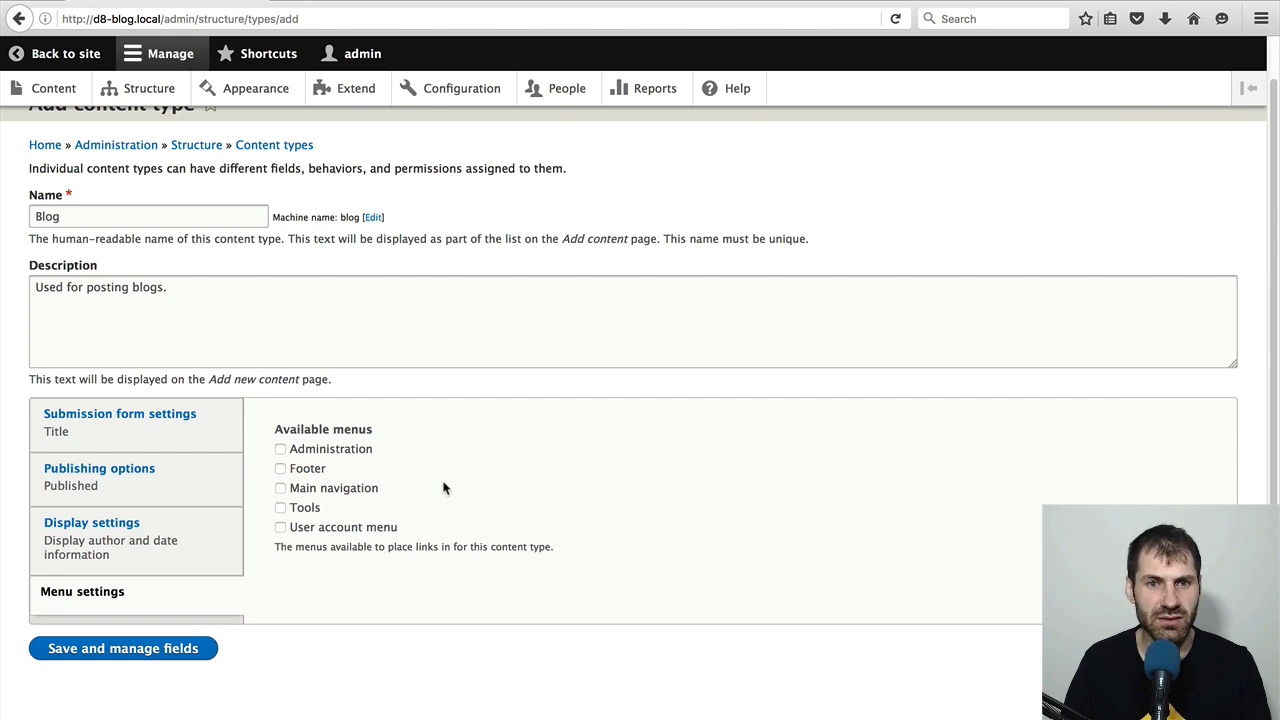
click(123, 648)
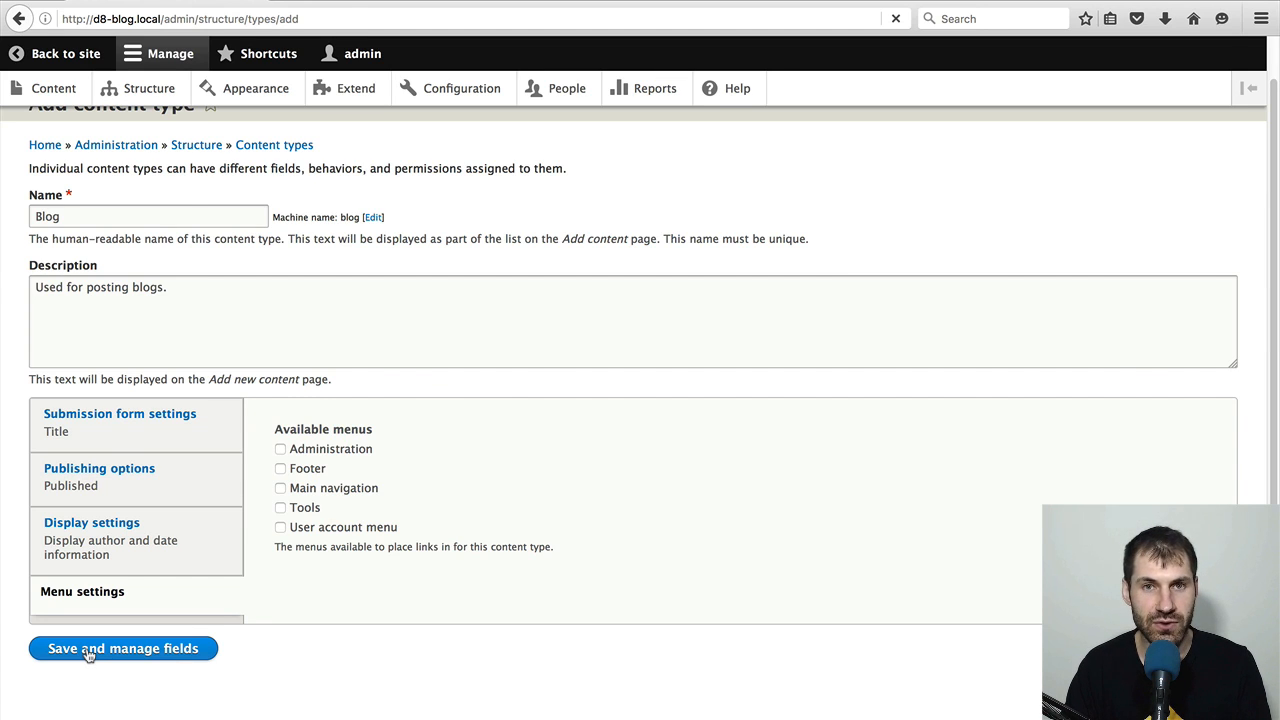
- Save the Blog content type with its default Body field and begin adding a field
click(123, 648)
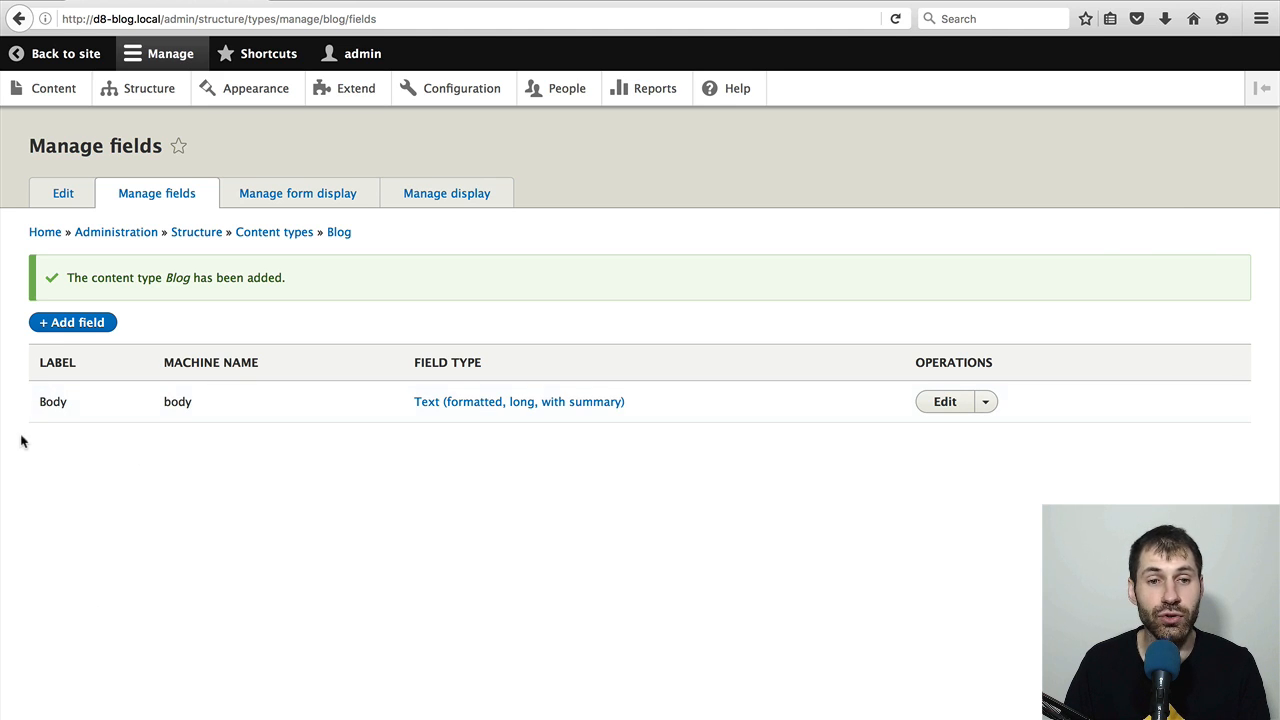
mouse_move(197, 546)
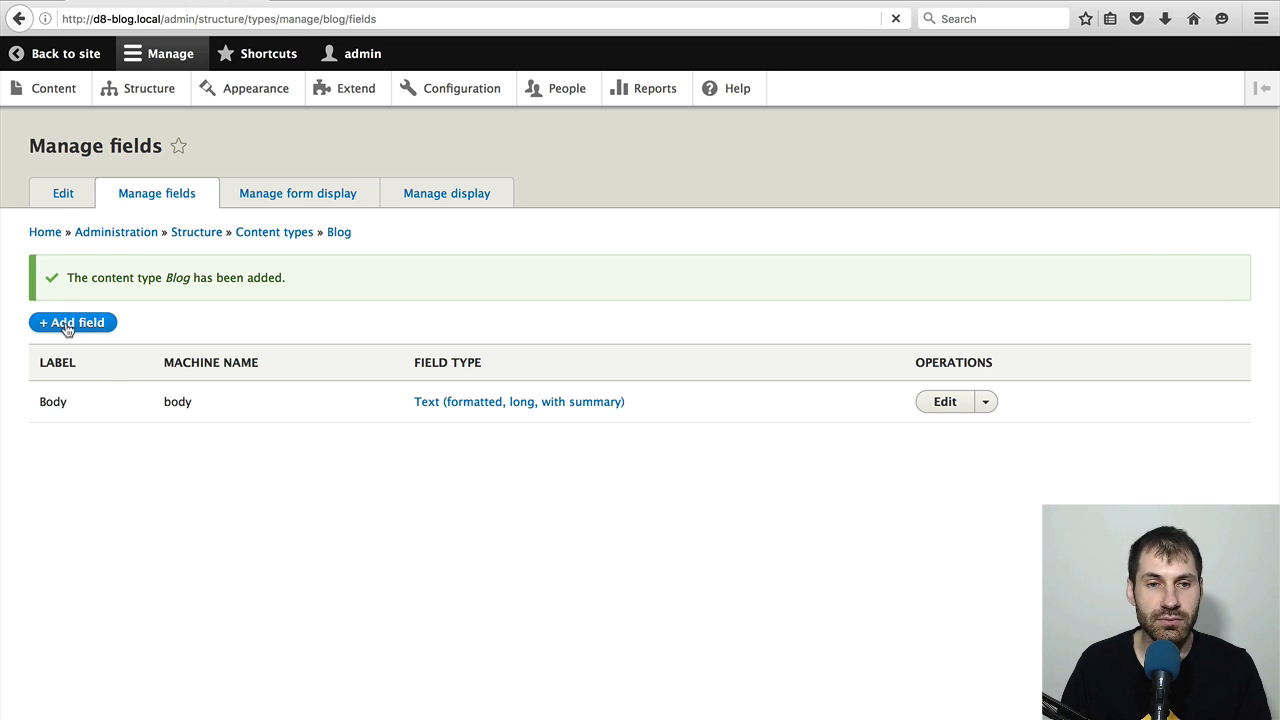
click(72, 322)
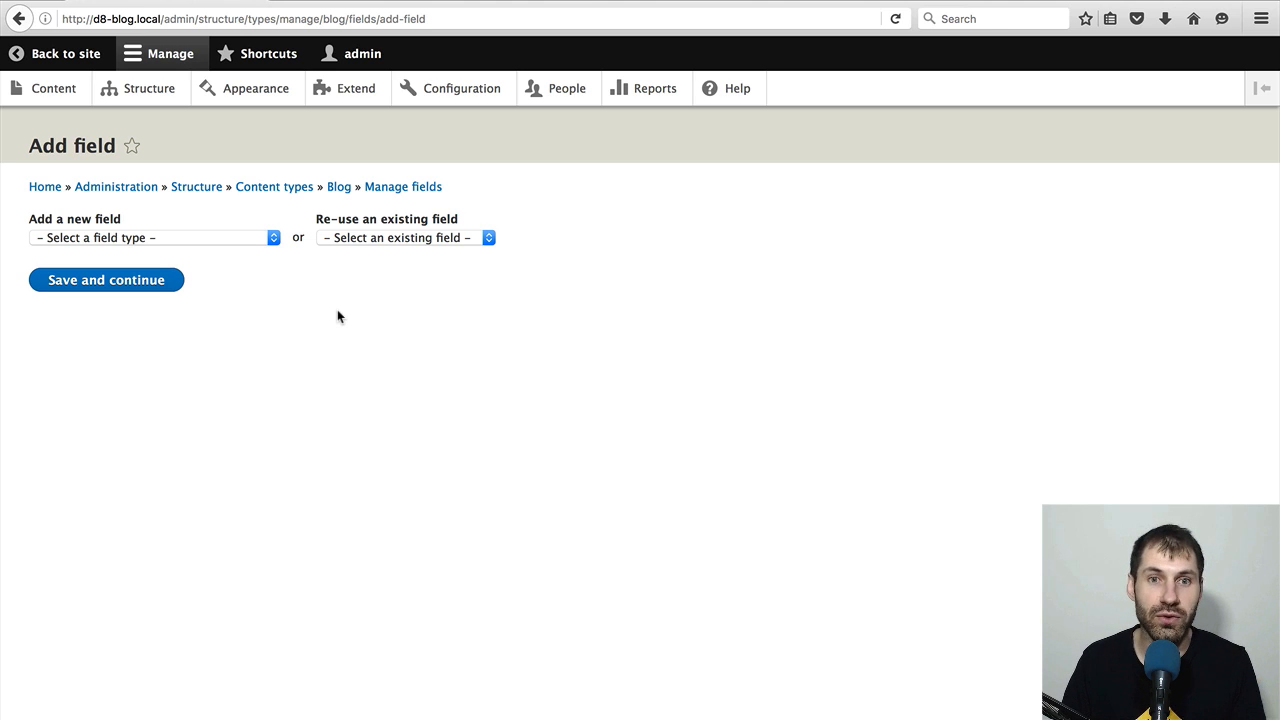
- Reuse the existing field_image Image field on Blog and save its settings
click(403, 237)
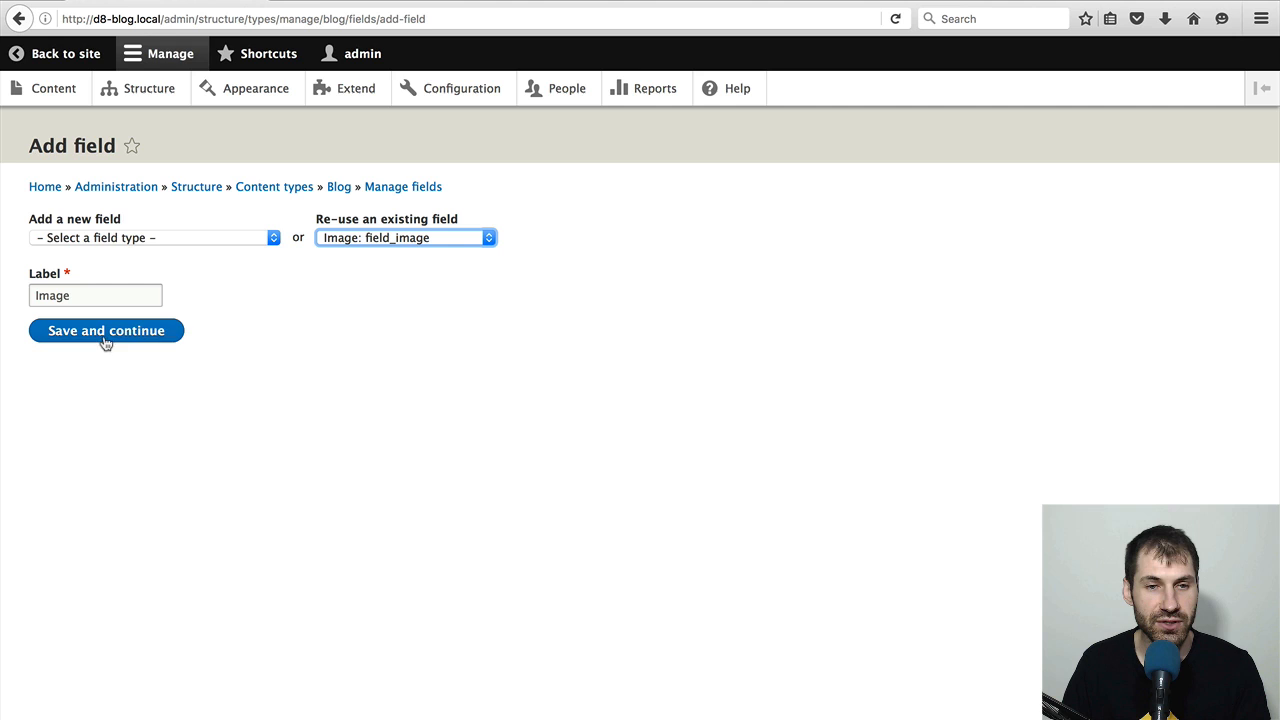
click(106, 330)
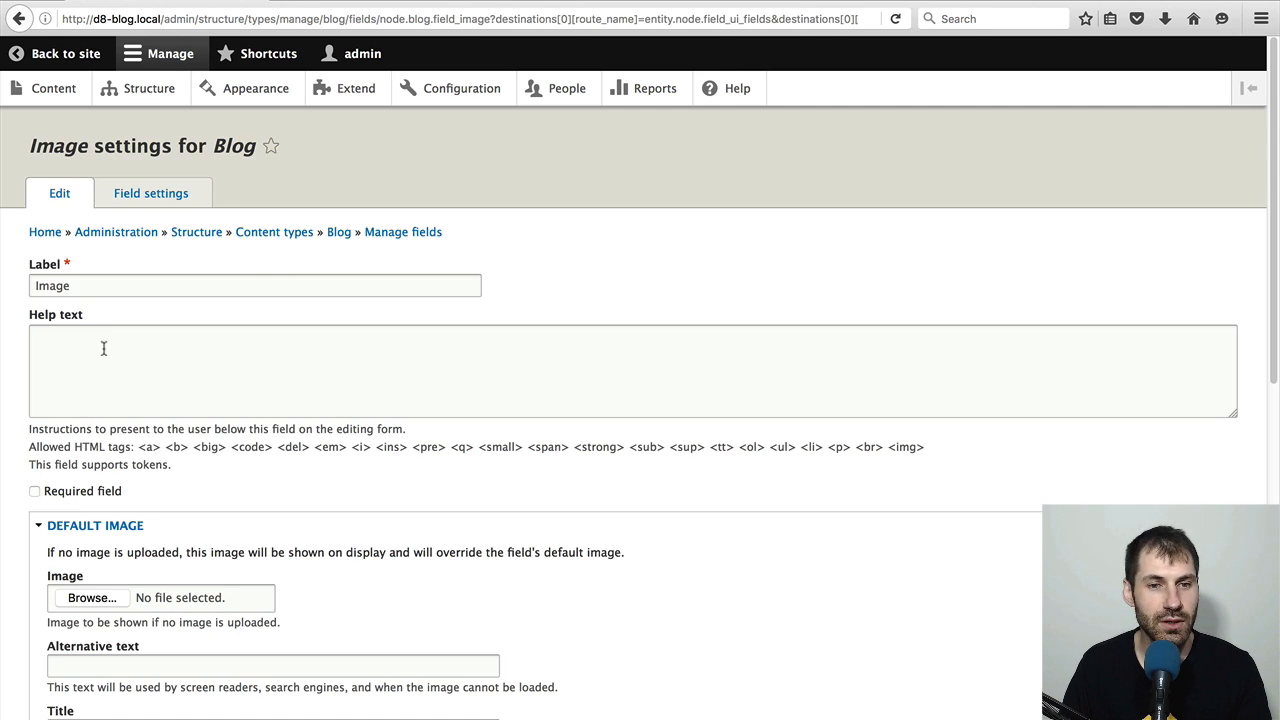
scroll(down, 3)
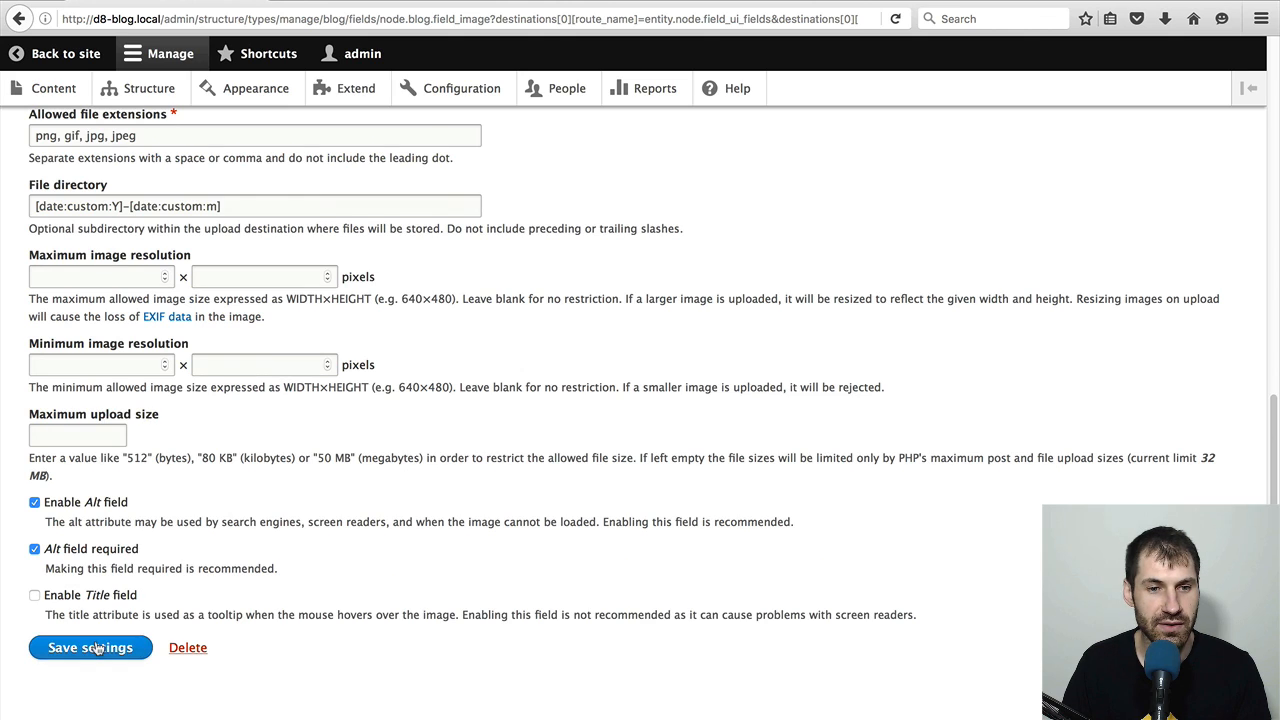
click(90, 647)
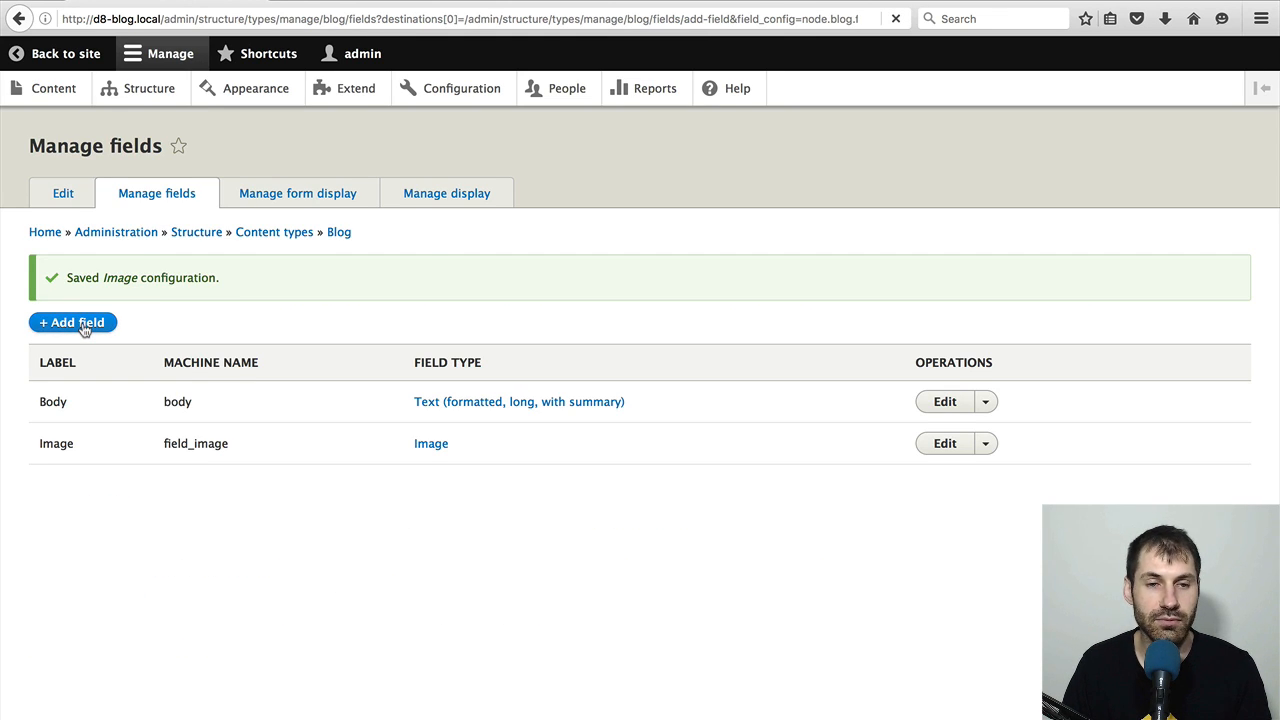
- Reuse field_tags on Blog, referencing the Tags vocabulary and auto-creating new terms
click(72, 322)
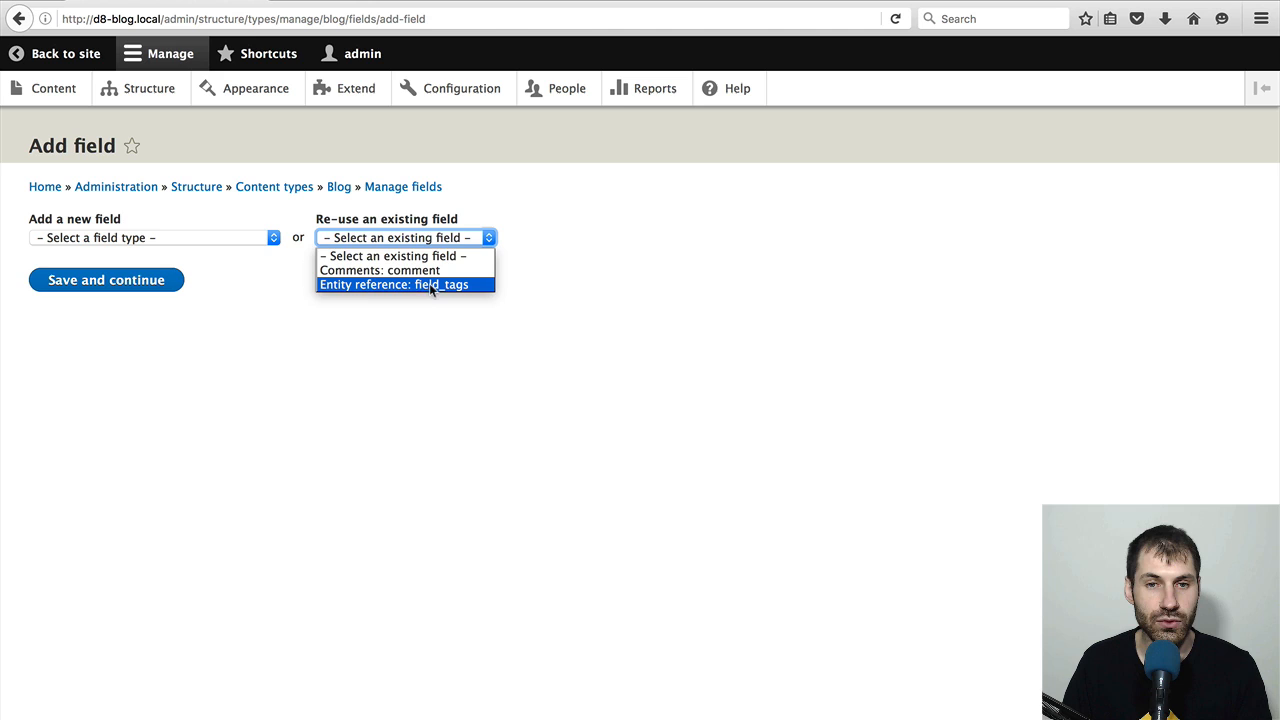
click(405, 284)
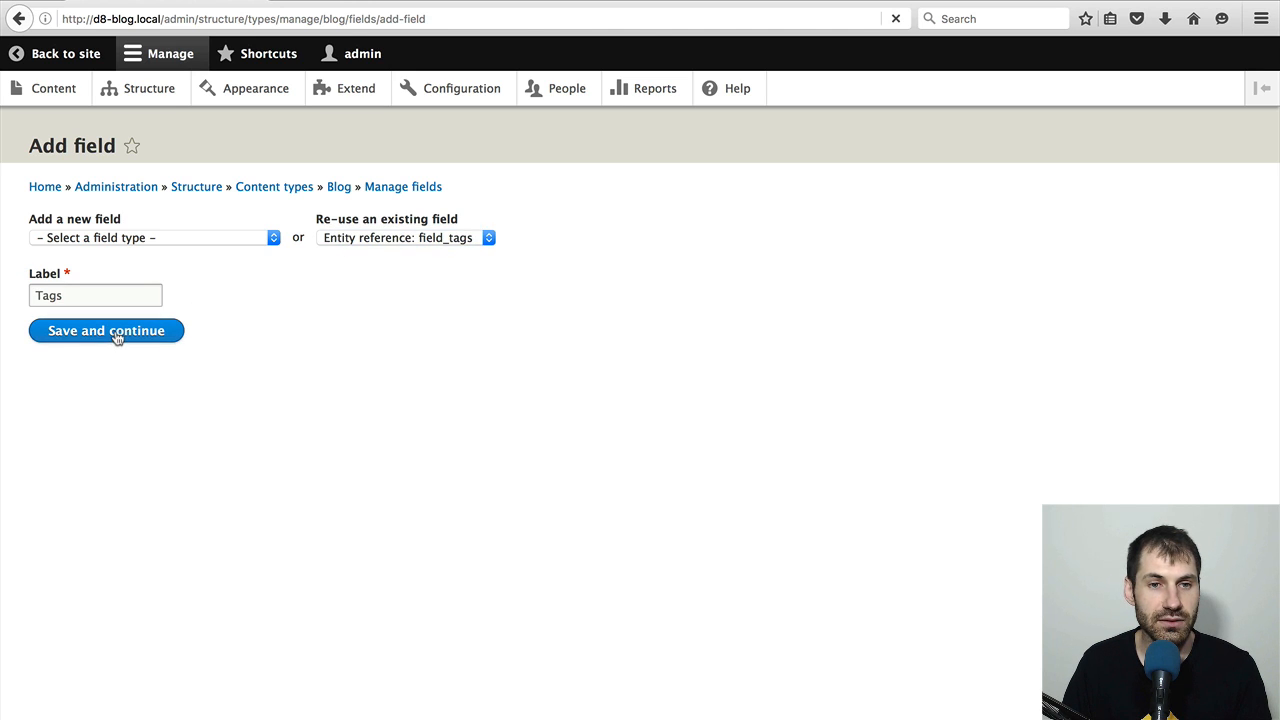
click(106, 331)
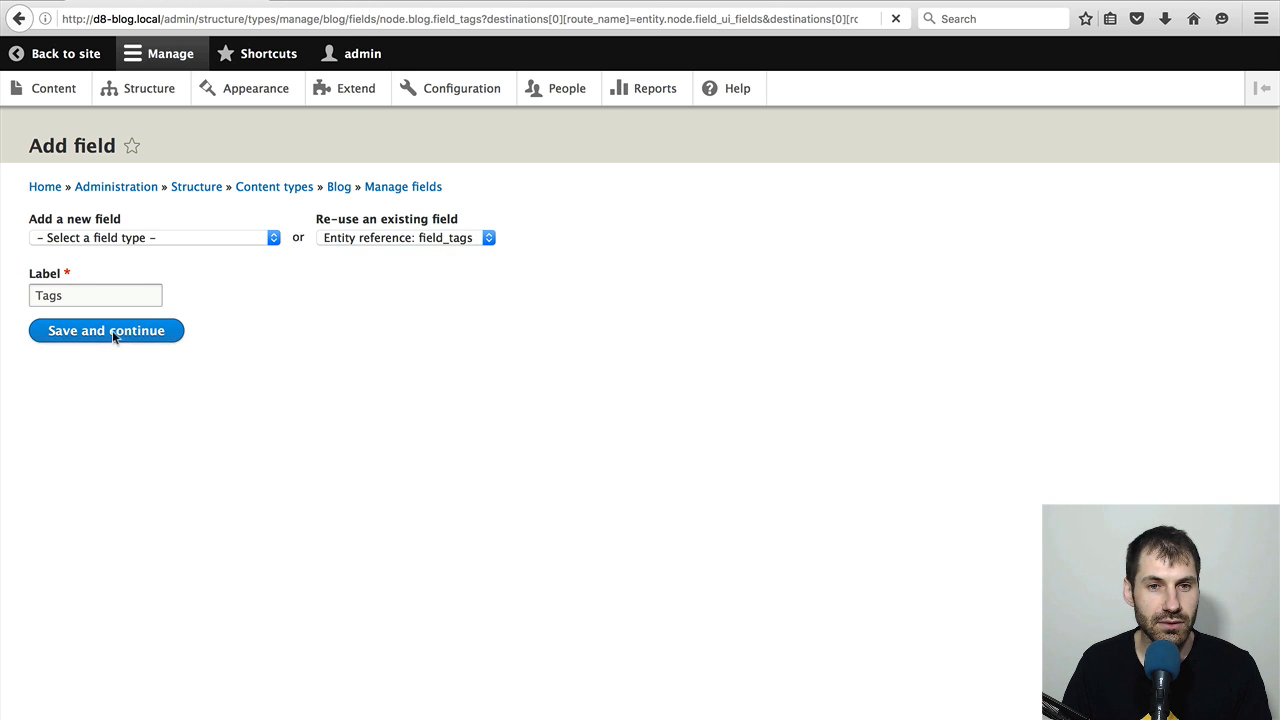
click(106, 330)
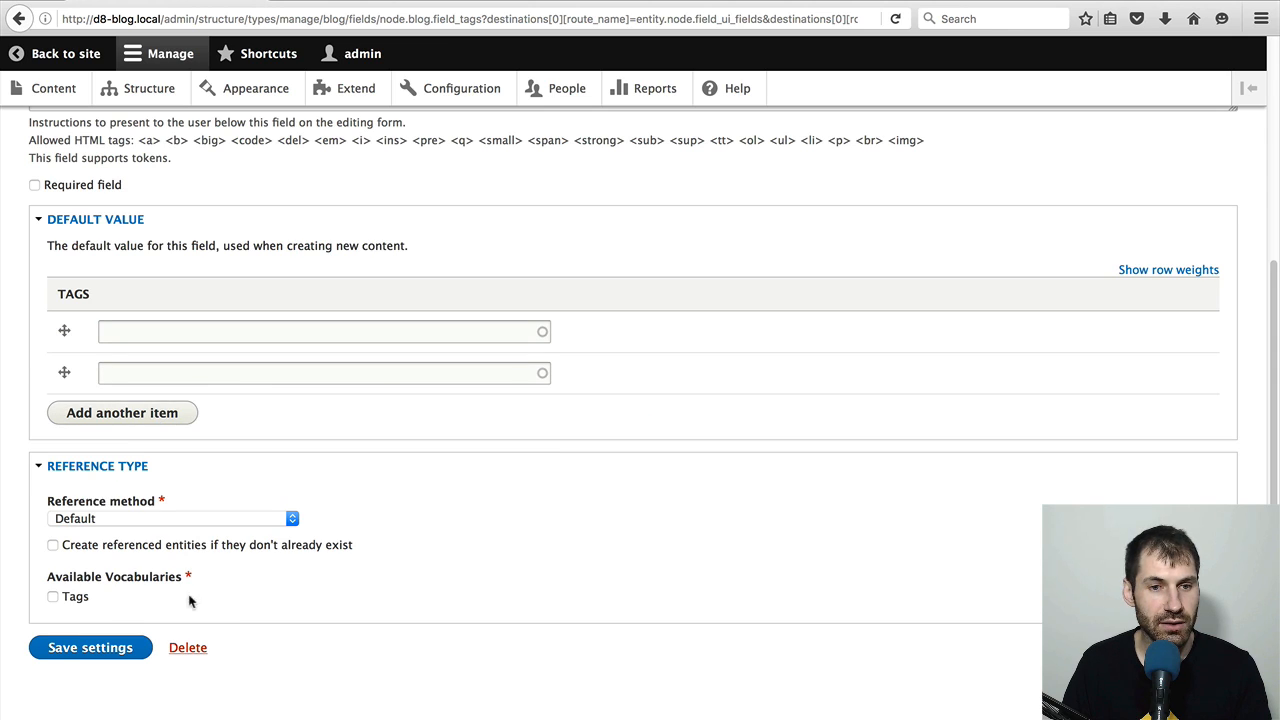
click(53, 597)
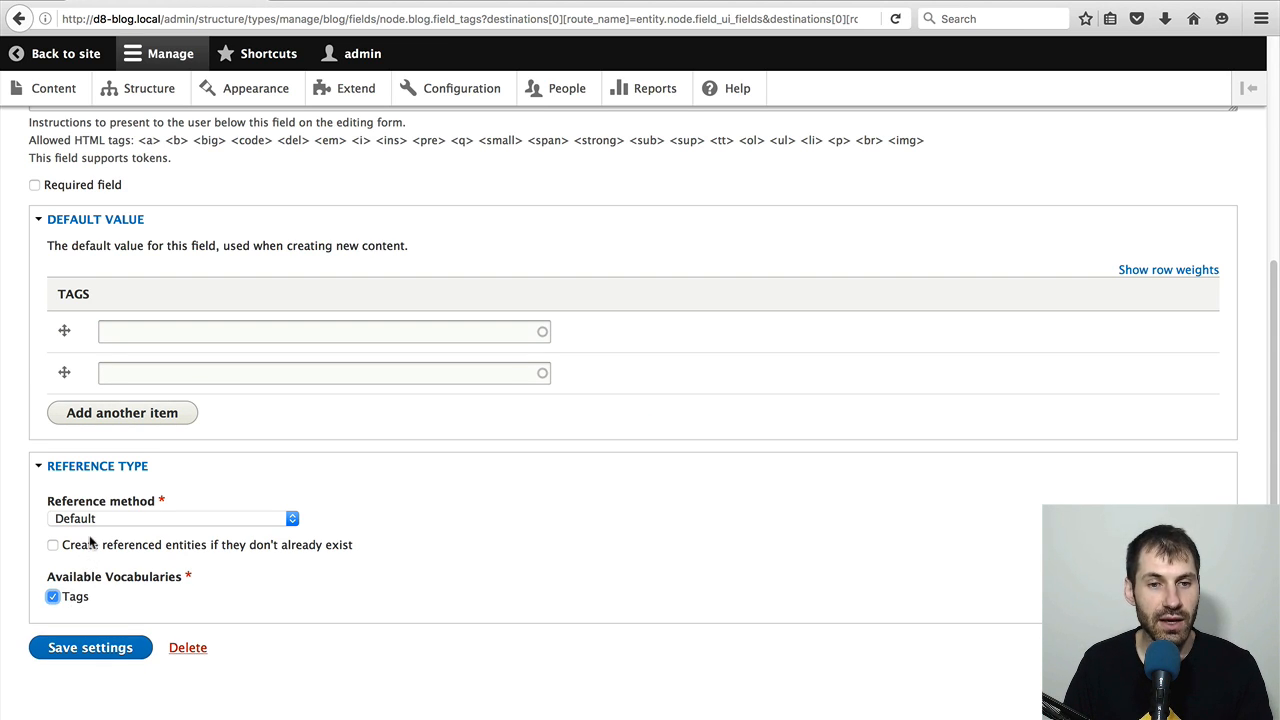
click(53, 544)
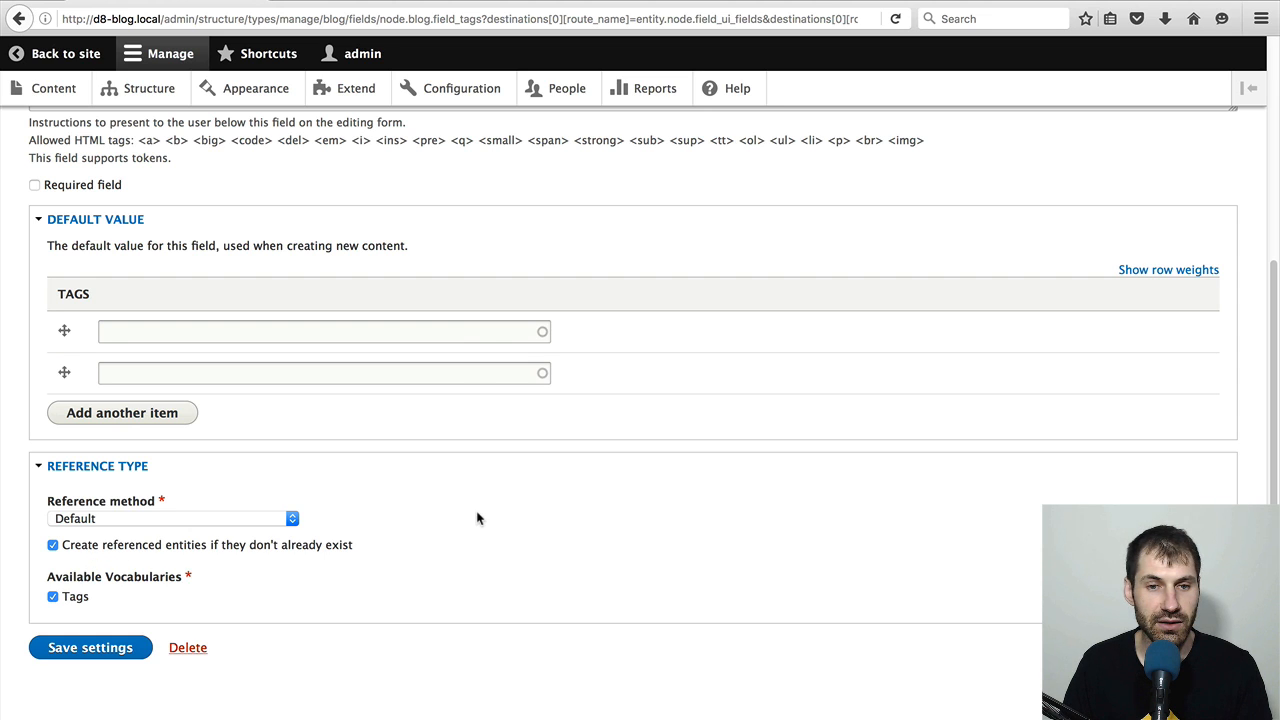
mouse_move(476, 516)
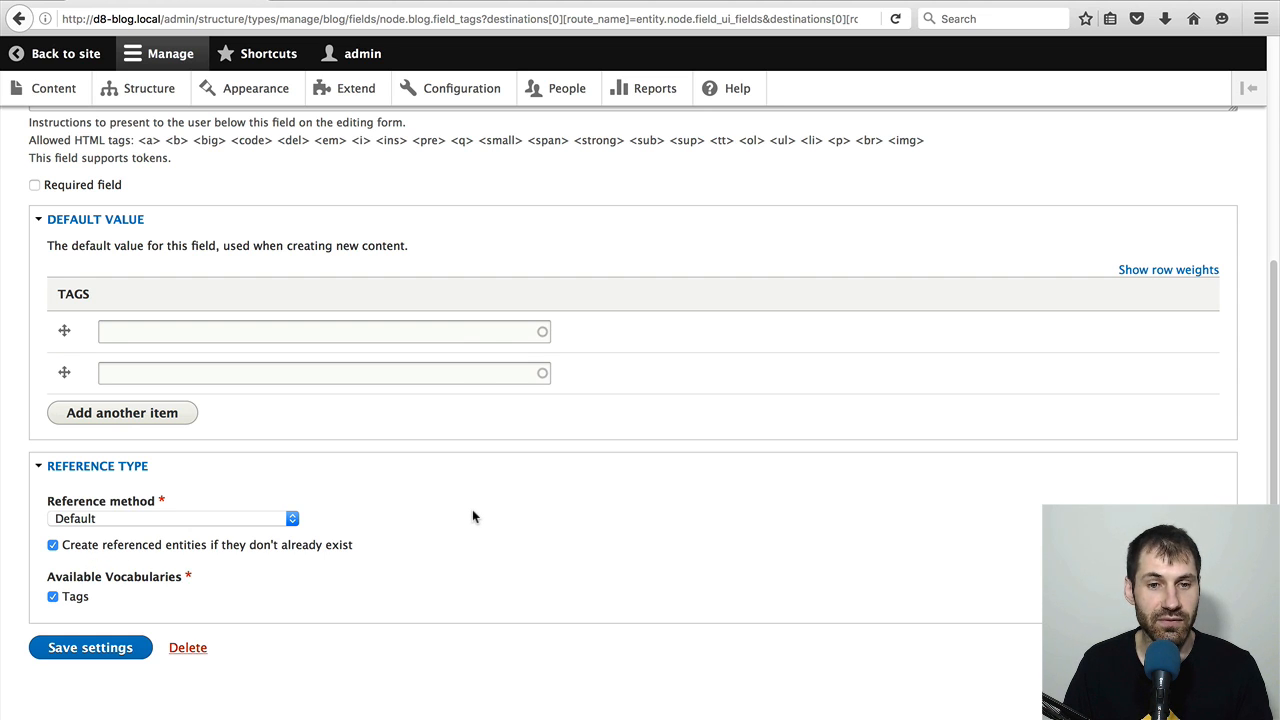
mouse_move(387, 538)
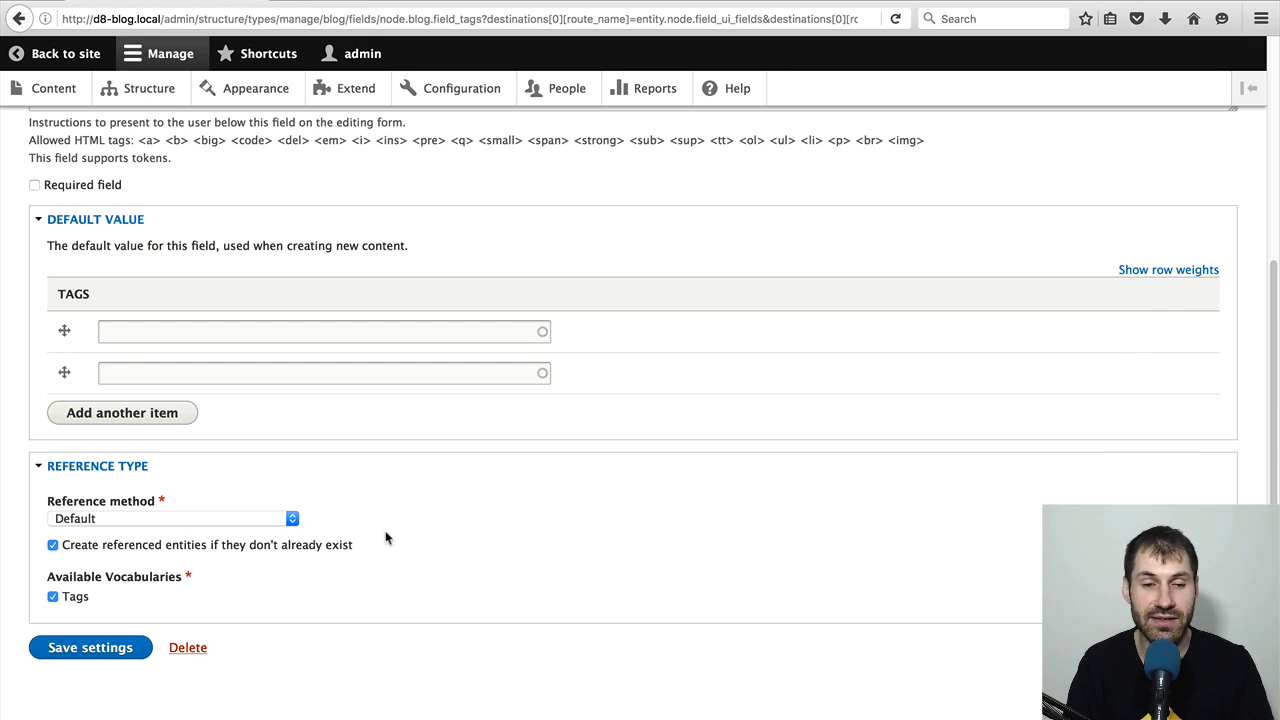
click(90, 647)
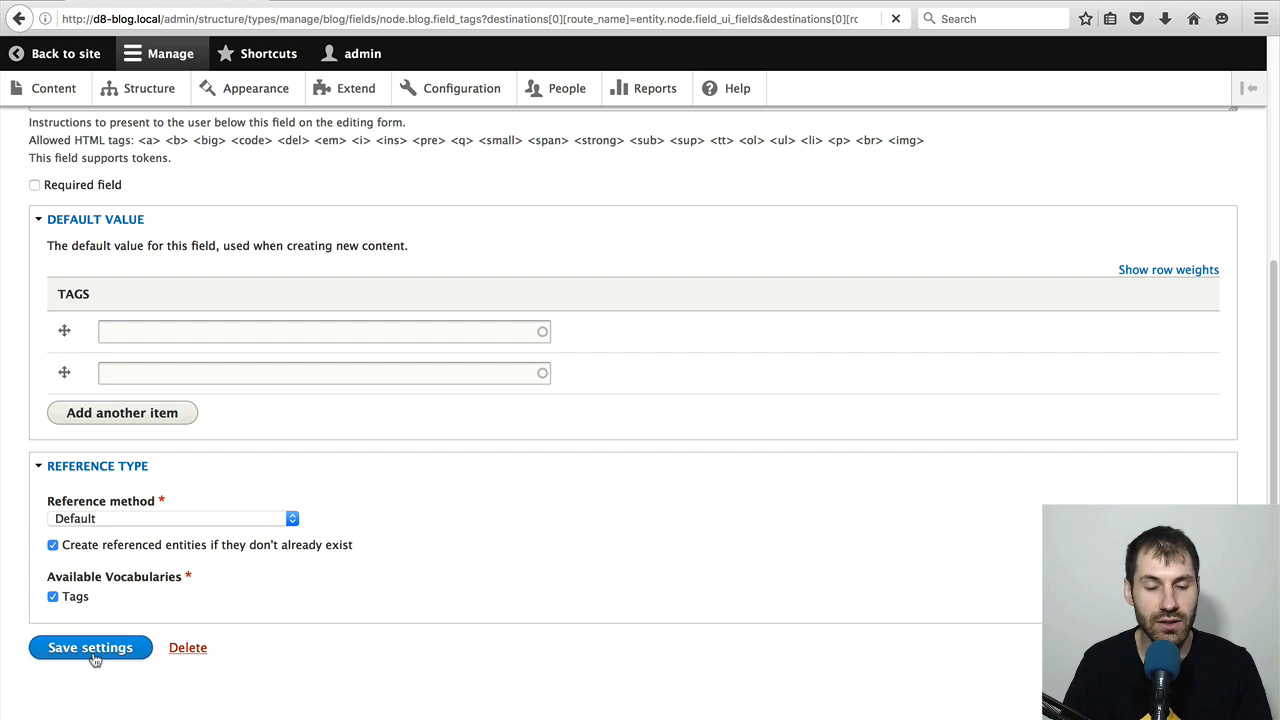
- Save the Tags field settings and go to the Structure page
click(90, 647)
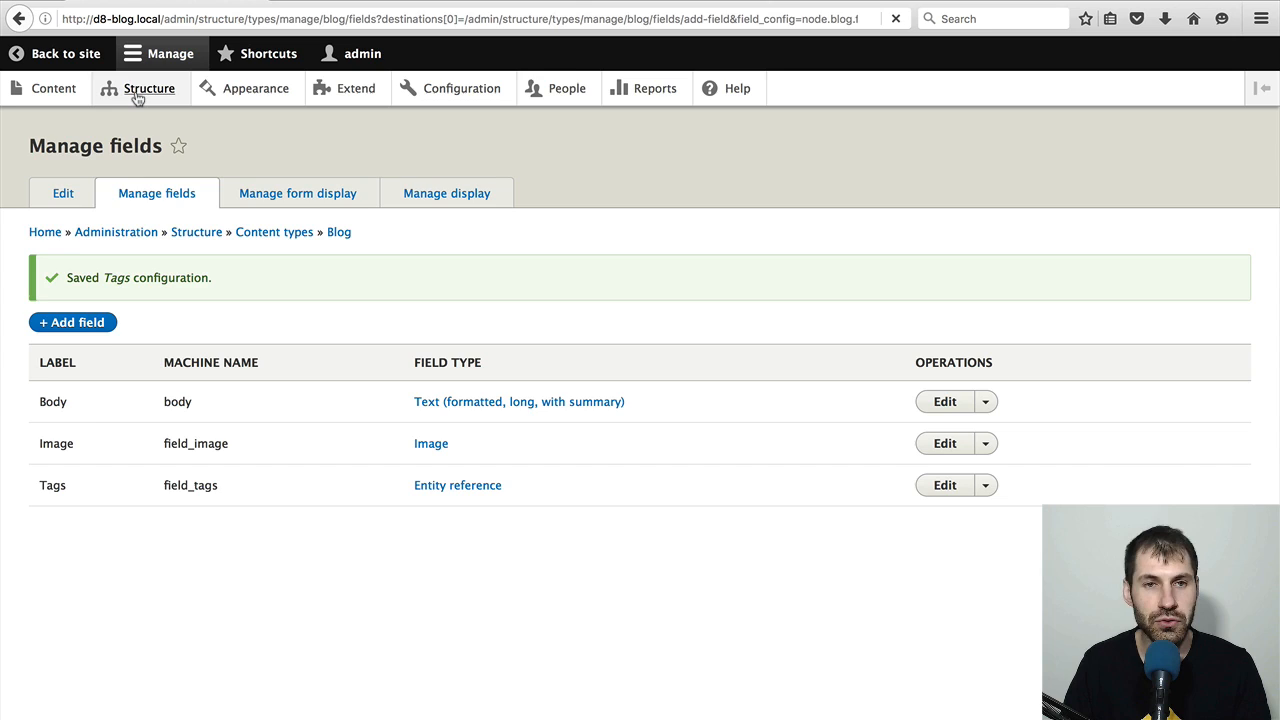
click(150, 88)
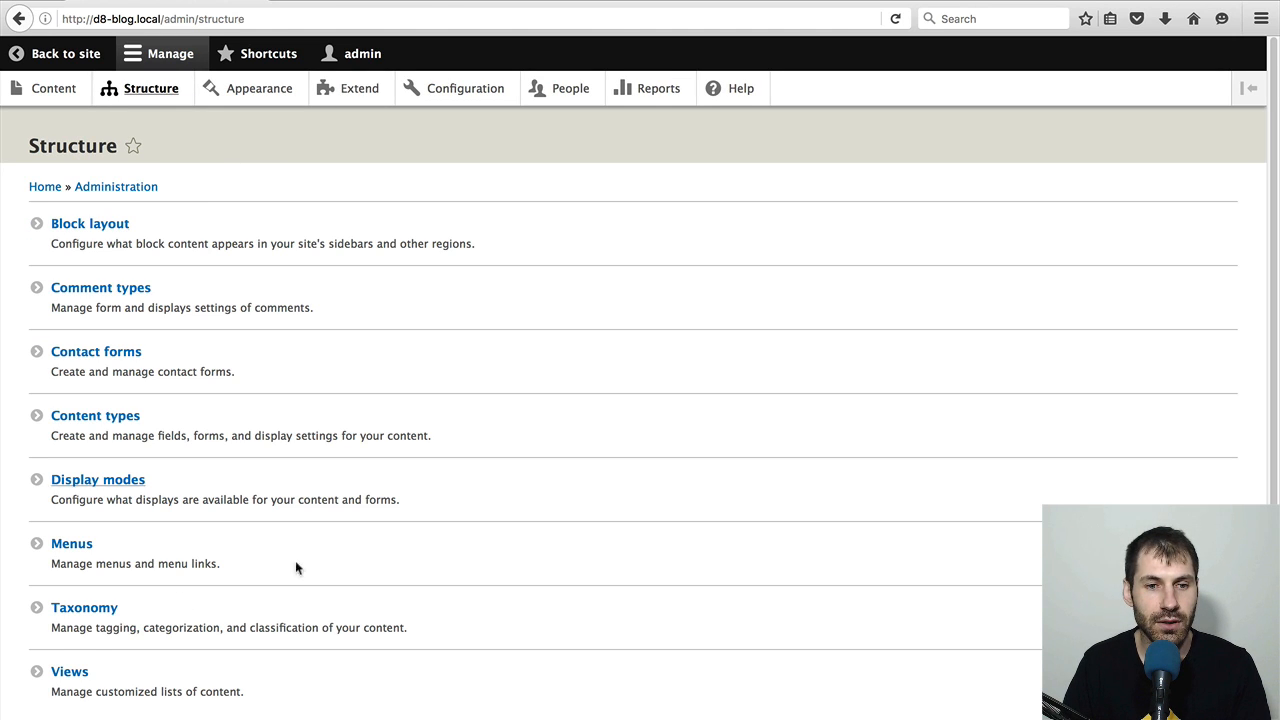
- Under Taxonomy, add a vocabulary named Category with machine name category
click(84, 607)
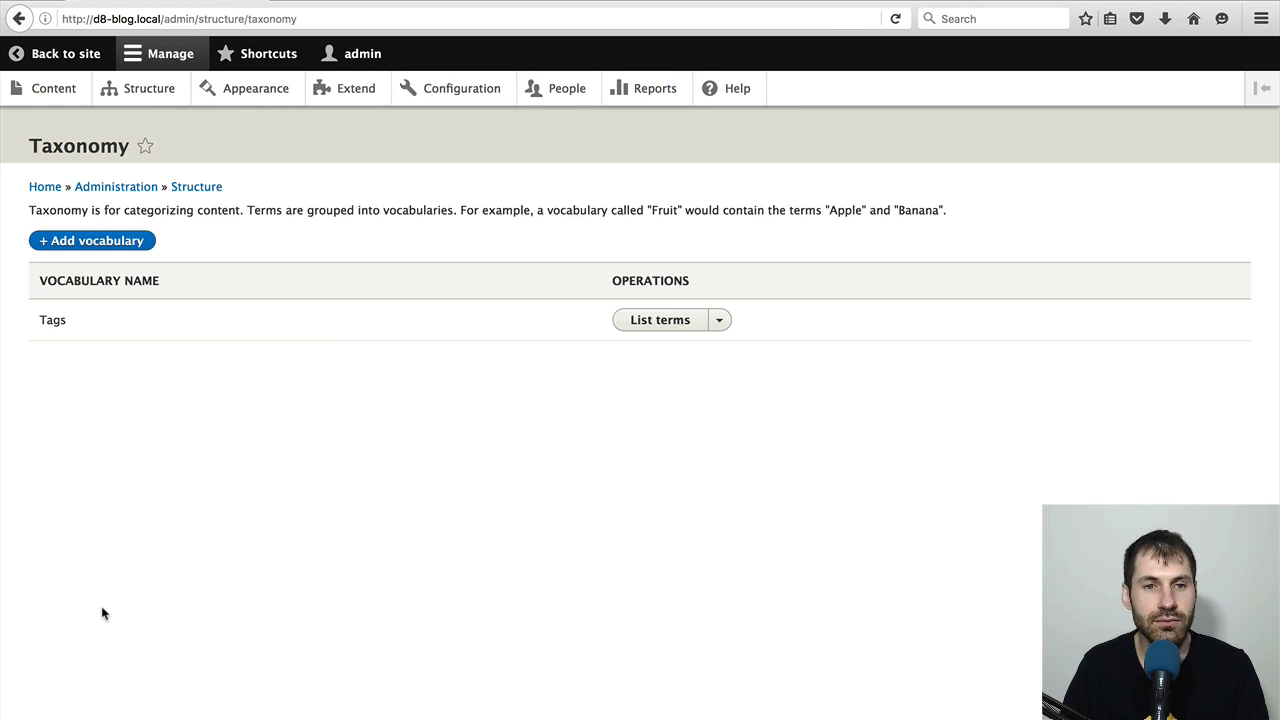
click(92, 240)
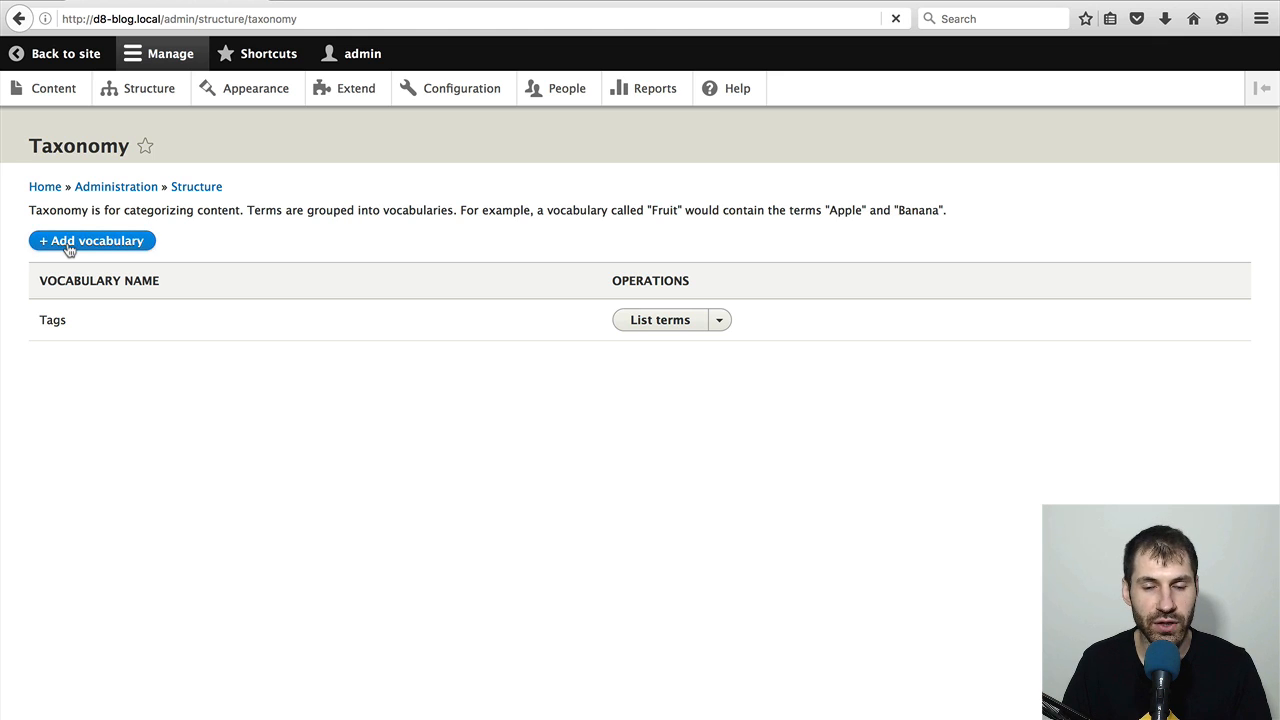
click(91, 240)
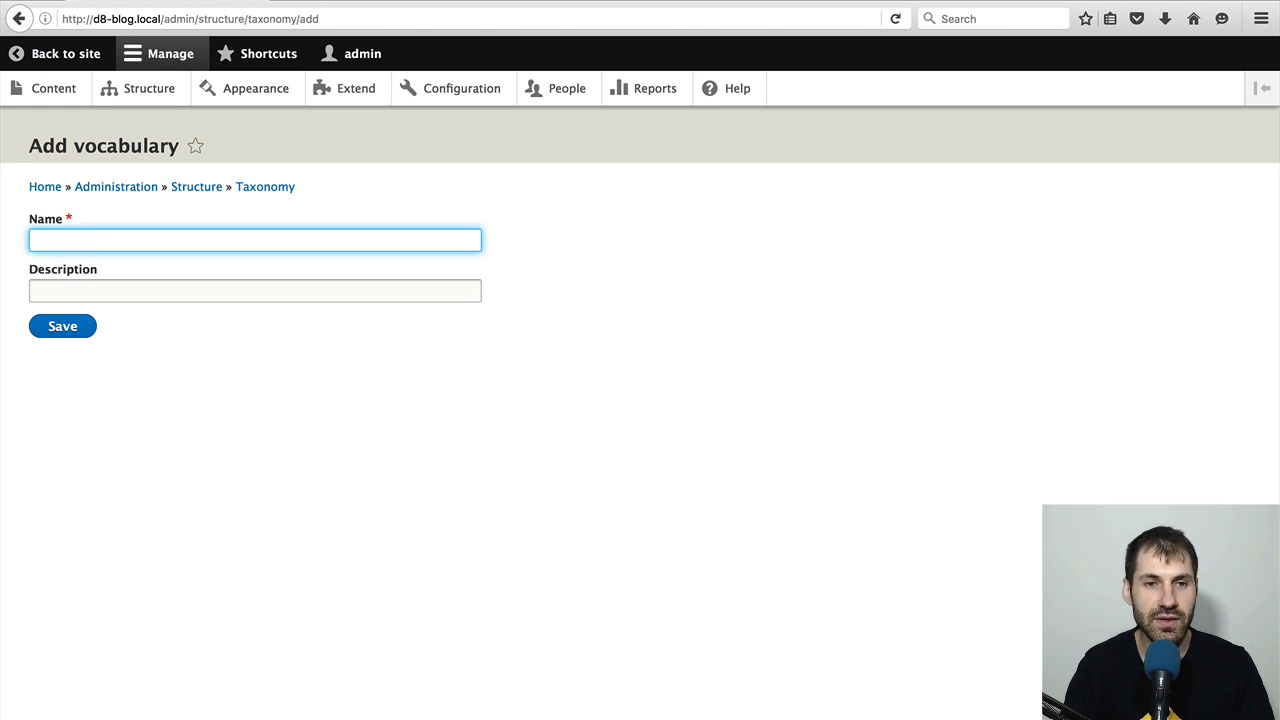
text(Category)
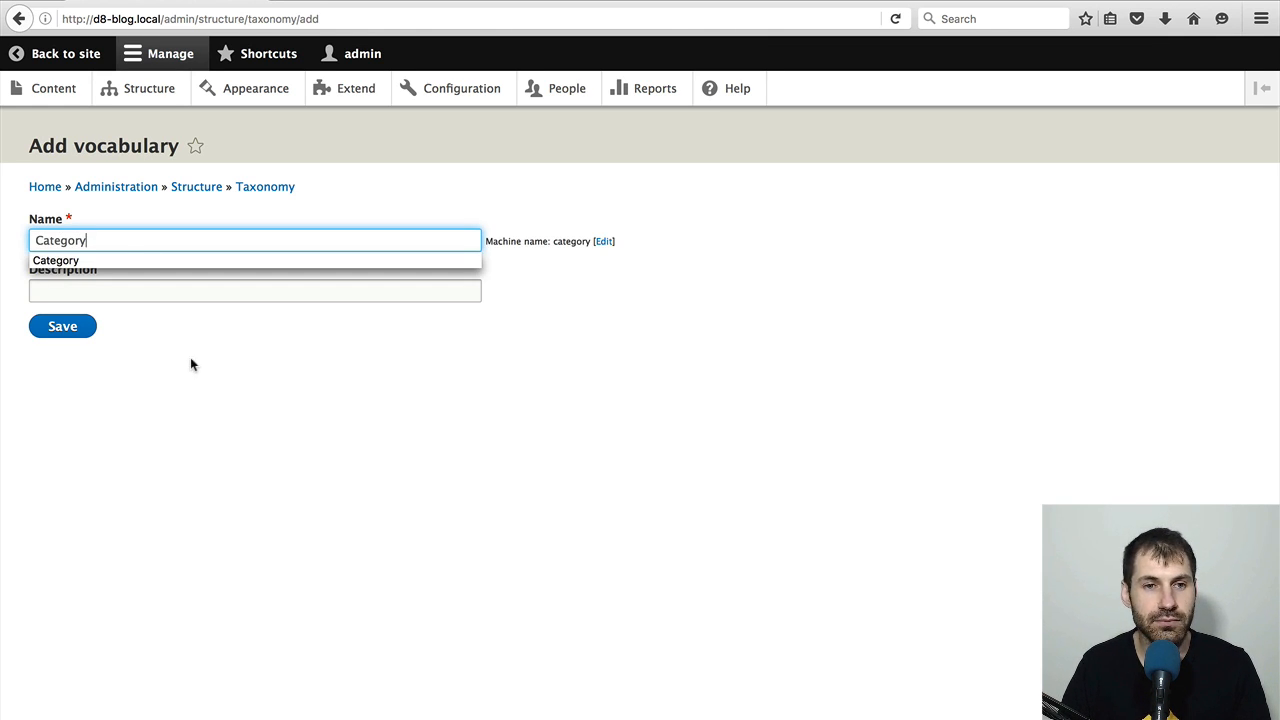
click(62, 326)
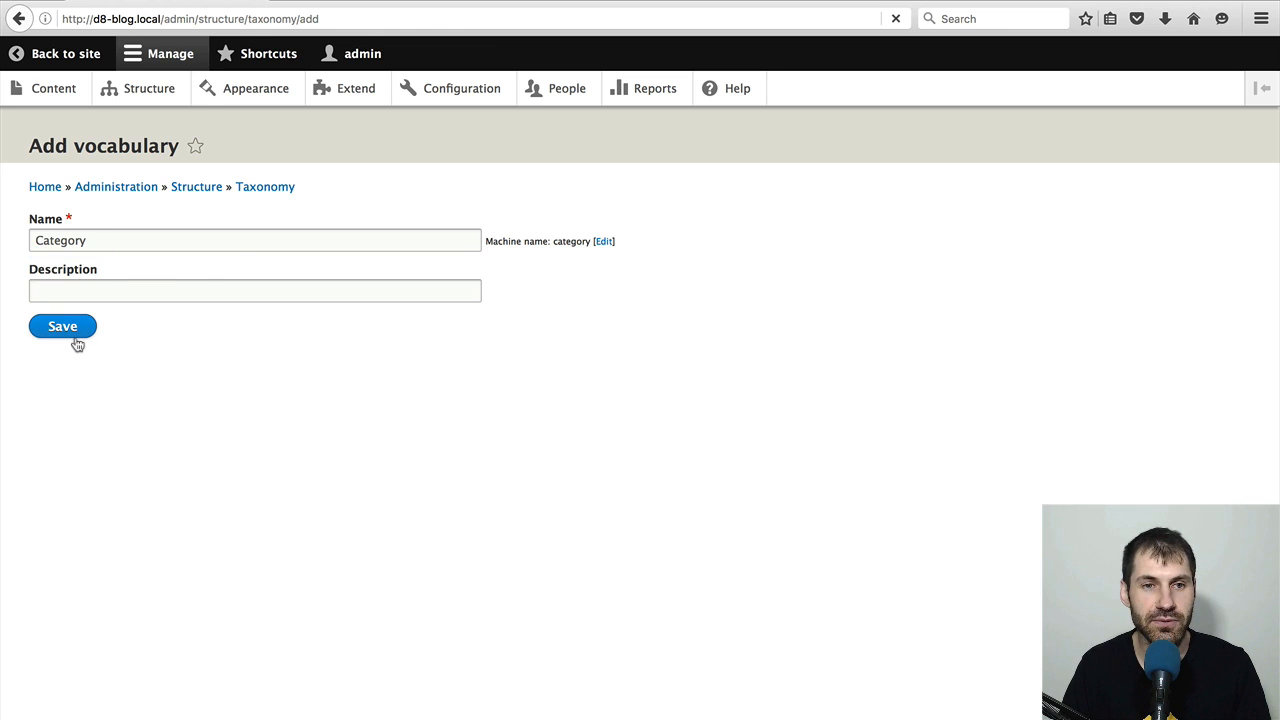
- Save the Category vocabulary and create its first term, Drupal
click(62, 326)
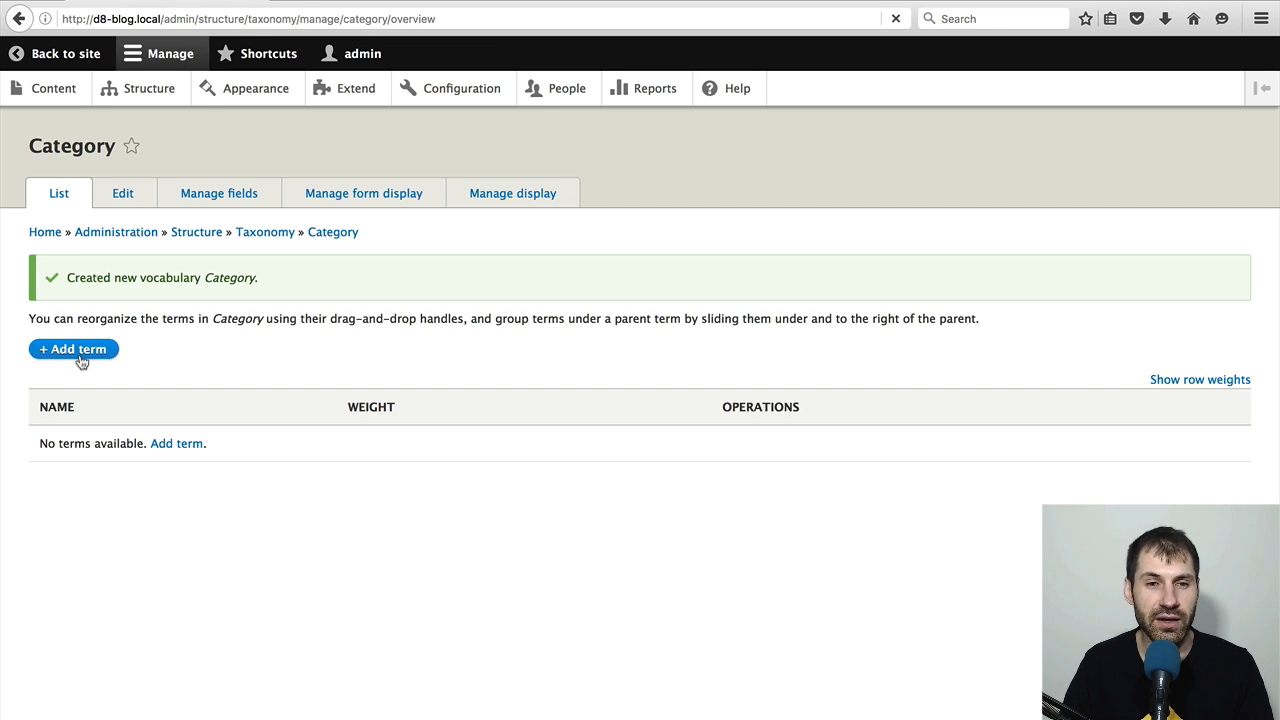
click(73, 349)
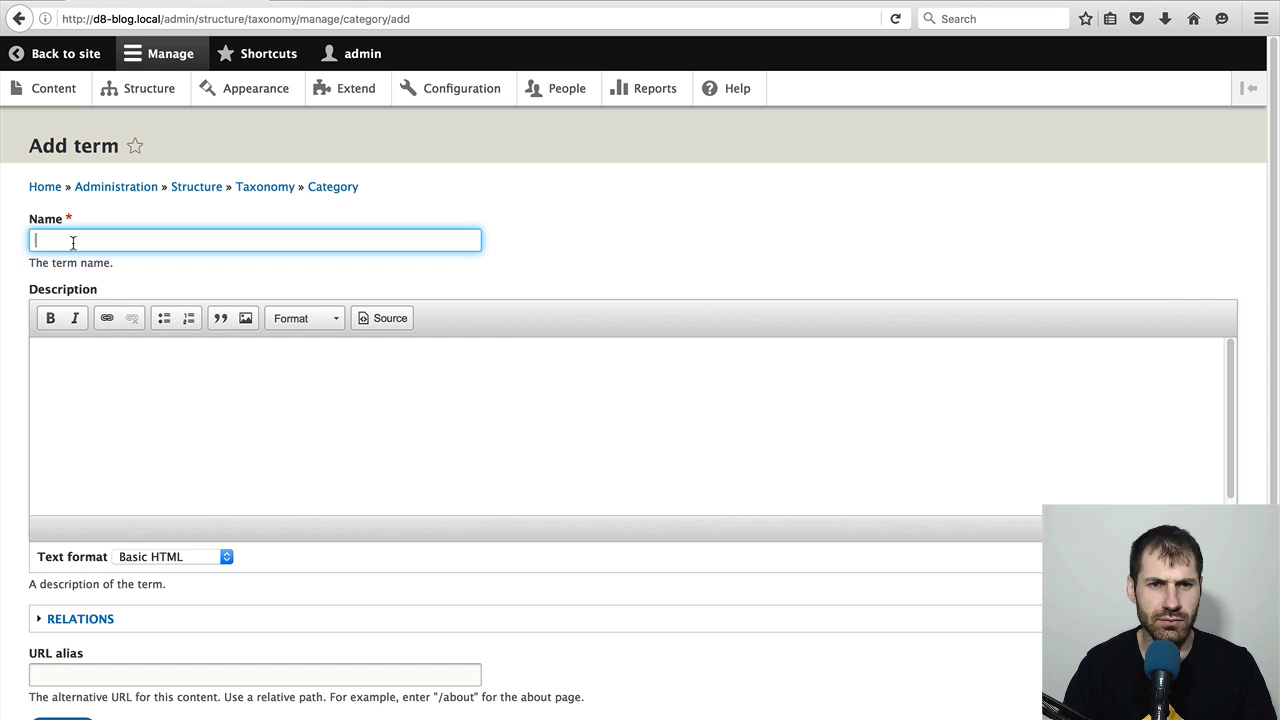
text(Drupal)
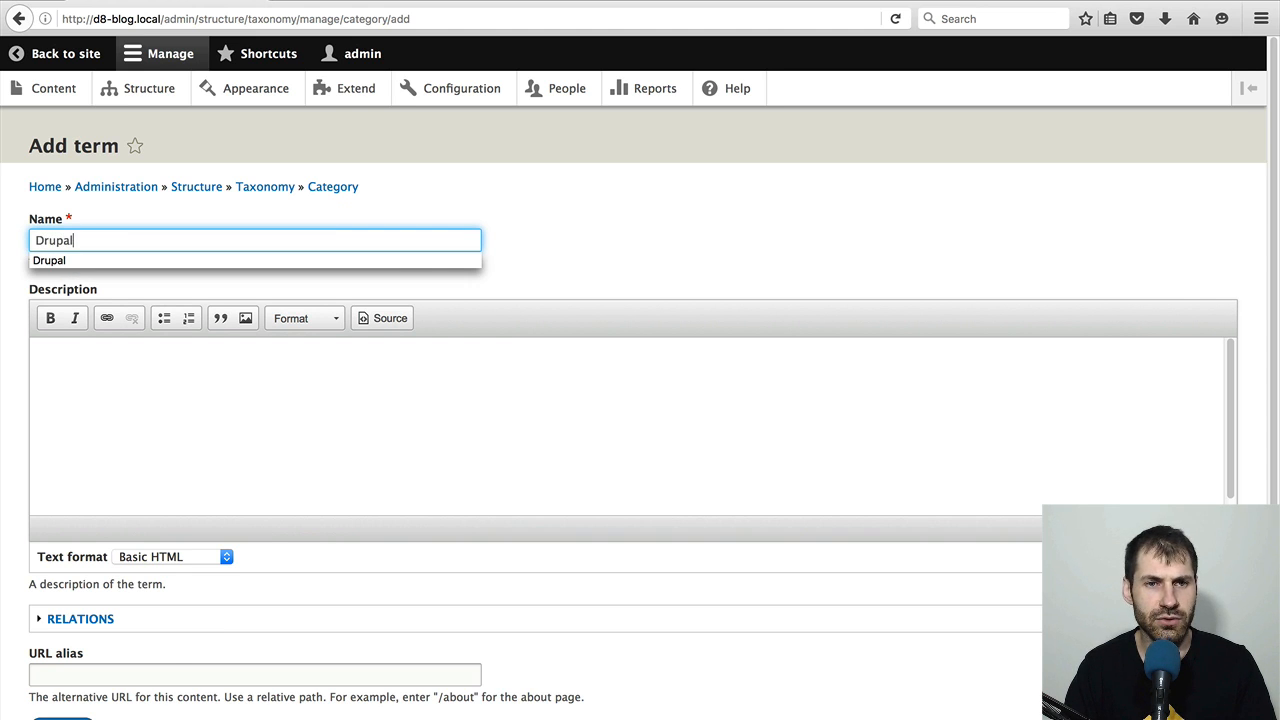
scroll(down, 3)
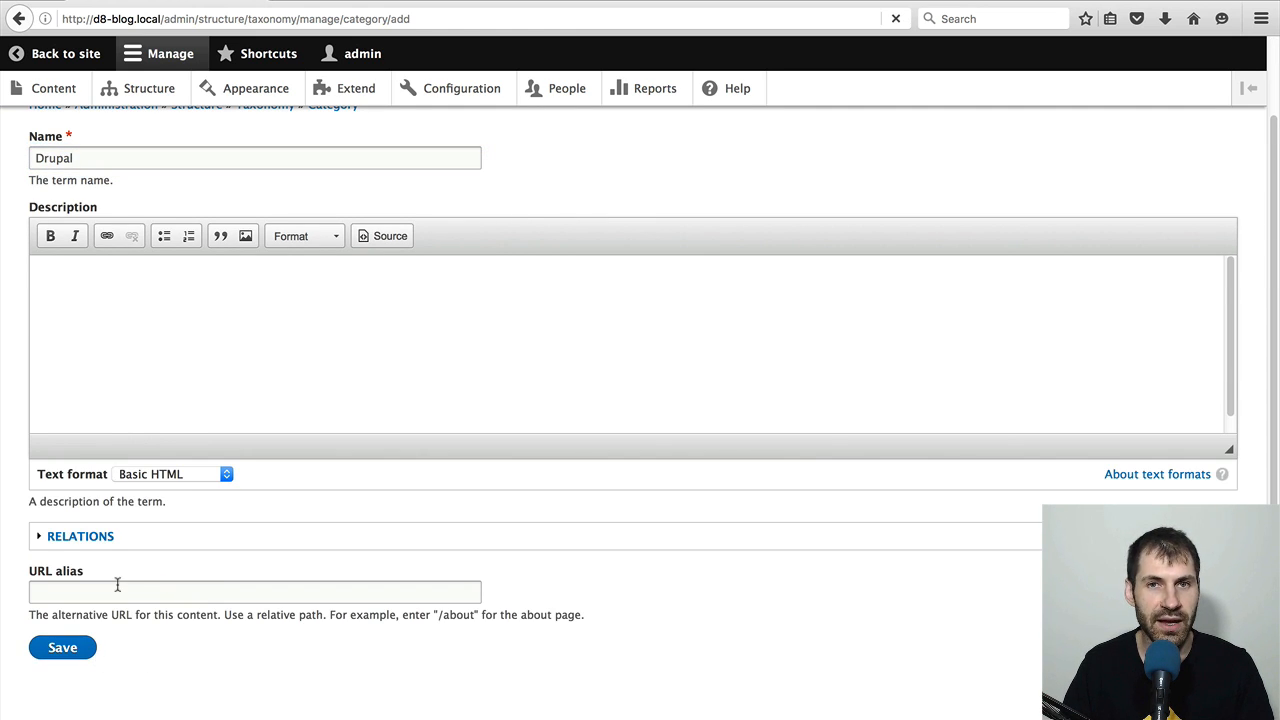
click(62, 647)
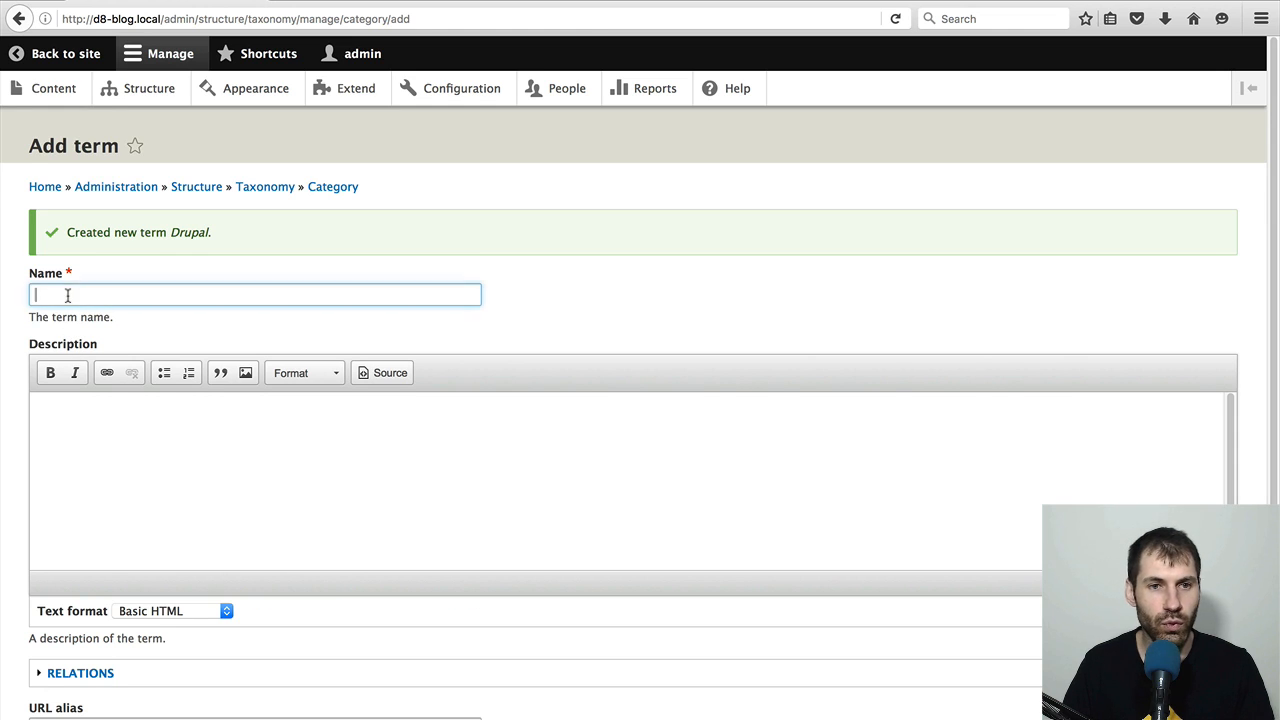
- Add WordPress as a second term in Category
text(WordPress)
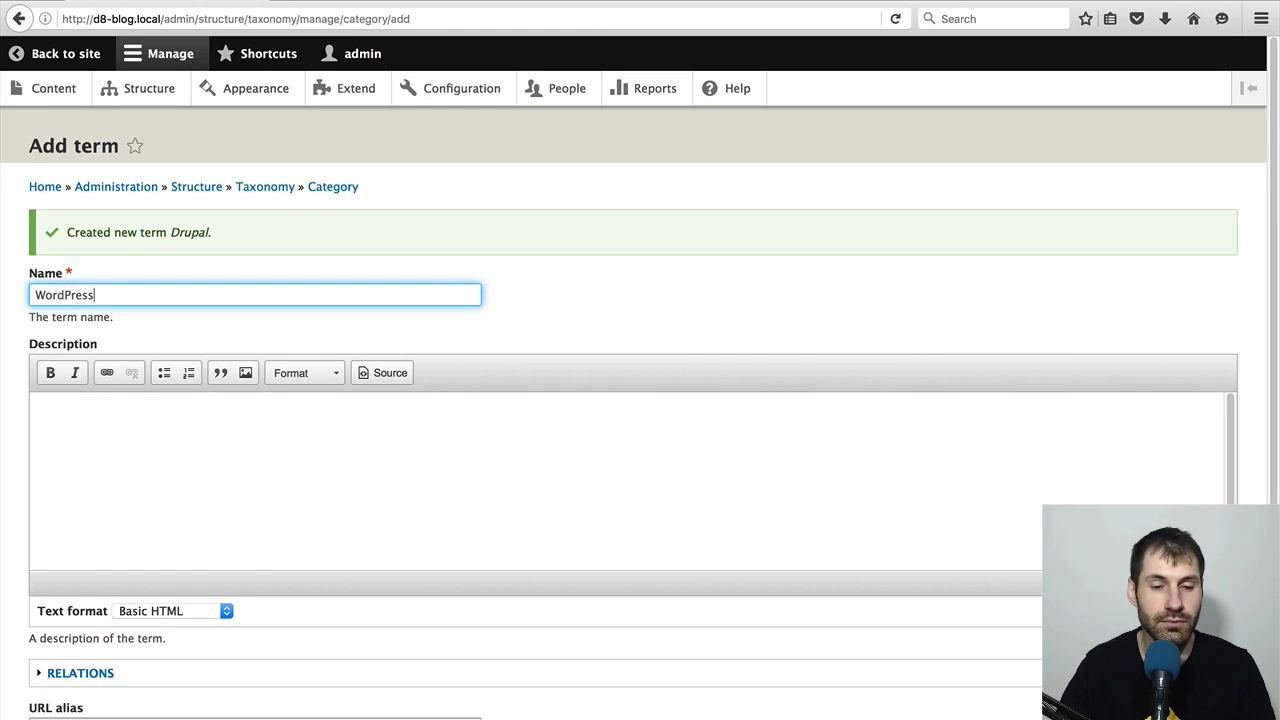
scroll(down, 3)
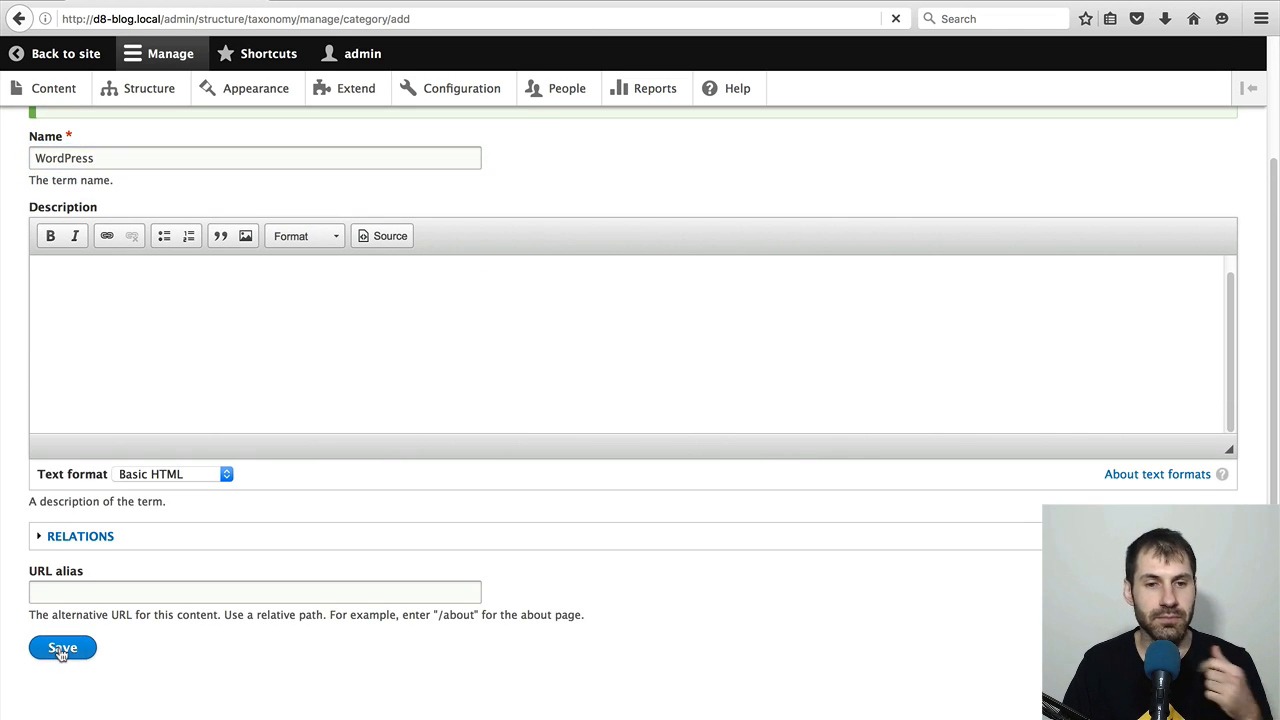
click(62, 648)
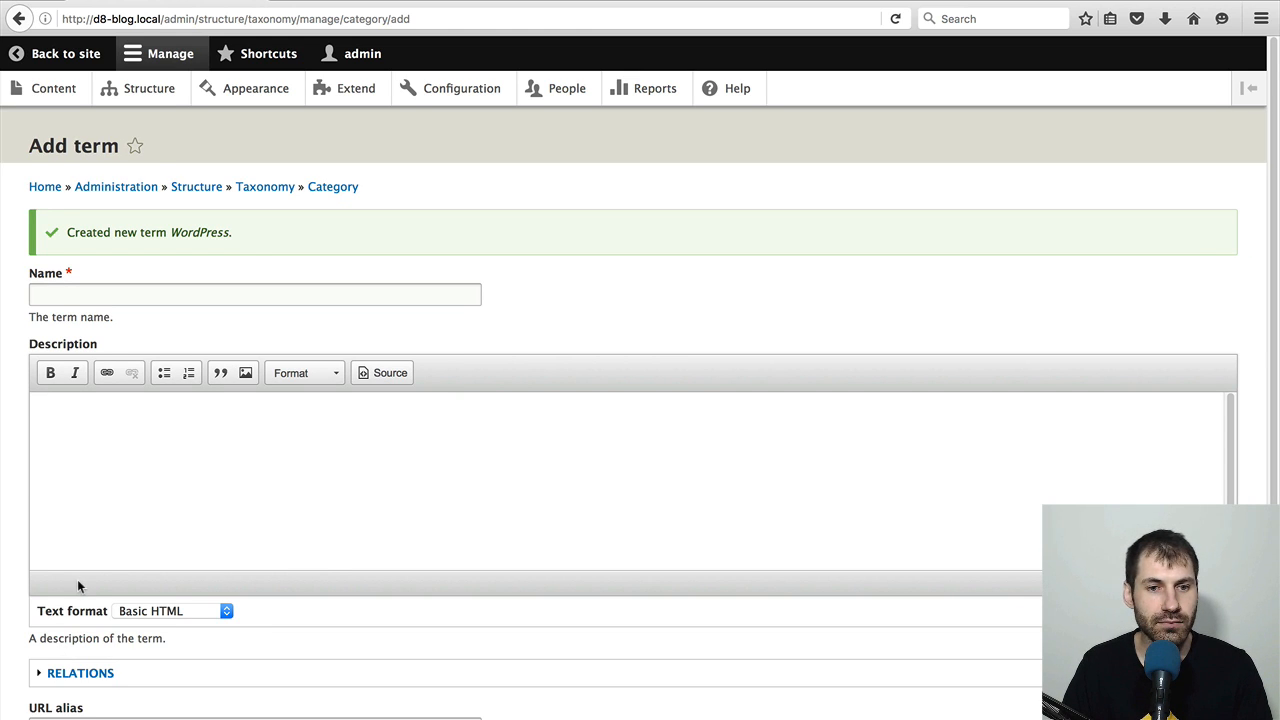
mouse_move(149, 88)
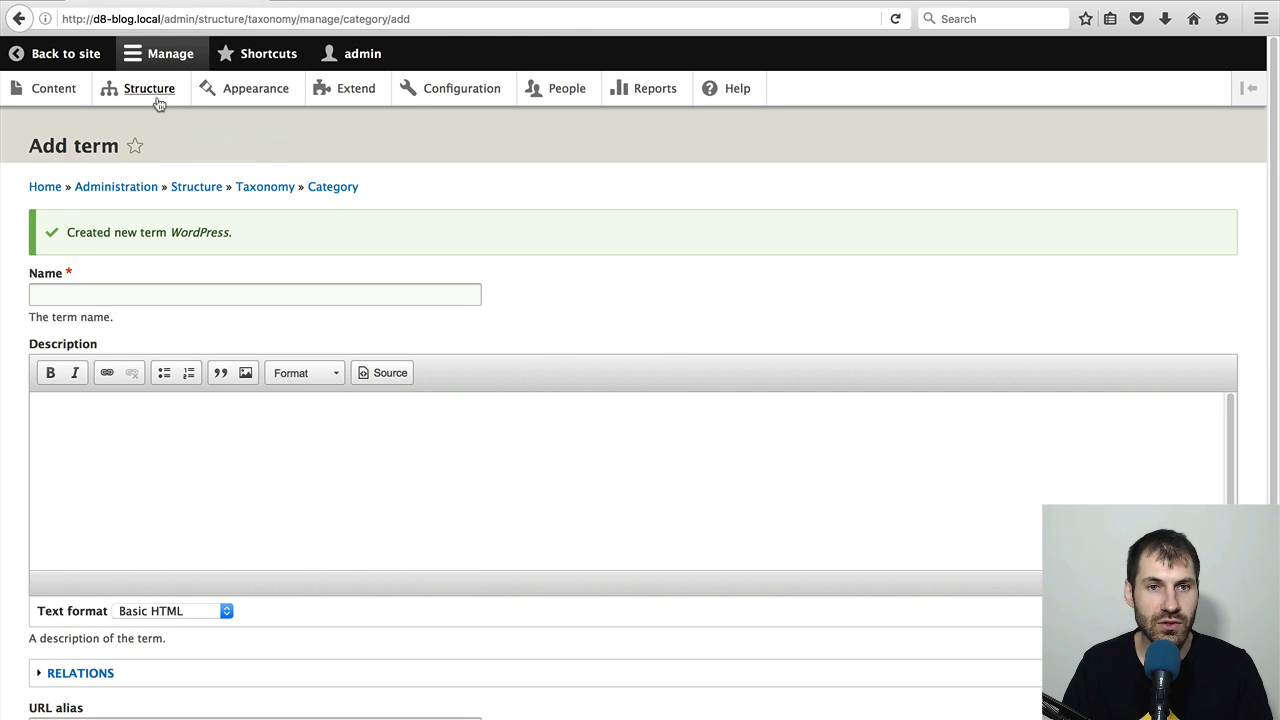
mouse_move(149, 88)
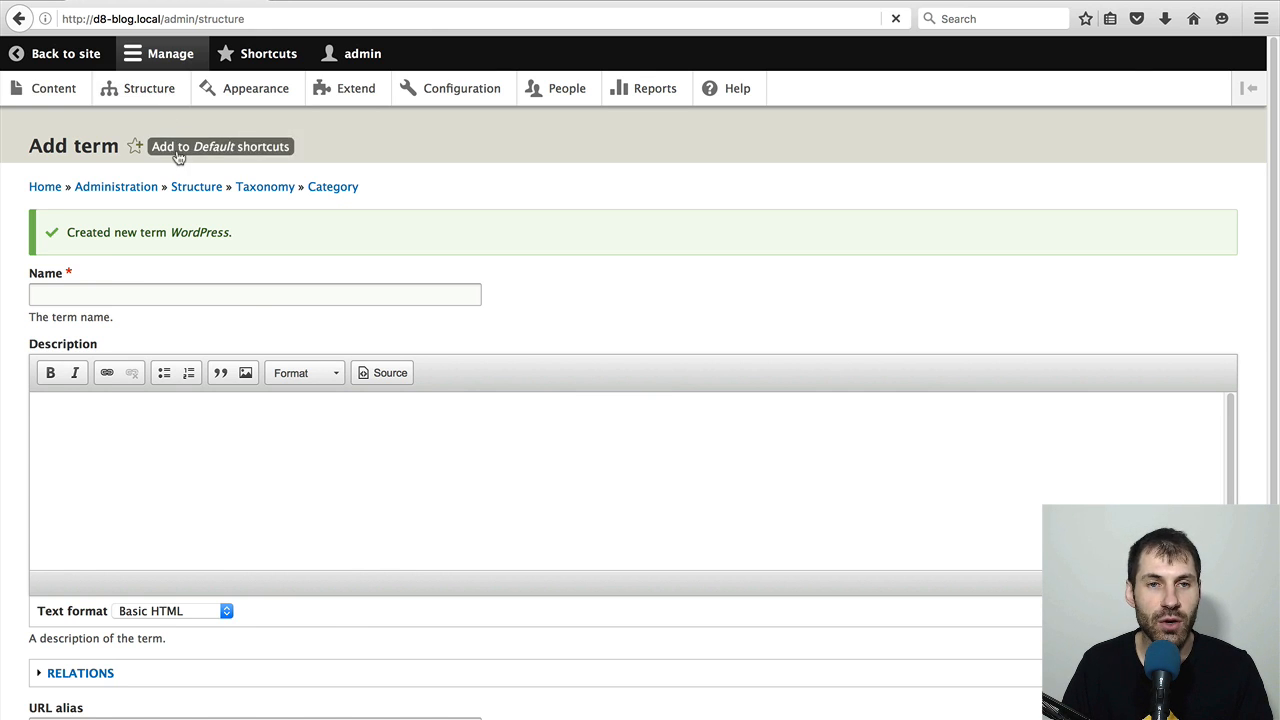
- From Structure > Content types, open Manage fields for Blog
click(149, 88)
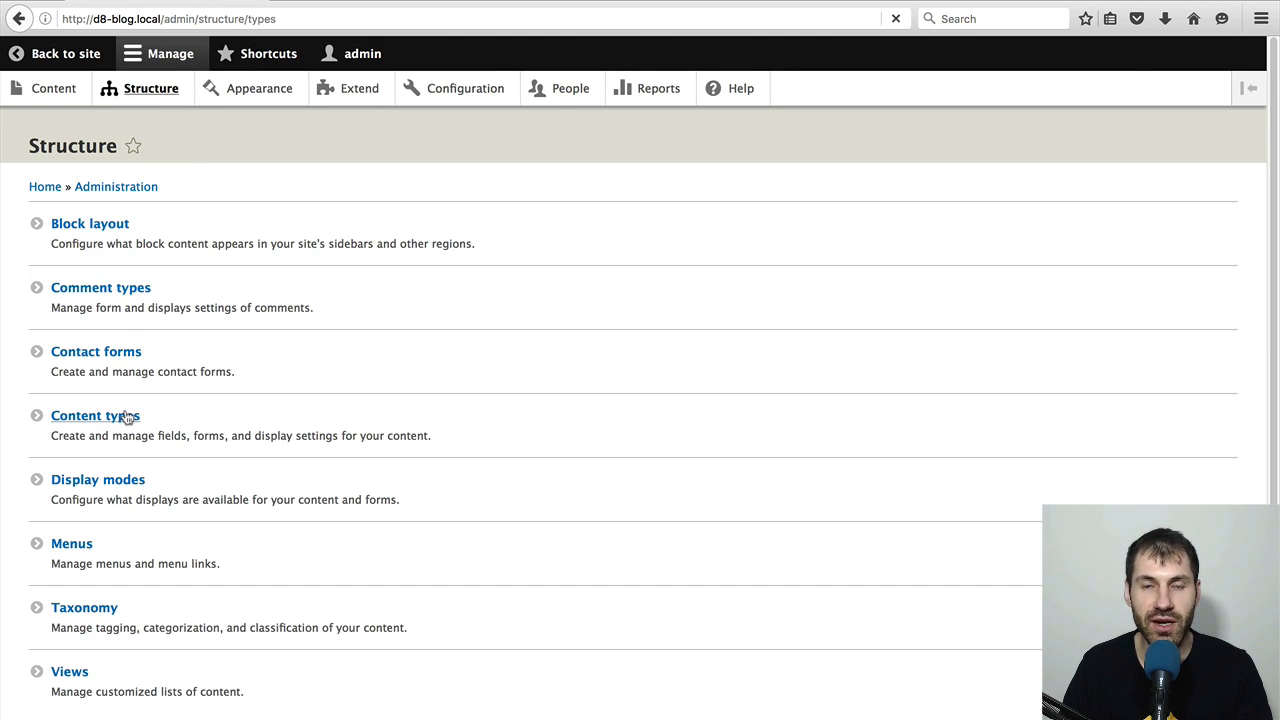
click(95, 415)
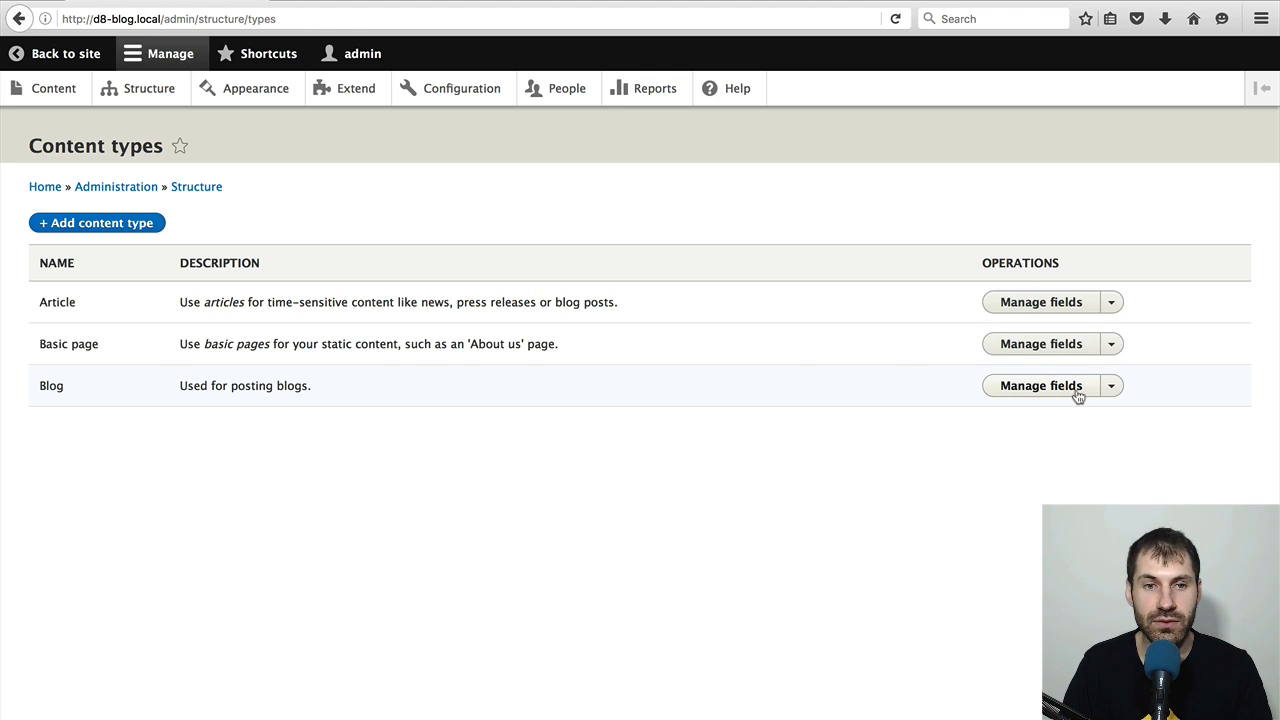
click(1041, 385)
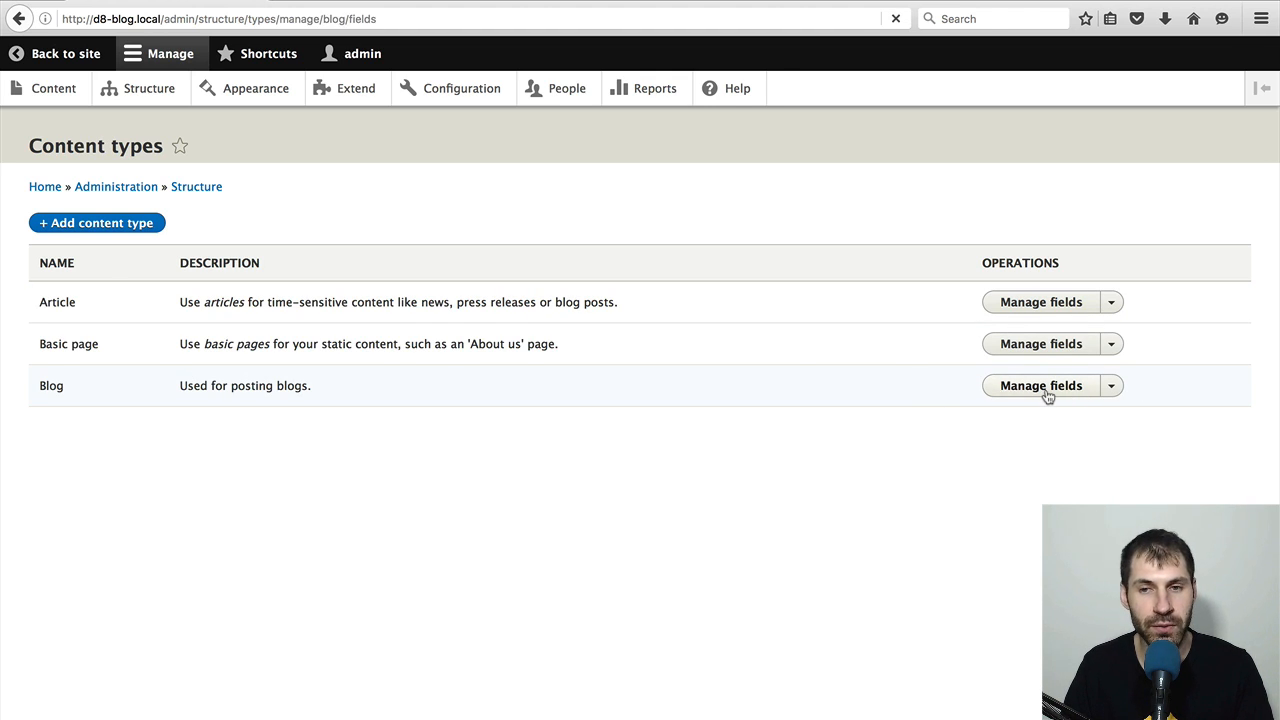
click(1041, 385)
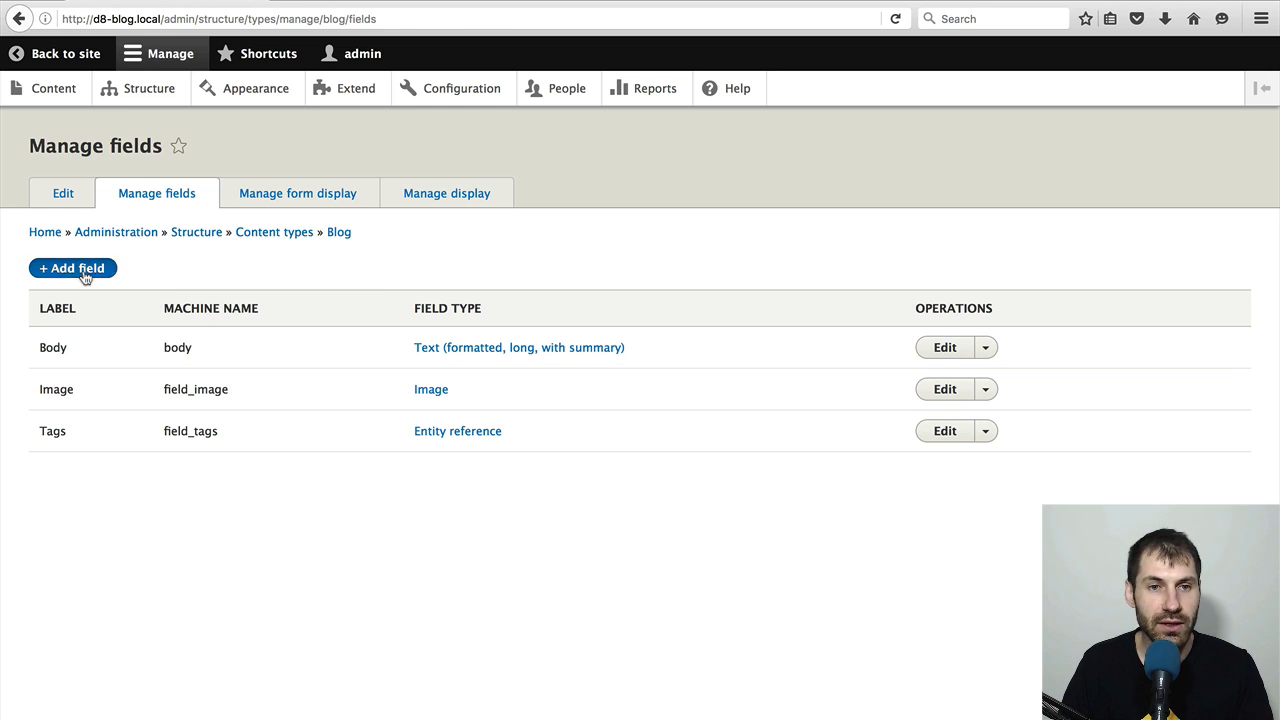
- Add a new Taxonomy term field labelled Category to Blog and continue to storage settings
click(72, 268)
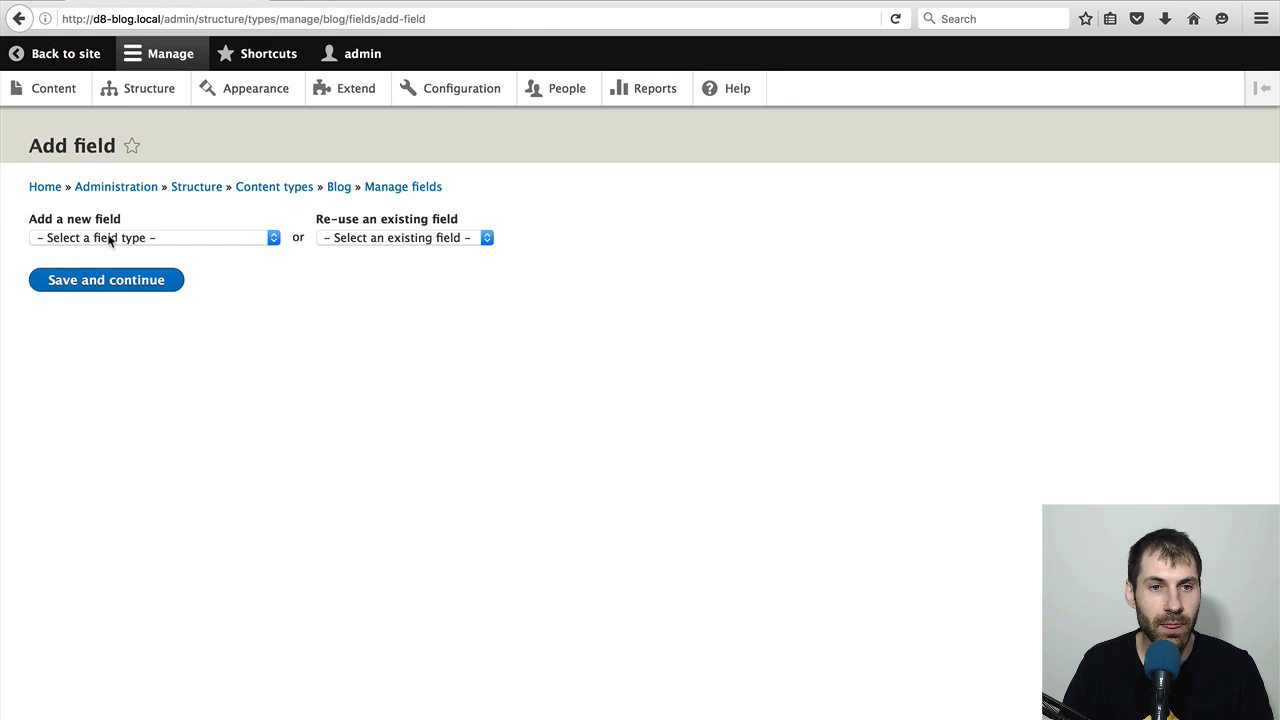
click(150, 237)
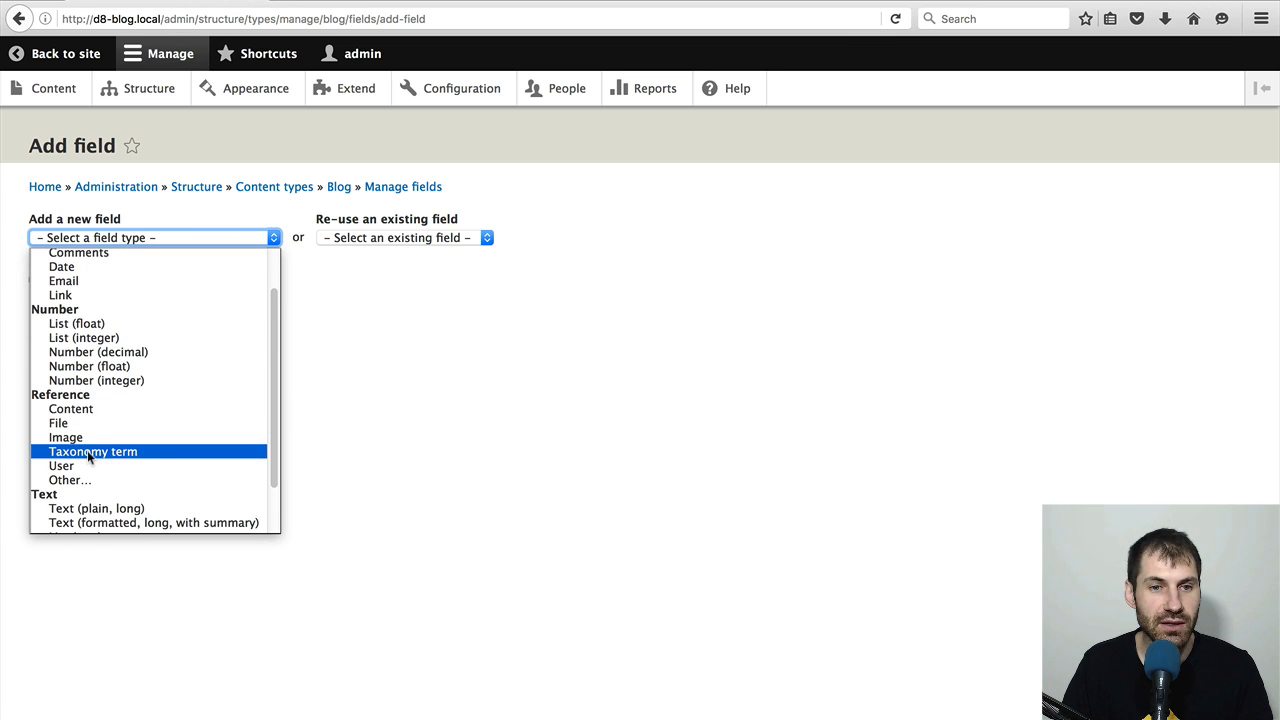
mouse_move(117, 461)
text(Cat)
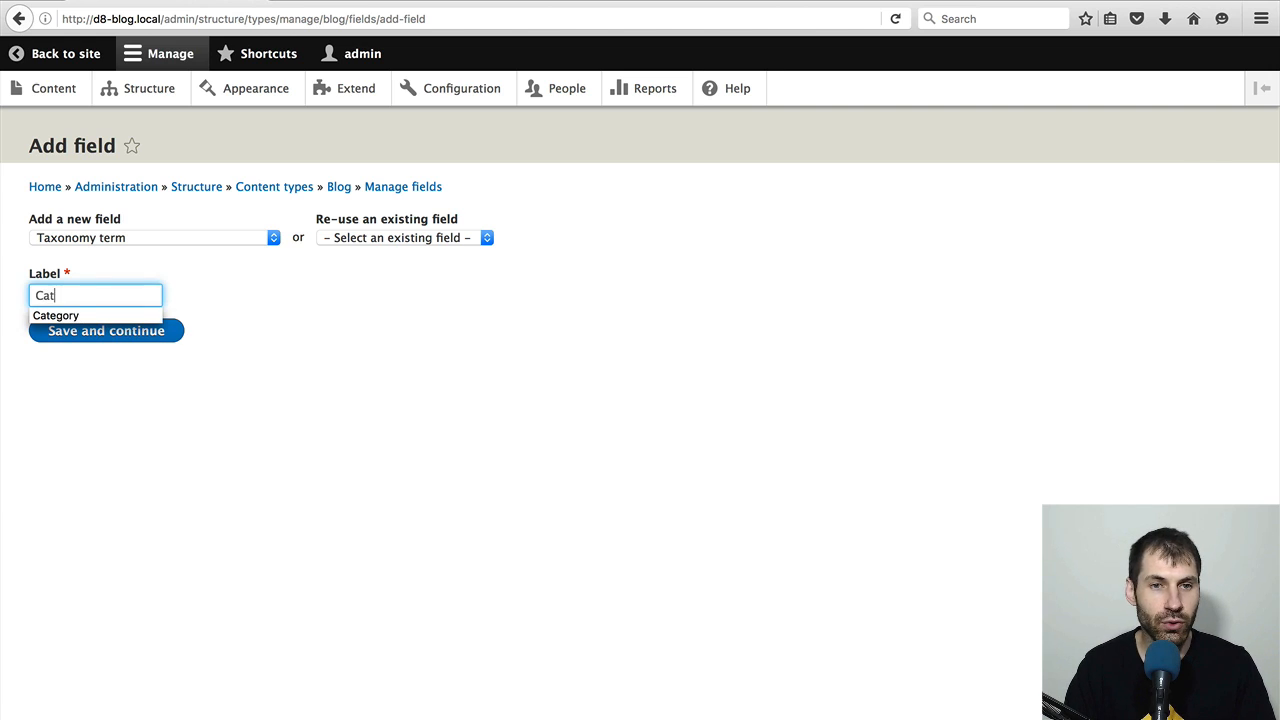
click(56, 315)
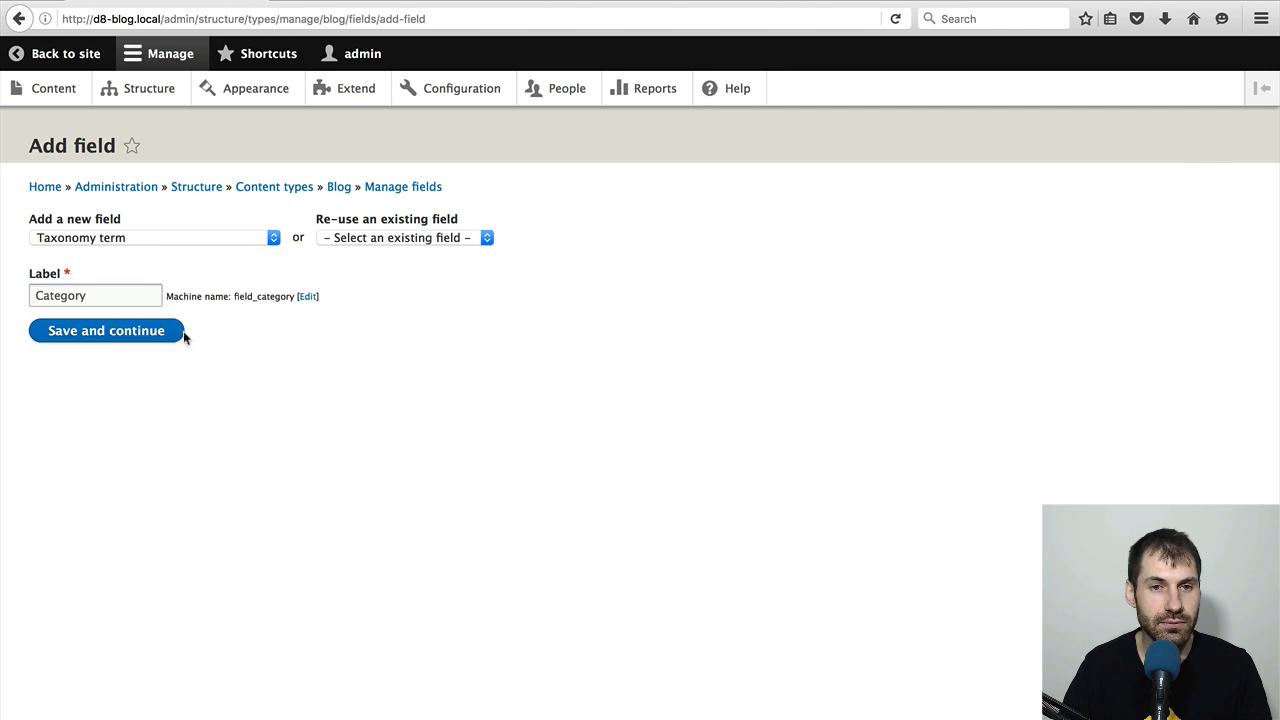
click(106, 331)
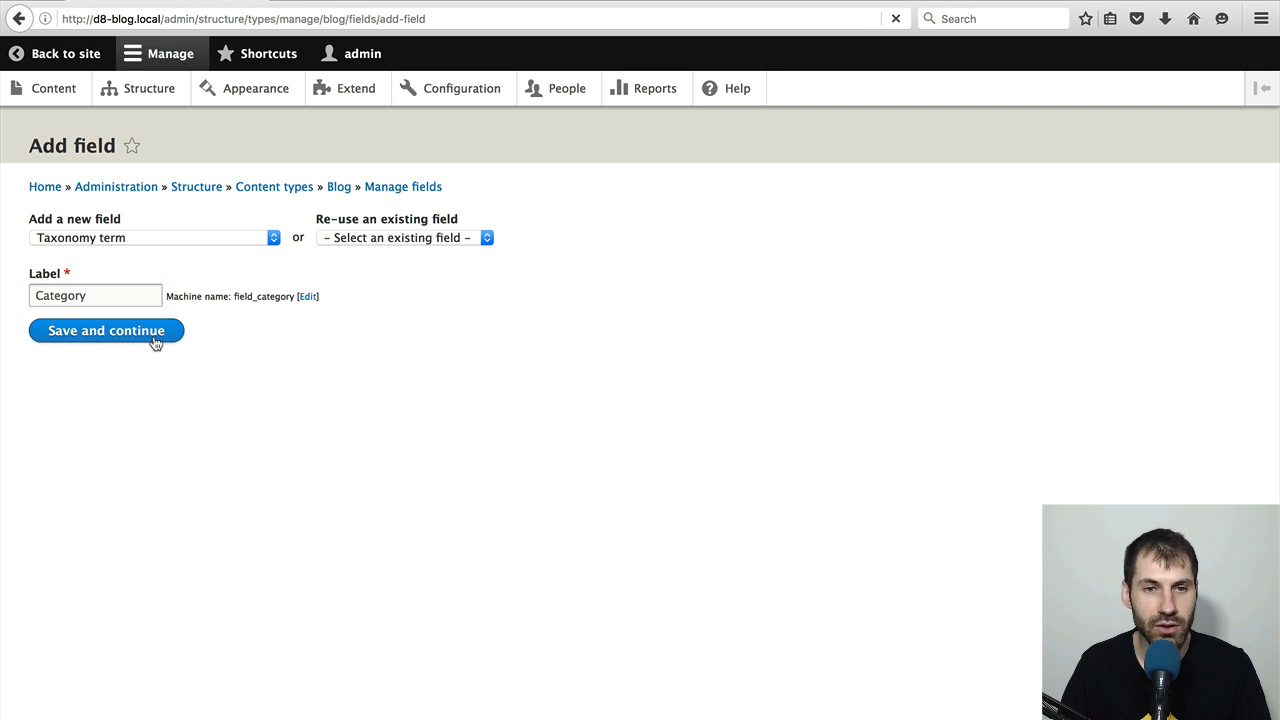
click(106, 330)
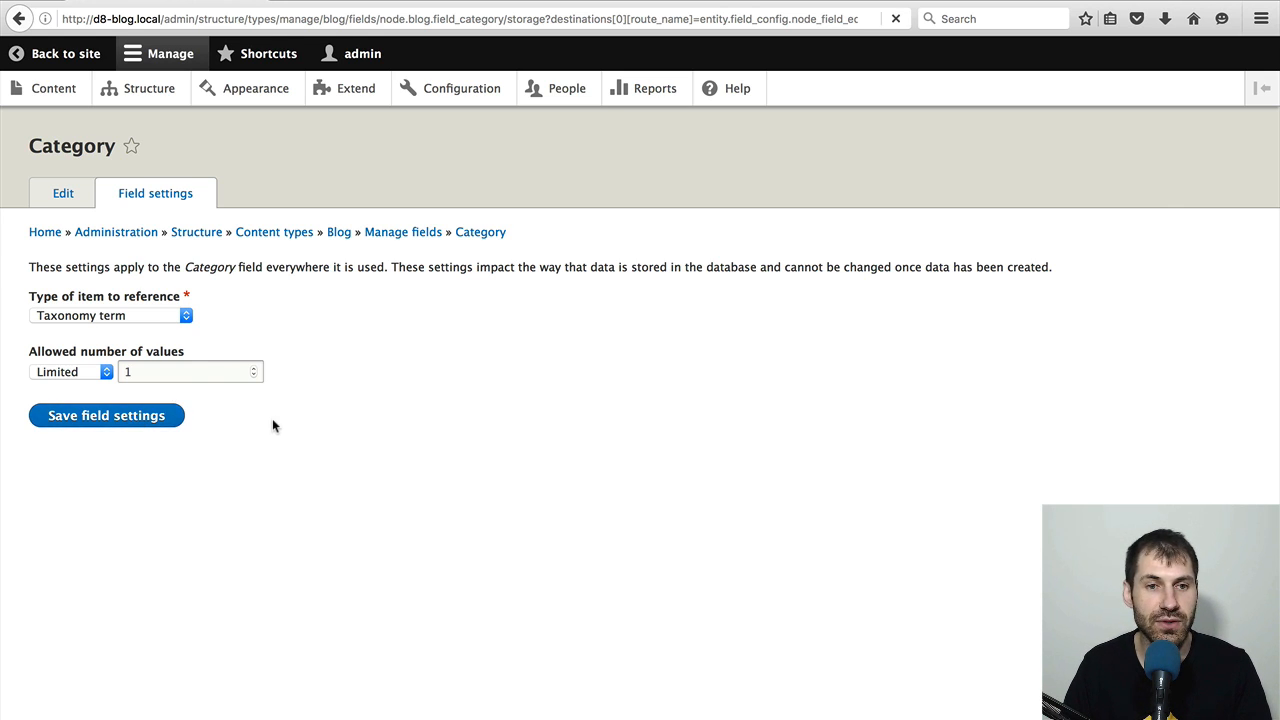
- Save the Category field storage, then make it required and limited to the Category vocabulary
click(106, 415)
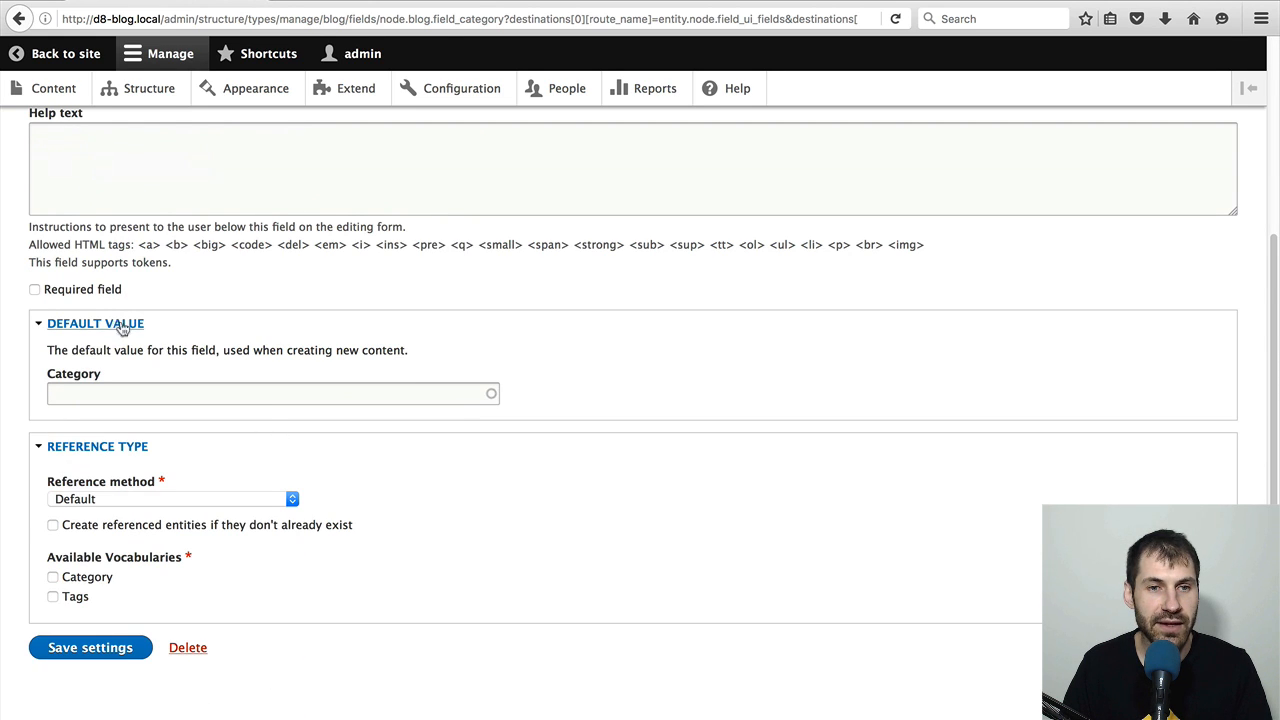
click(34, 289)
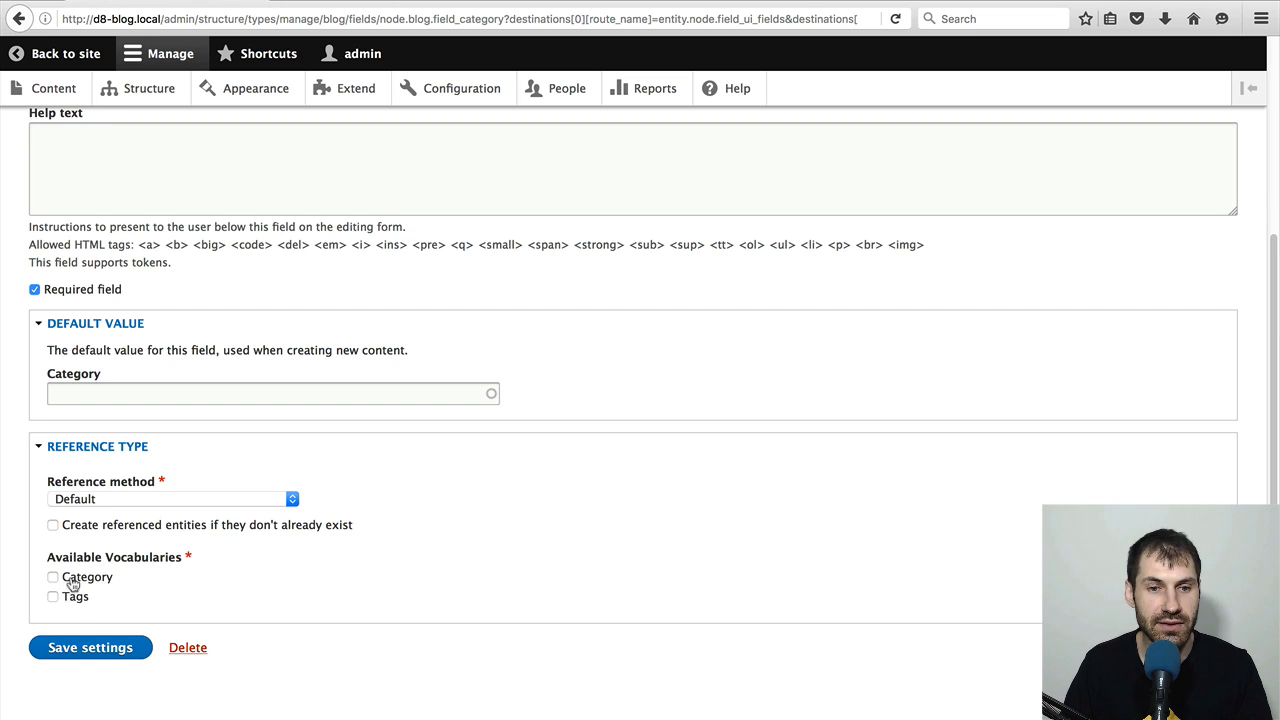
click(52, 577)
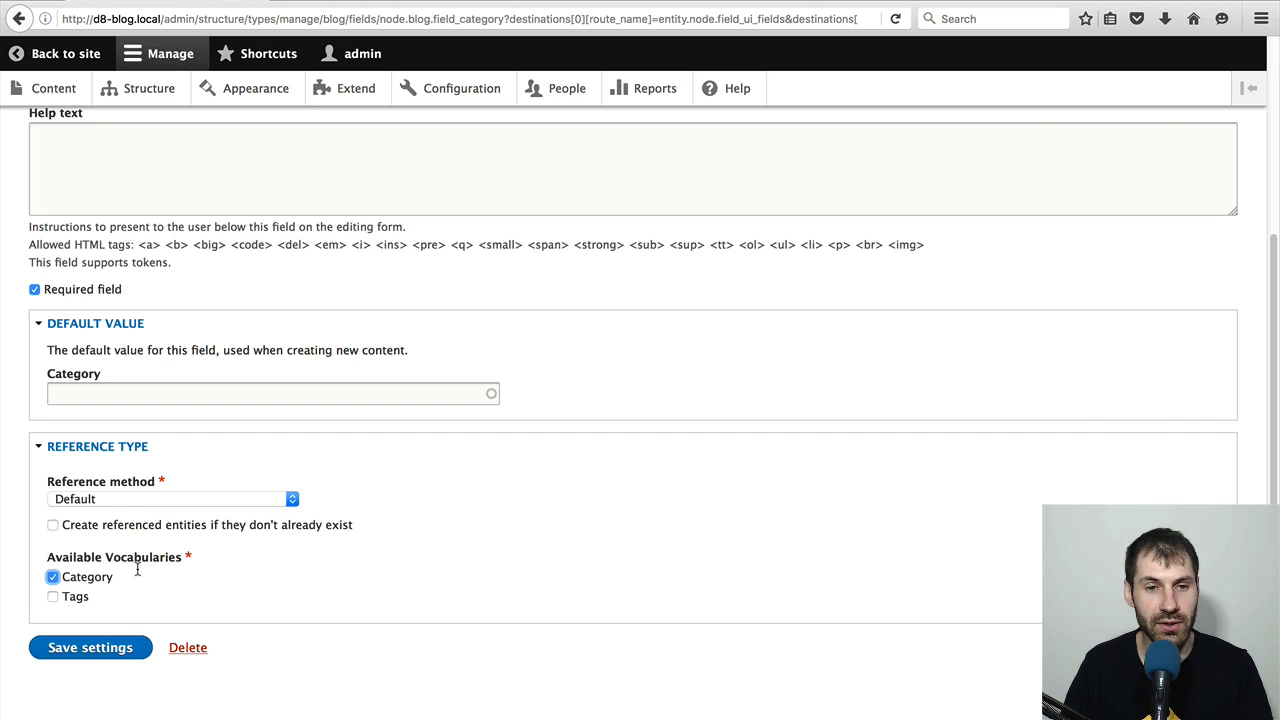
click(90, 647)
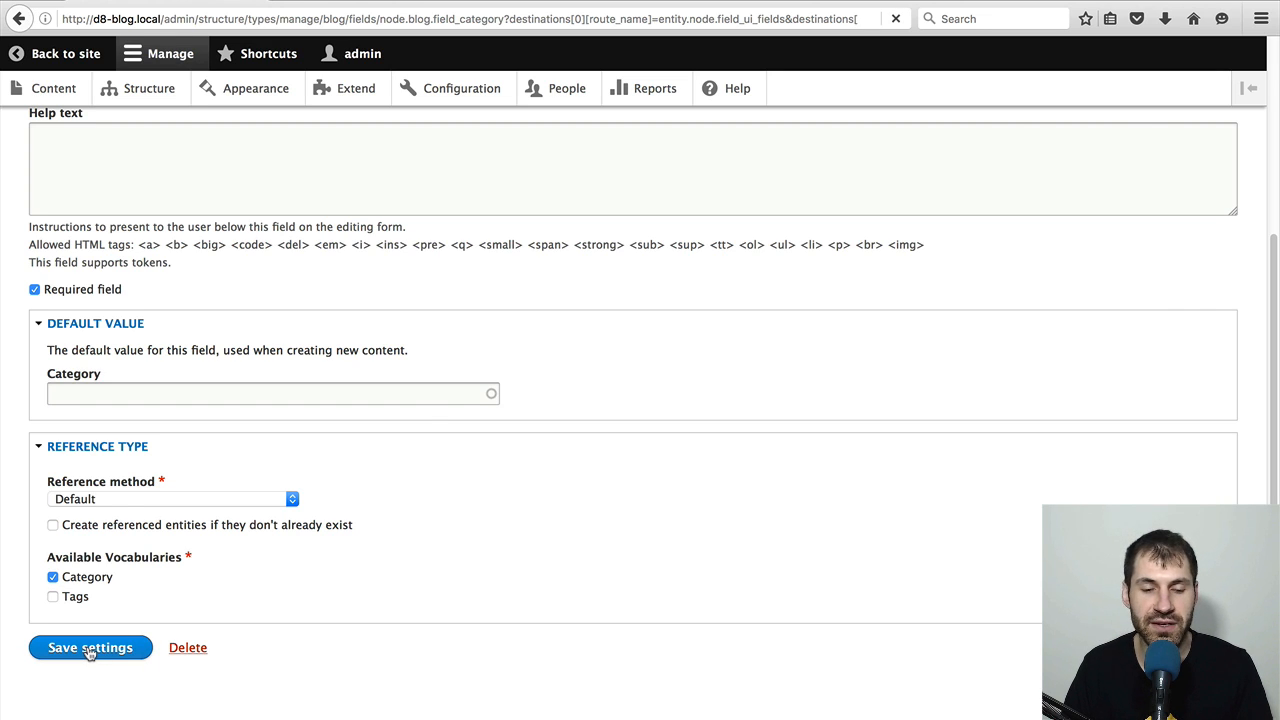
click(90, 647)
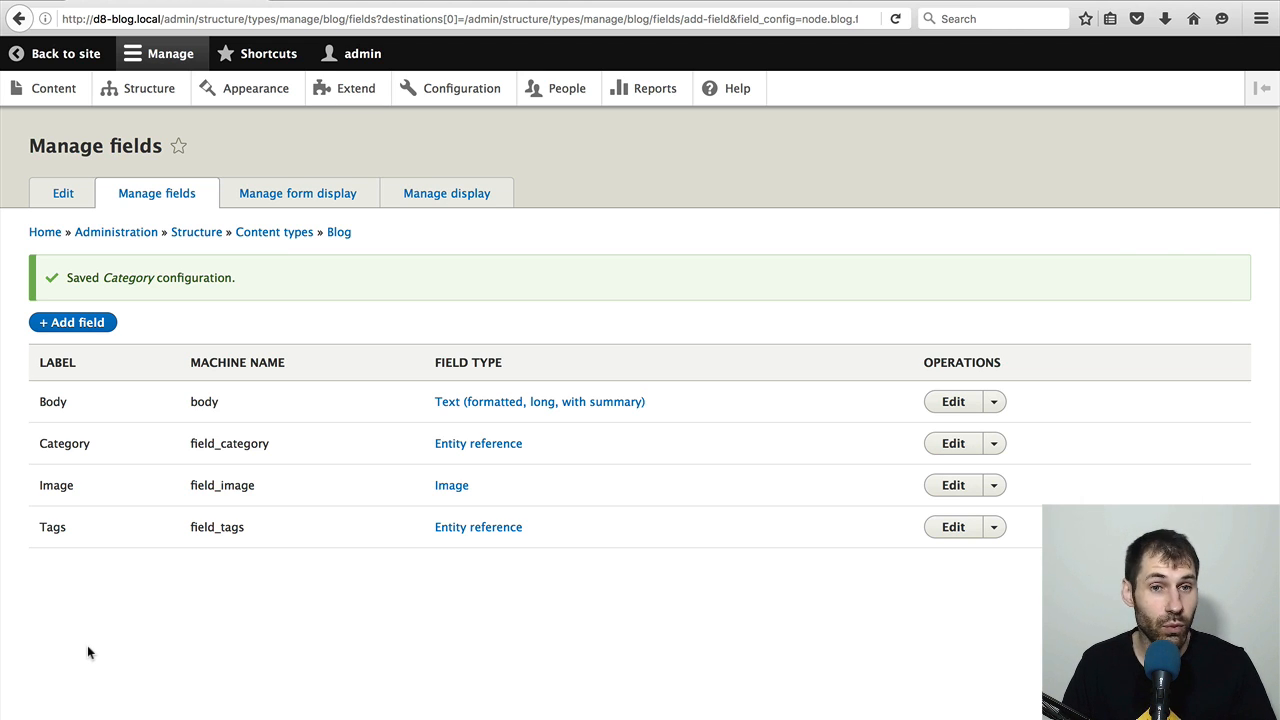
mouse_move(297, 193)
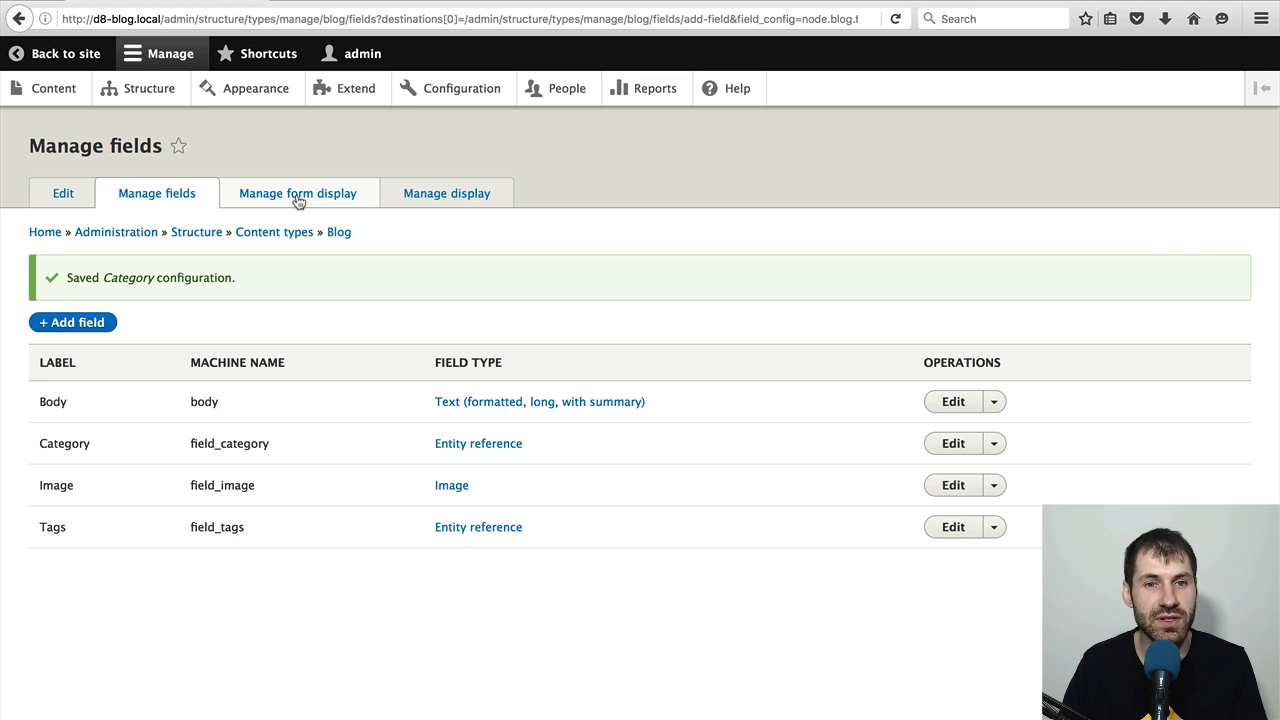
- In Manage form display, order Image before Body, use Select list for Category, and save
click(297, 193)
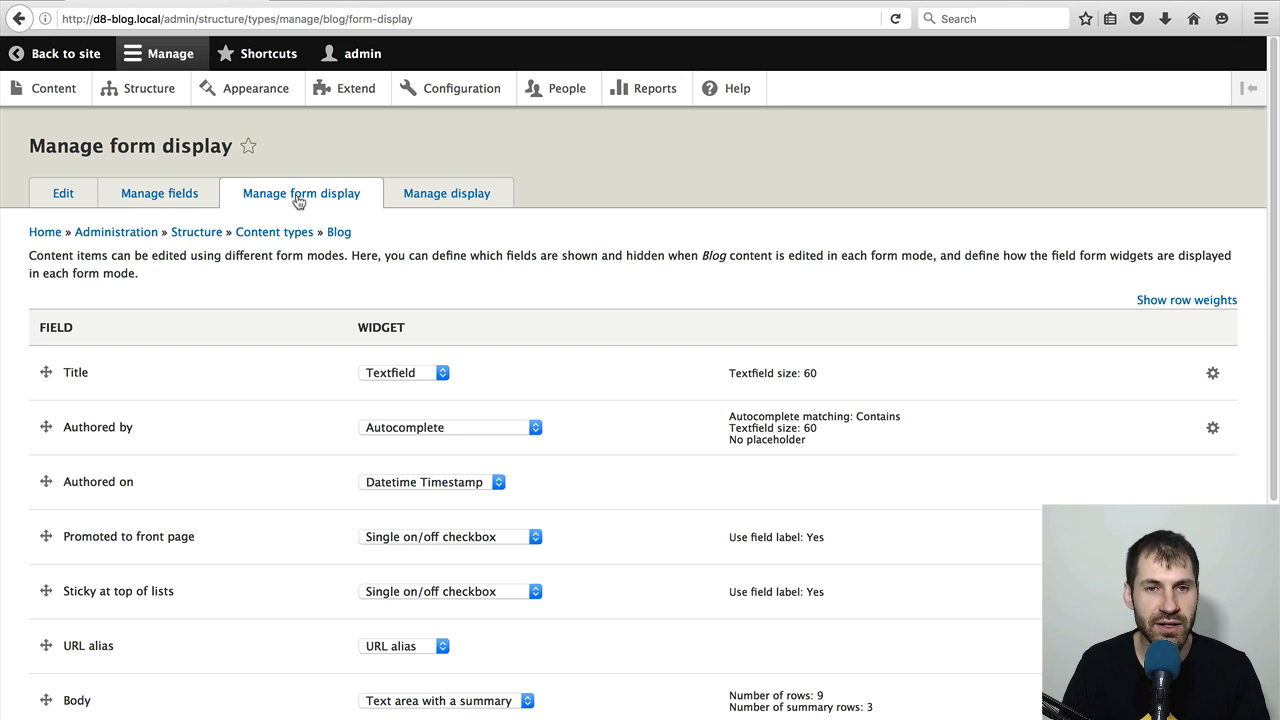
scroll(down, 3)
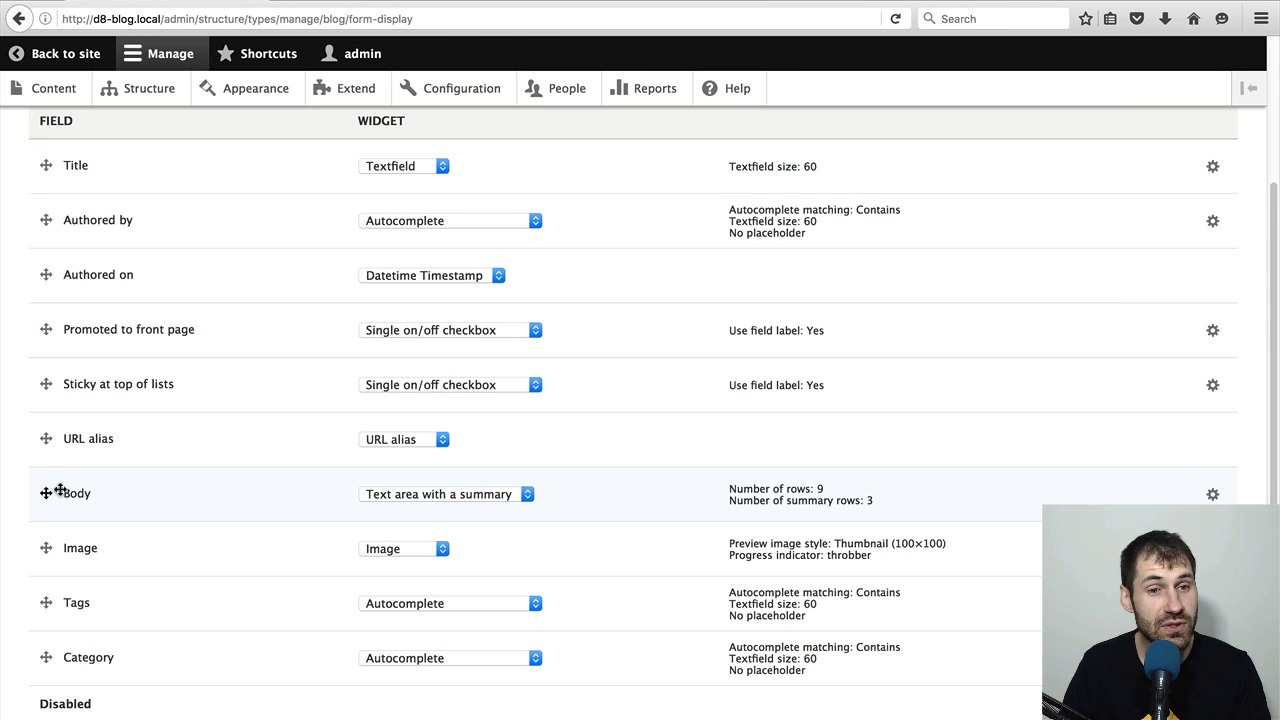
mouse_move(477, 451)
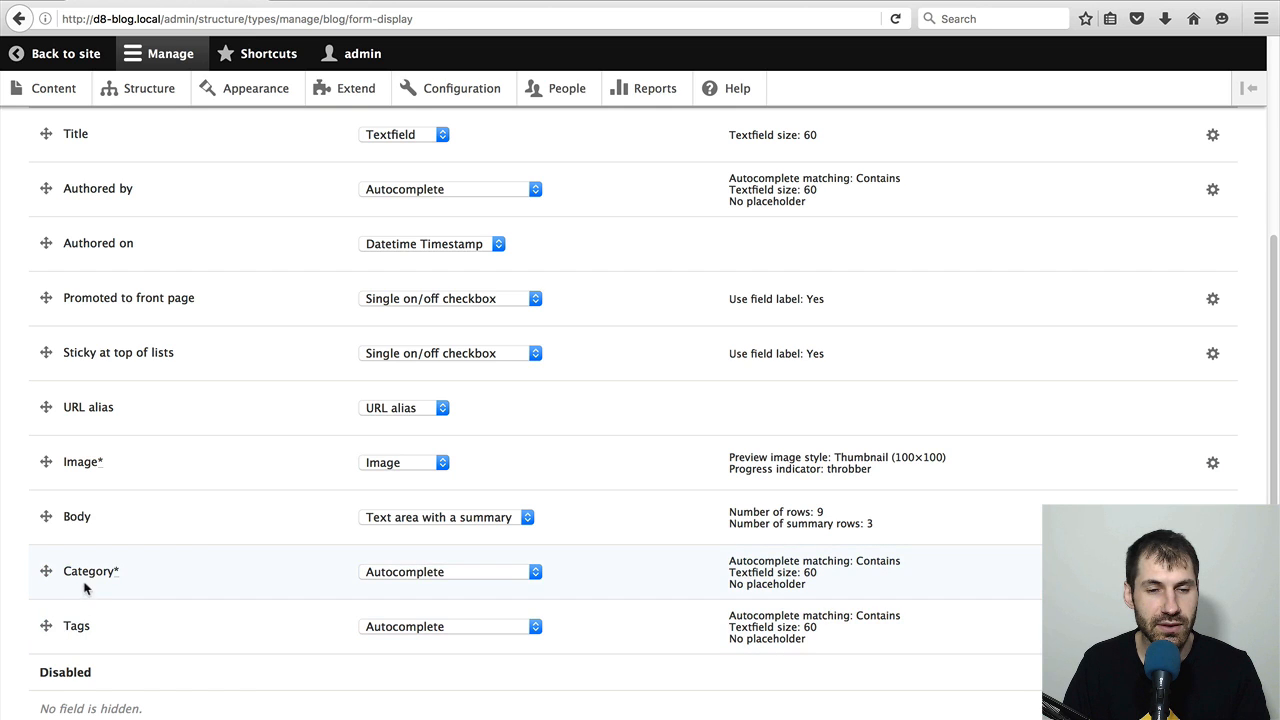
scroll(down, 3)
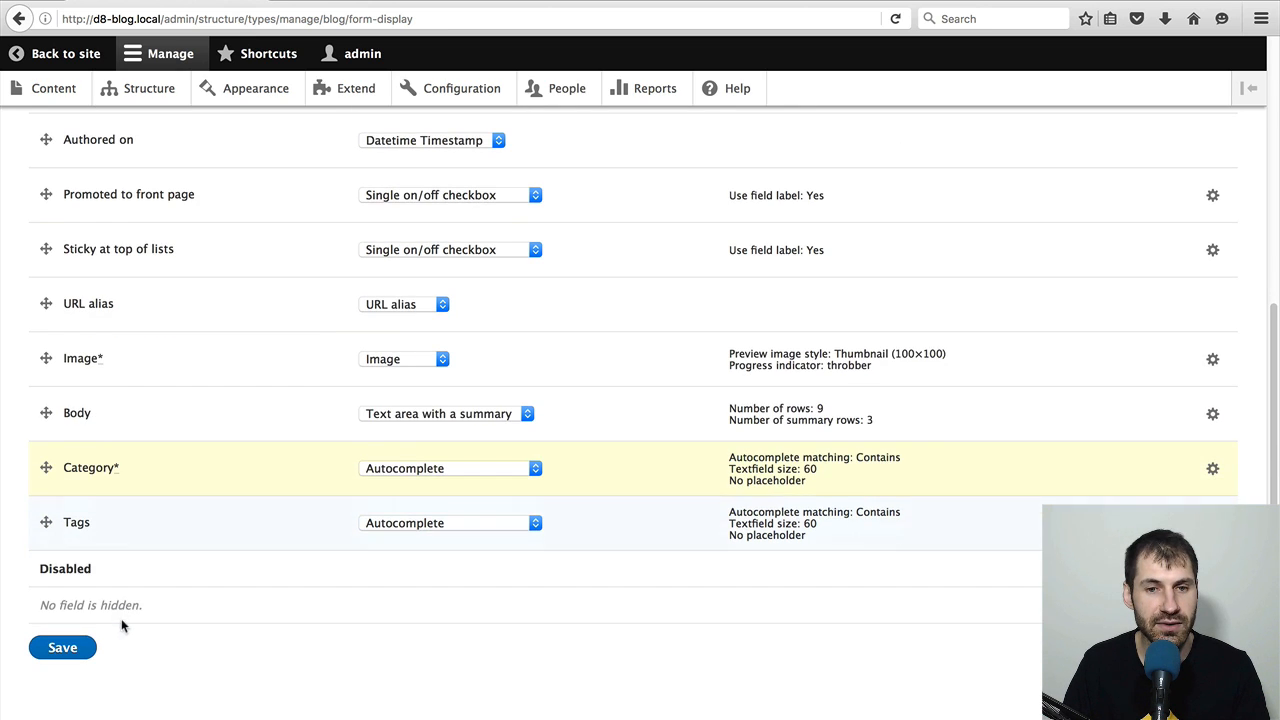
click(449, 468)
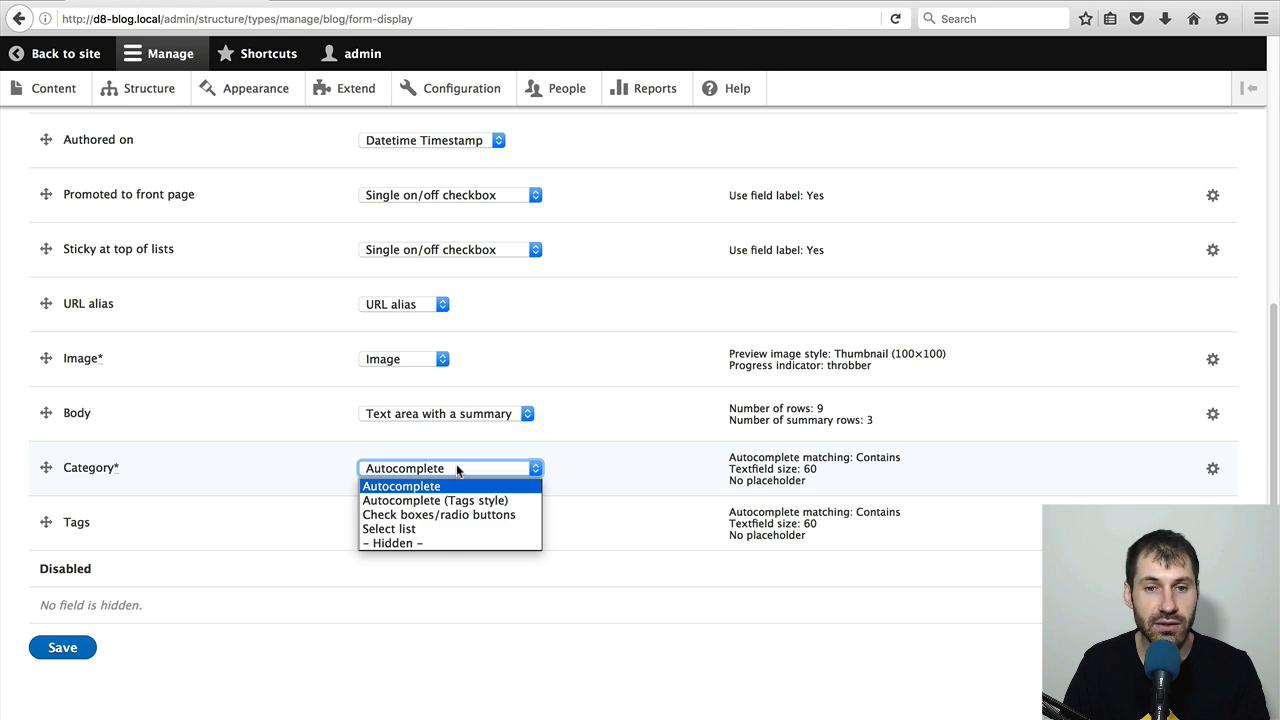
click(389, 528)
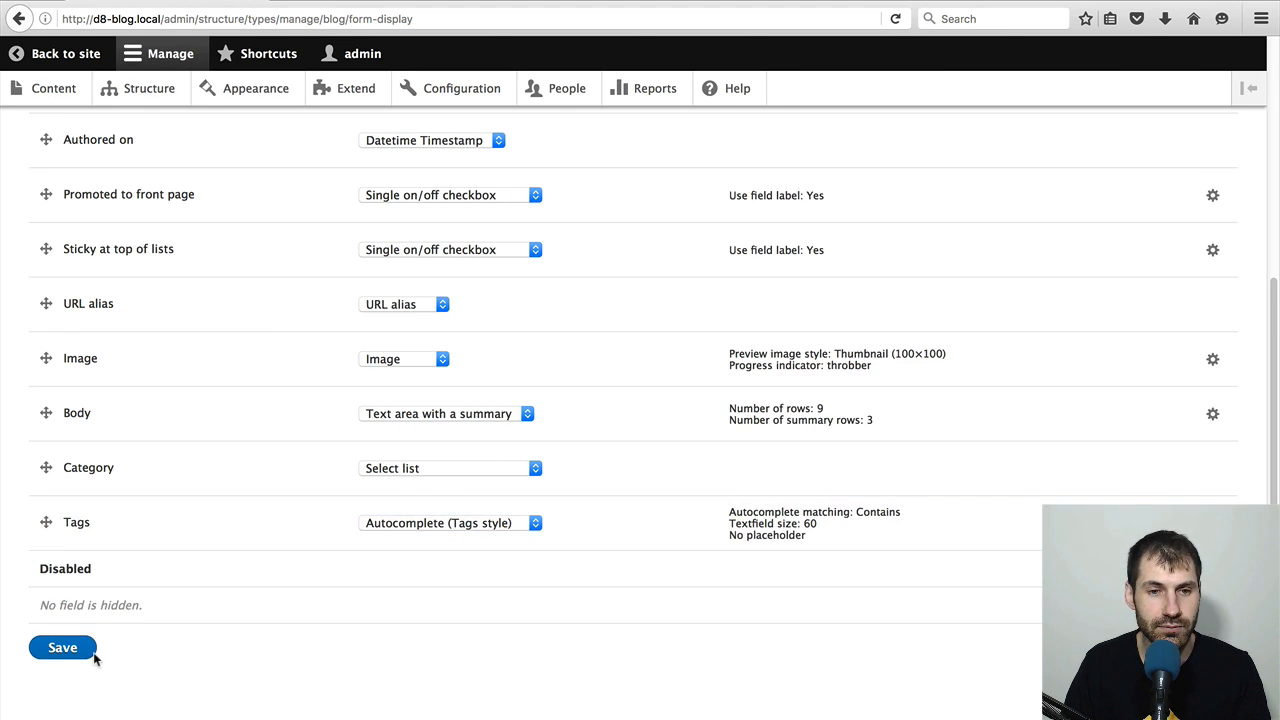
click(62, 647)
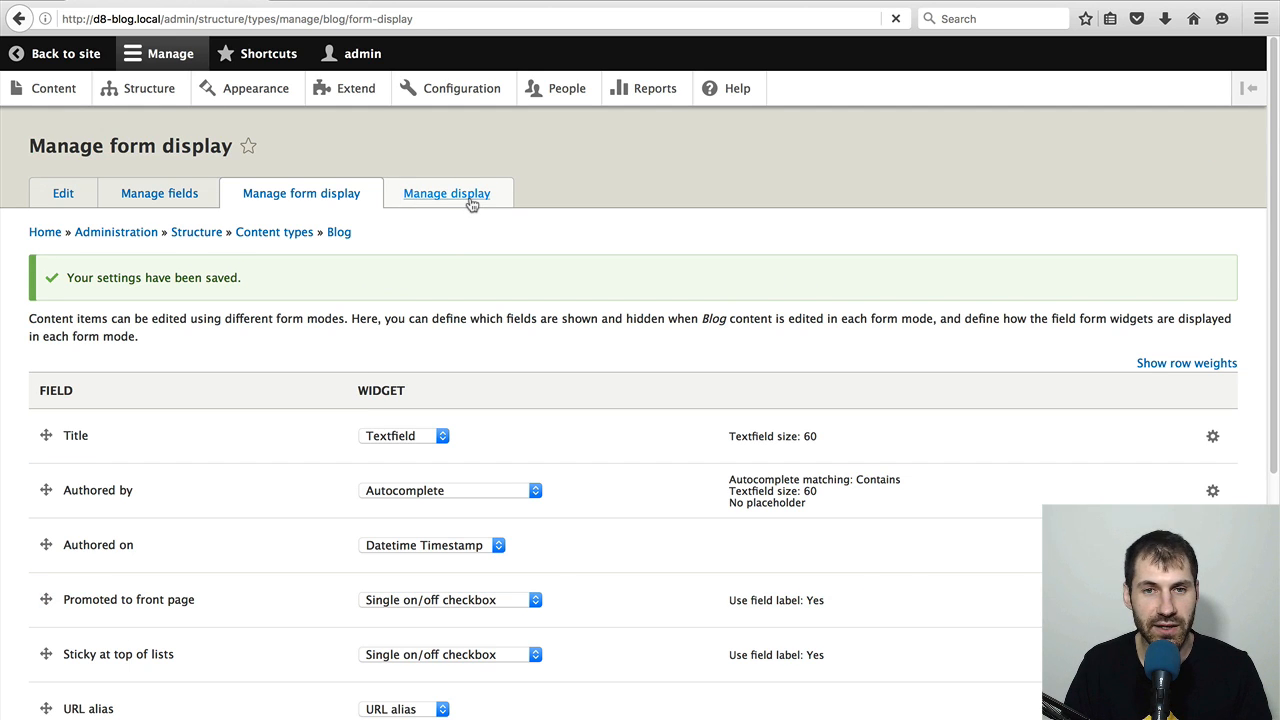
- In Manage display, move Image above Body and hide the Image label
click(446, 193)
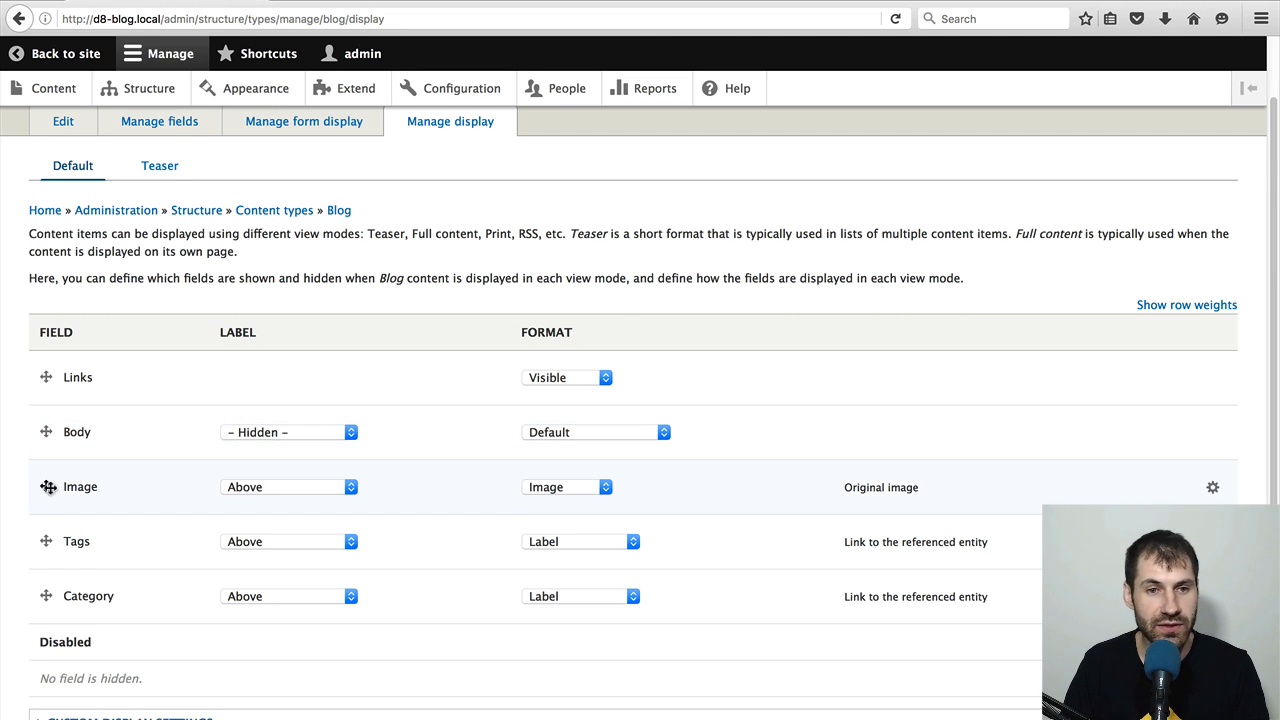
drag(46, 487, 46, 420)
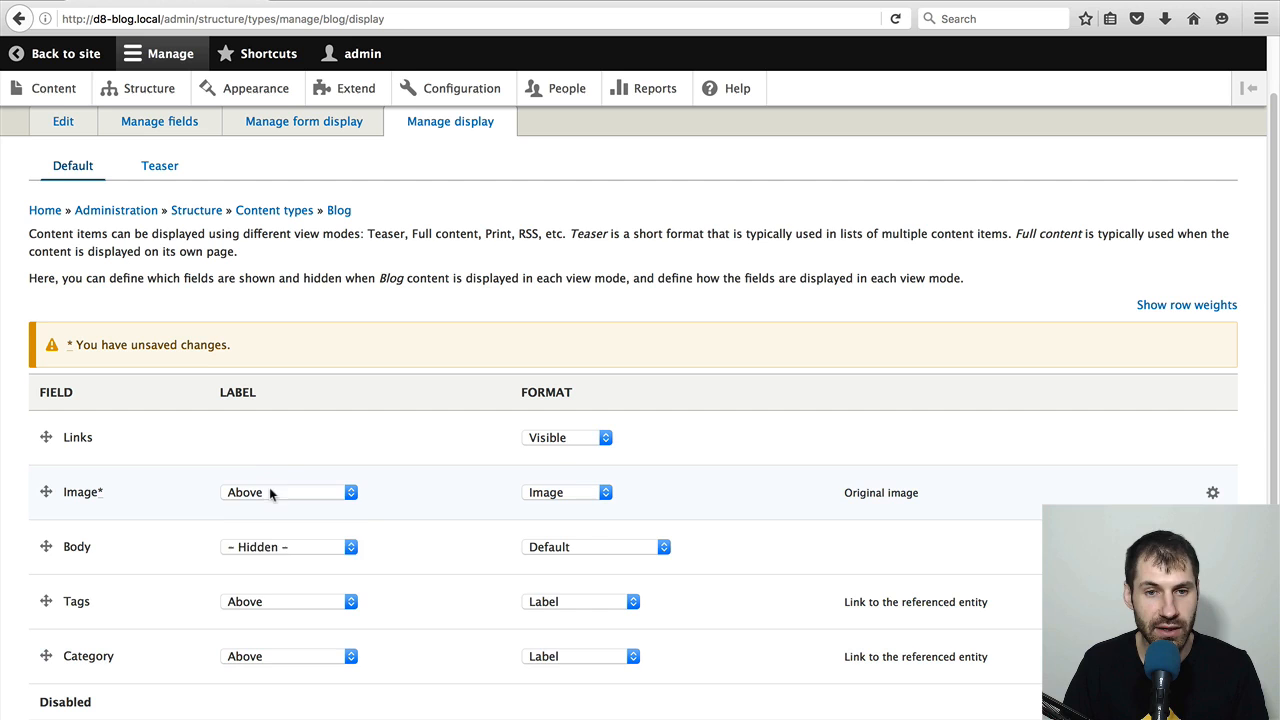
click(289, 491)
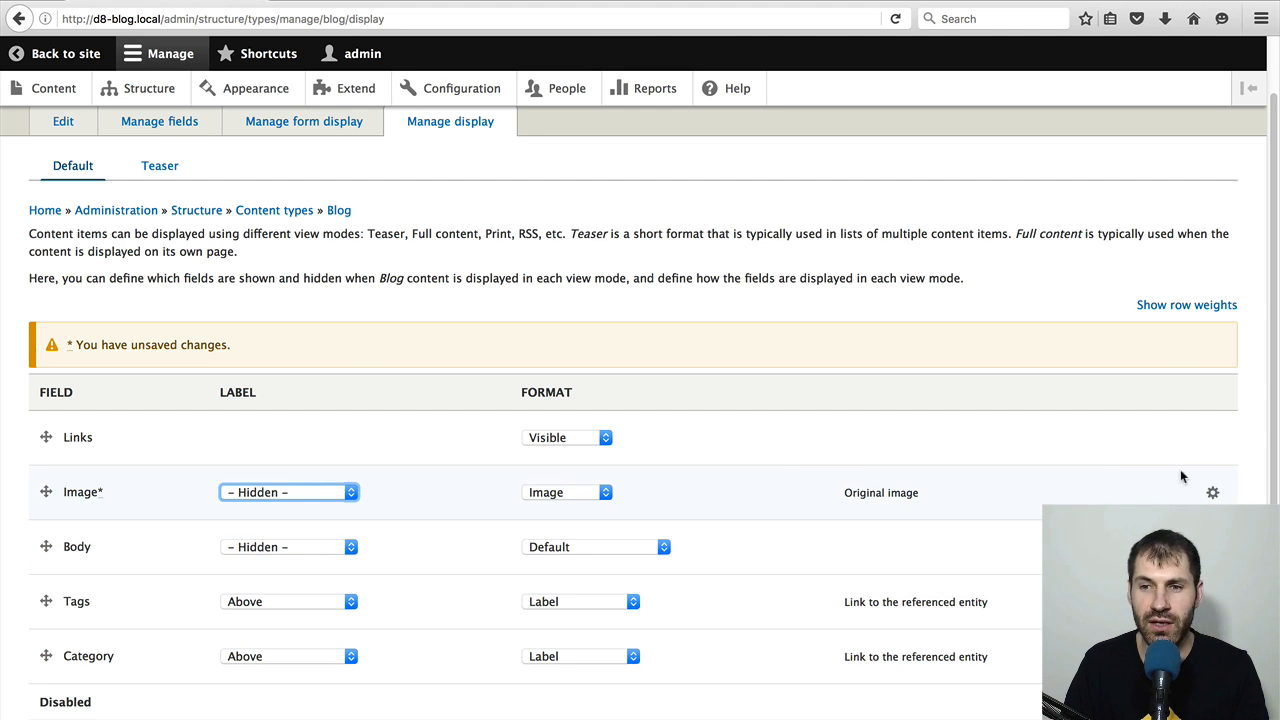
- Set the Image format to the Large (480×480) style and save the display
click(1212, 492)
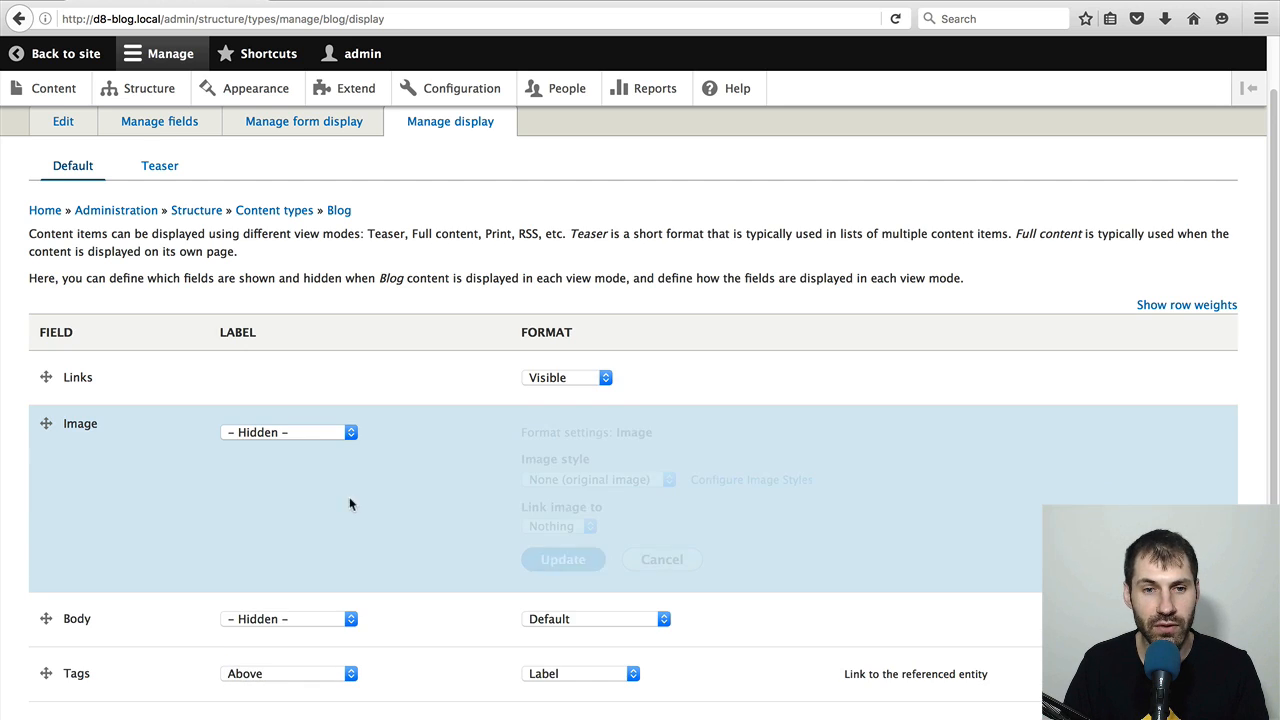
click(597, 479)
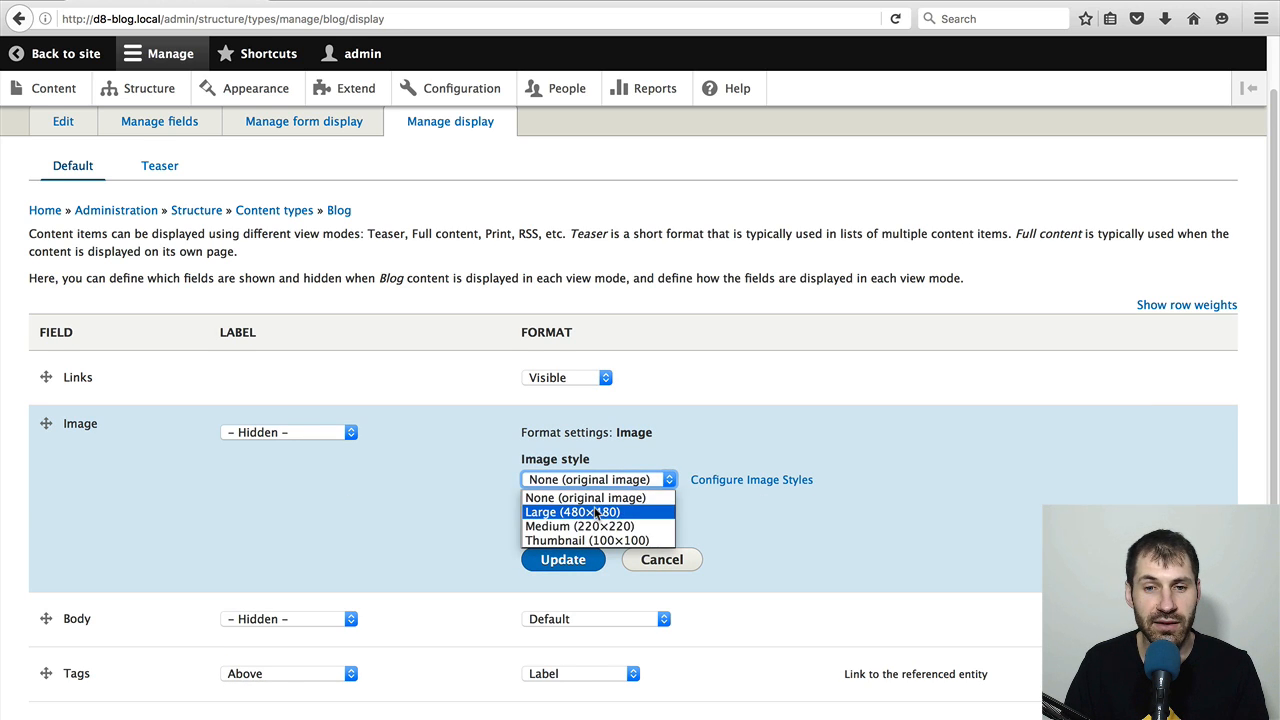
click(571, 511)
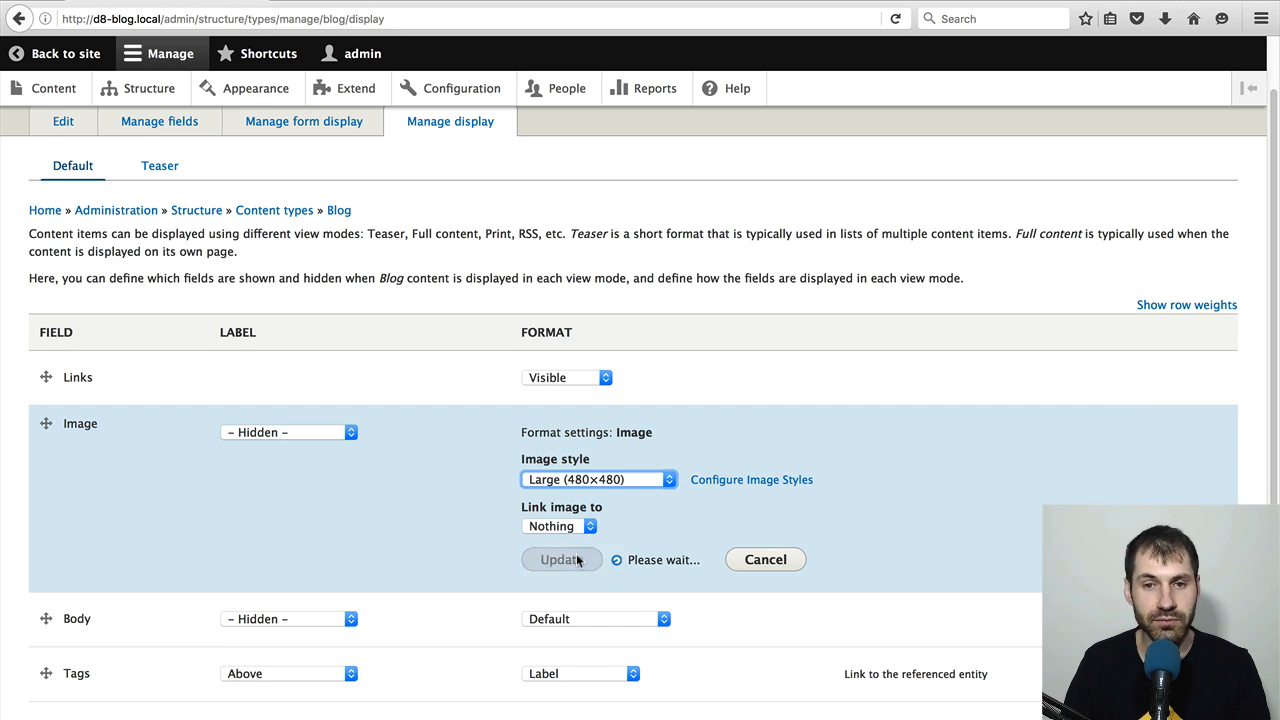
click(561, 559)
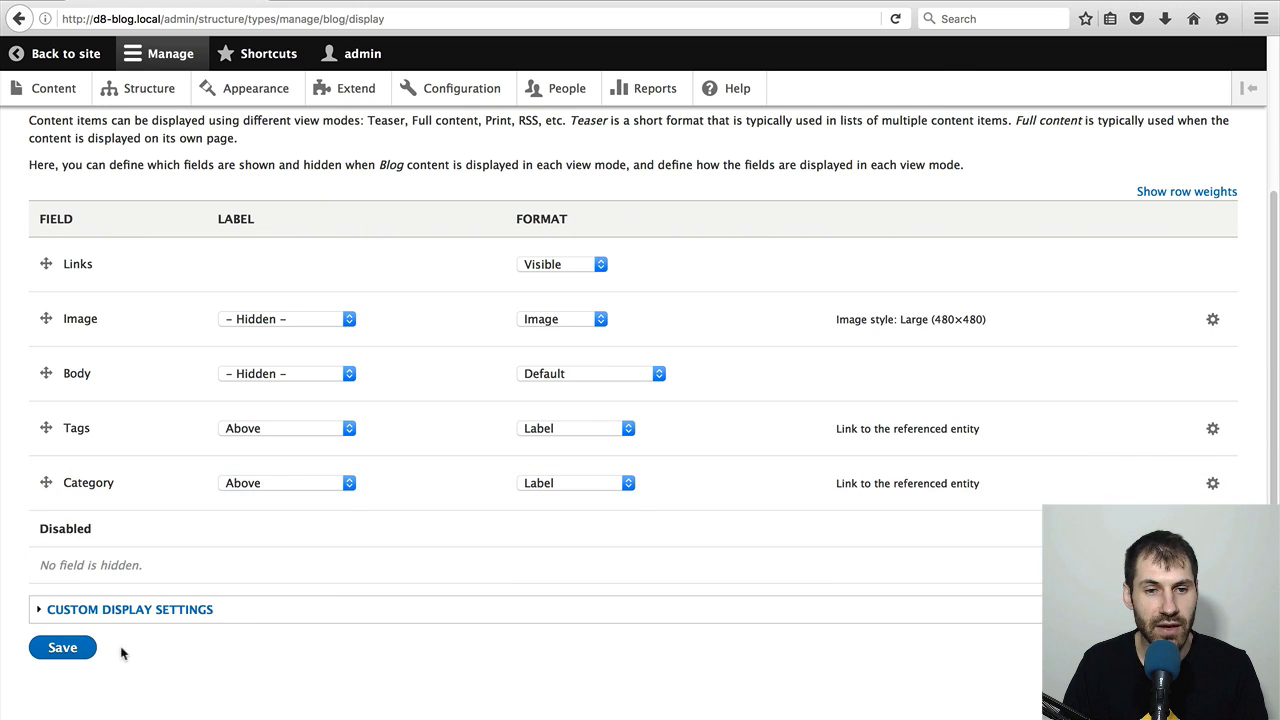
click(62, 647)
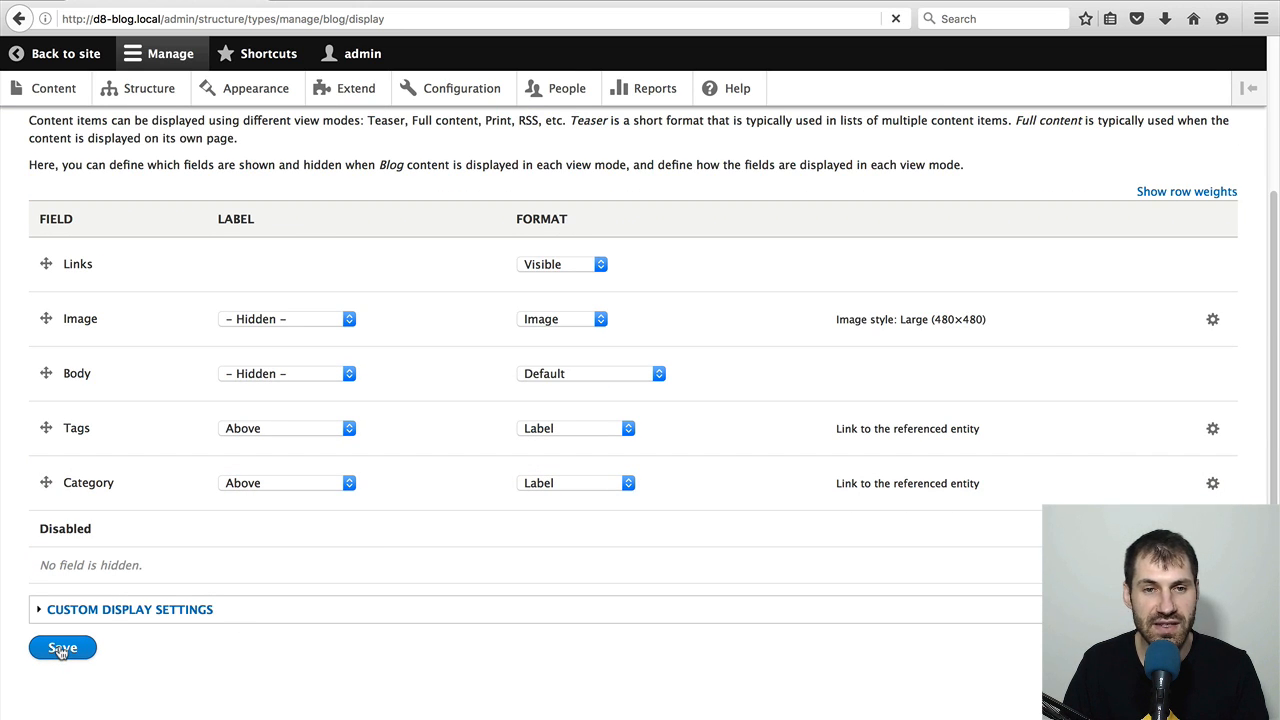
click(62, 648)
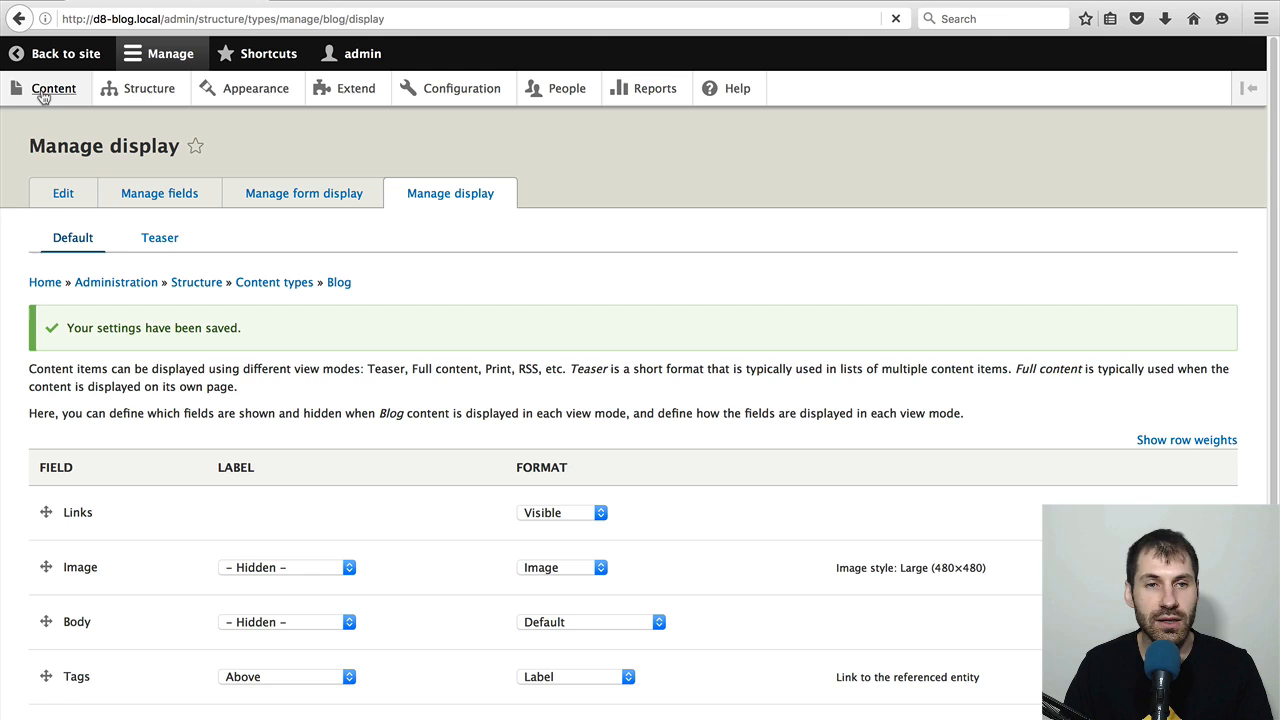
- Start a new Blog post titled 'Test article'
click(54, 88)
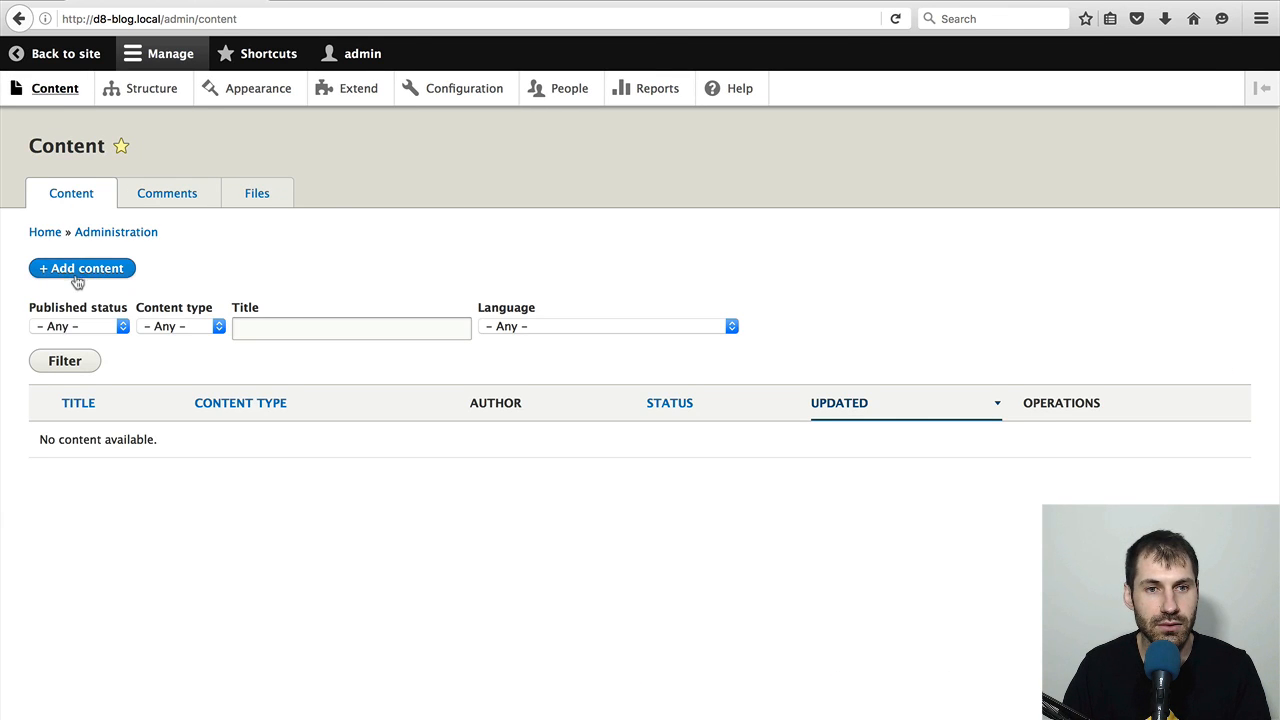
click(81, 268)
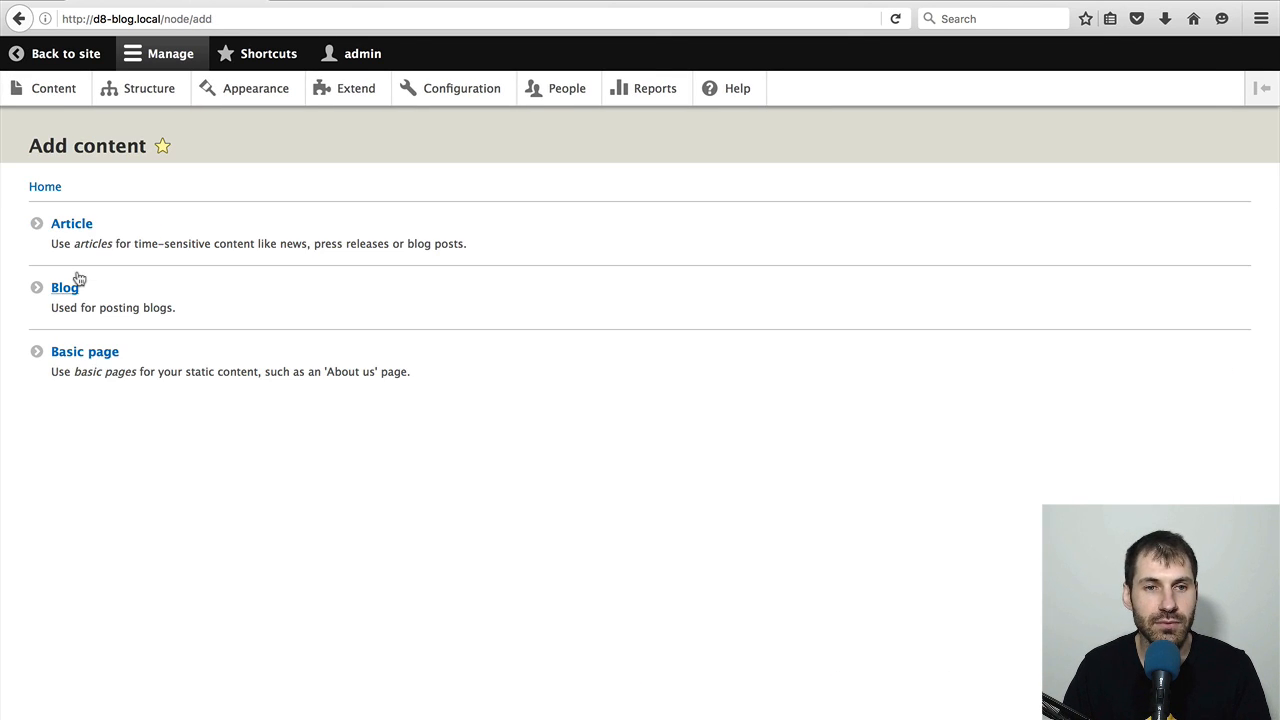
click(64, 287)
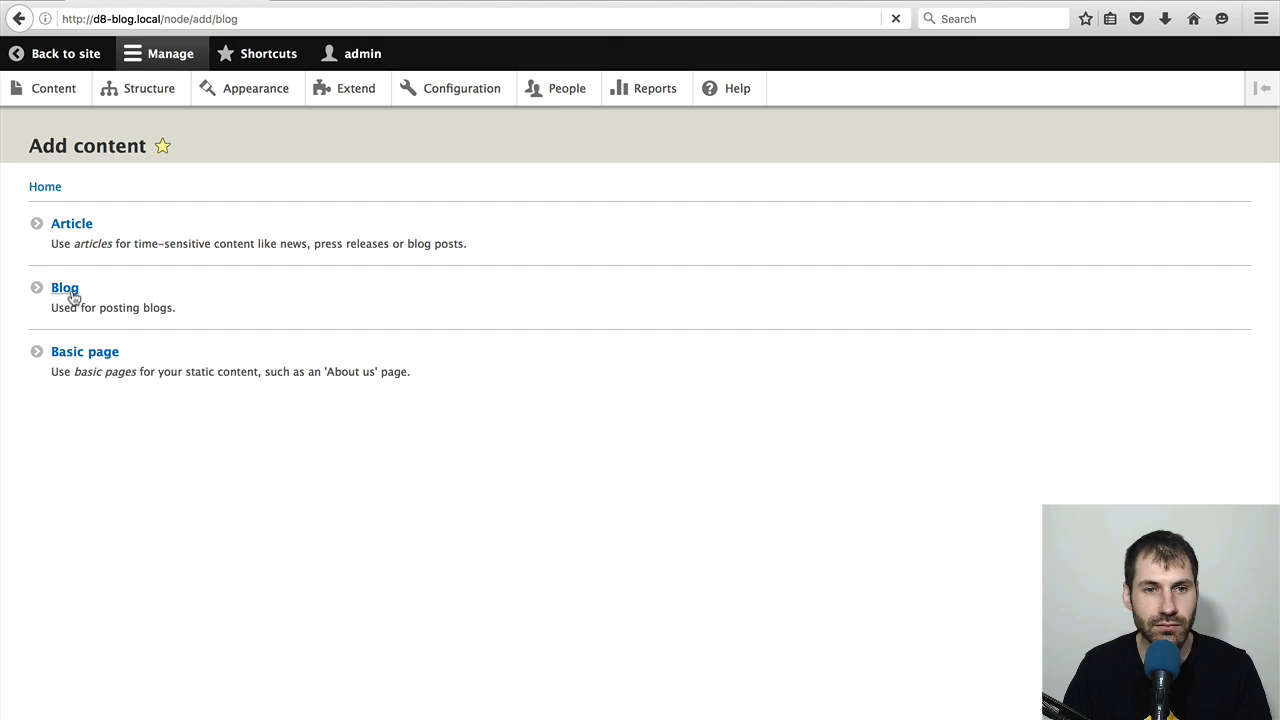
click(64, 288)
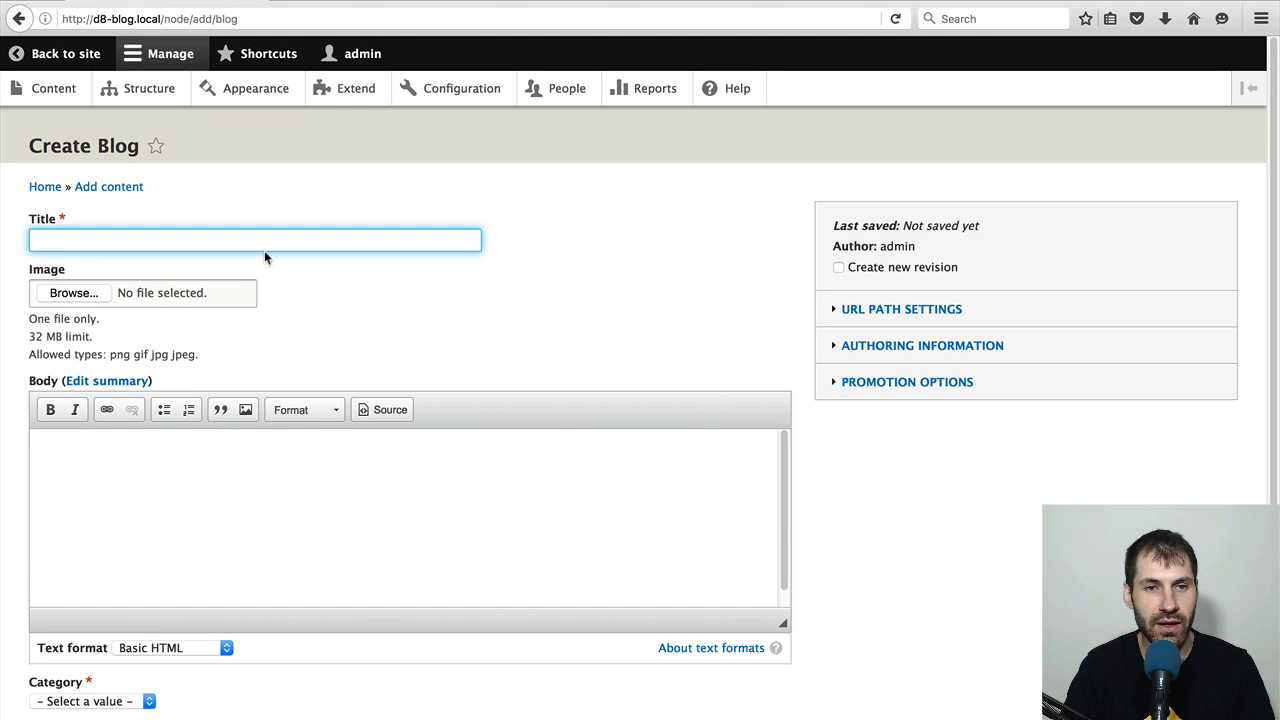
text(Test article)
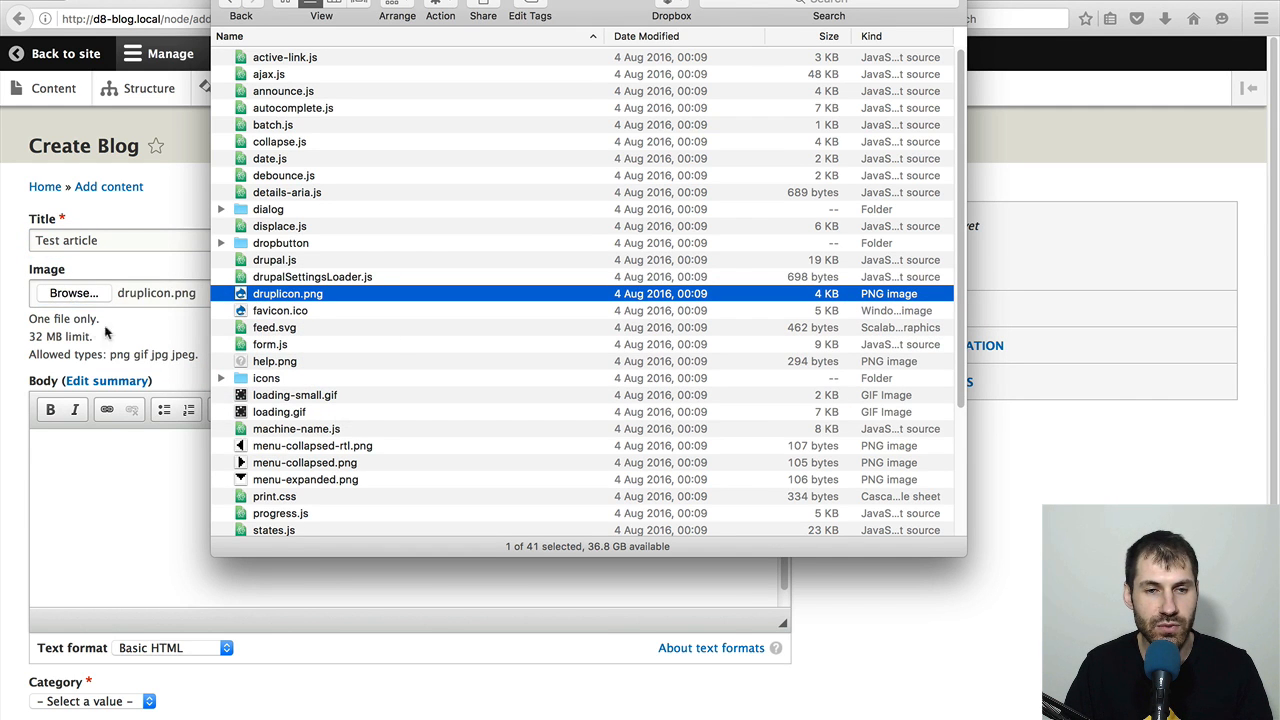
- Enter 'Drupalicon' as the image alt text and add filler body text
click(287, 293)
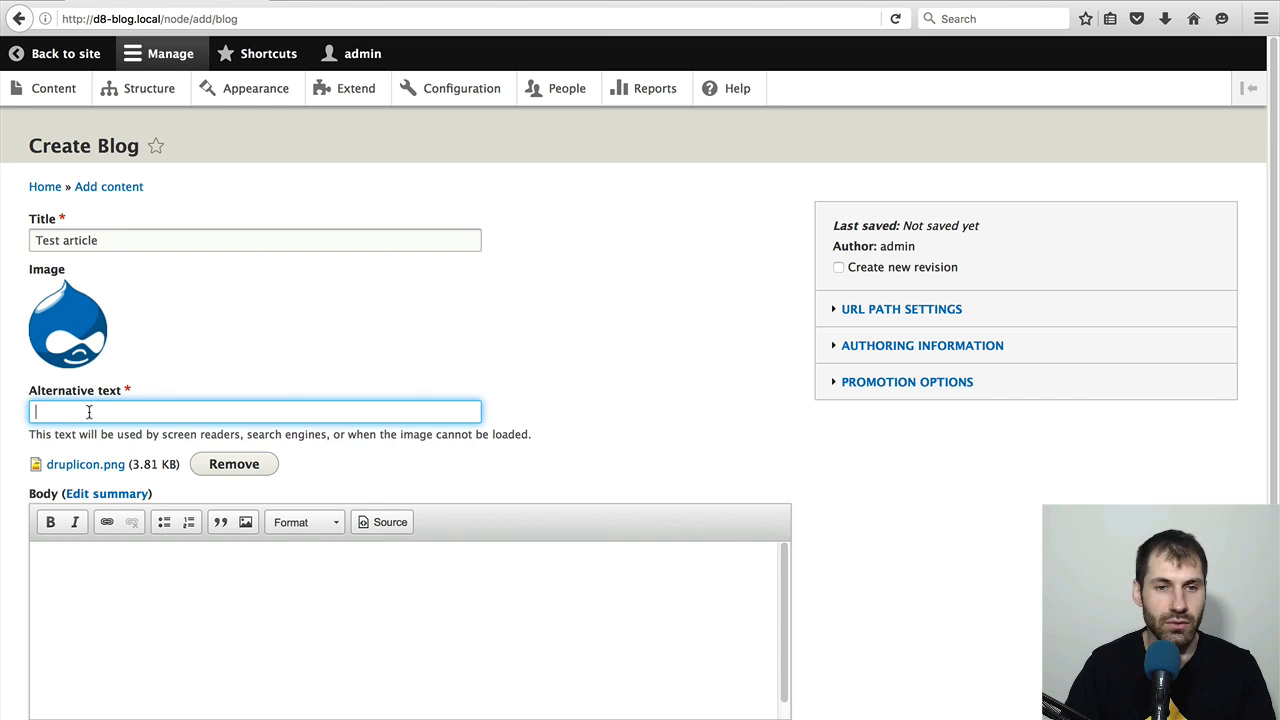
text(Drupalicon)
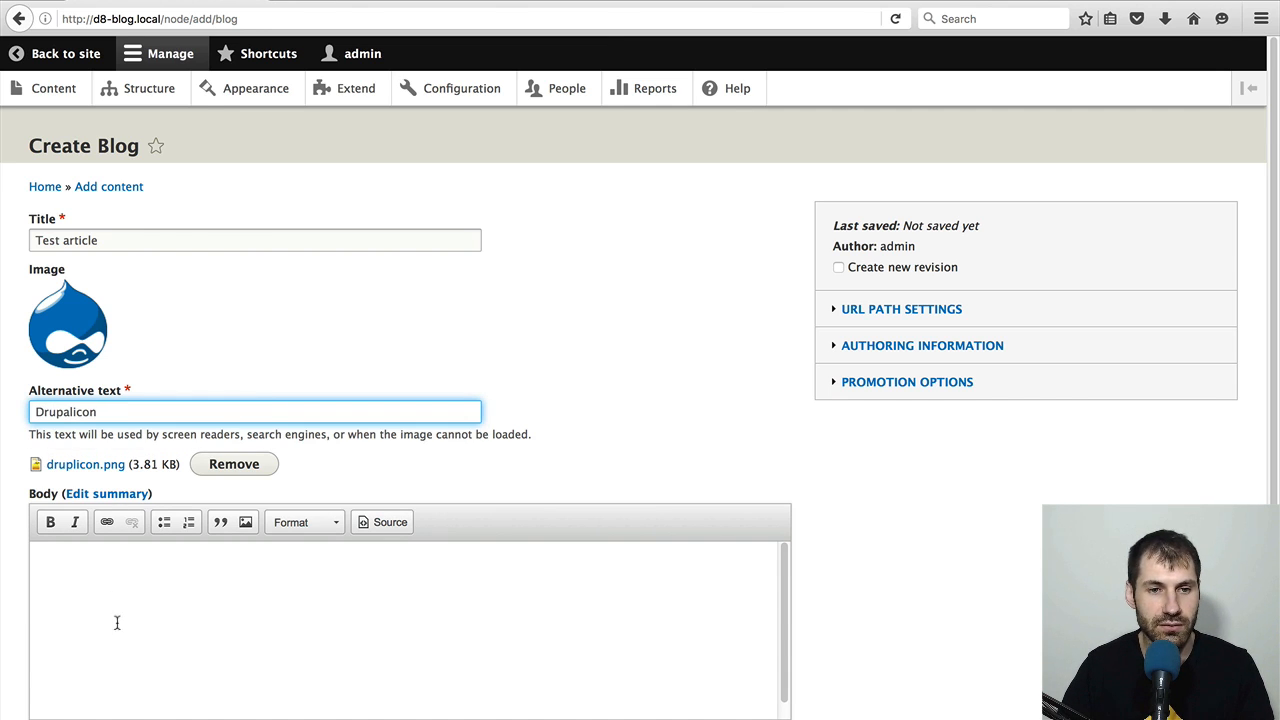
text(aoeu thoesnht snatehu staheot aeosh saoetuh nahoesnt aheot)
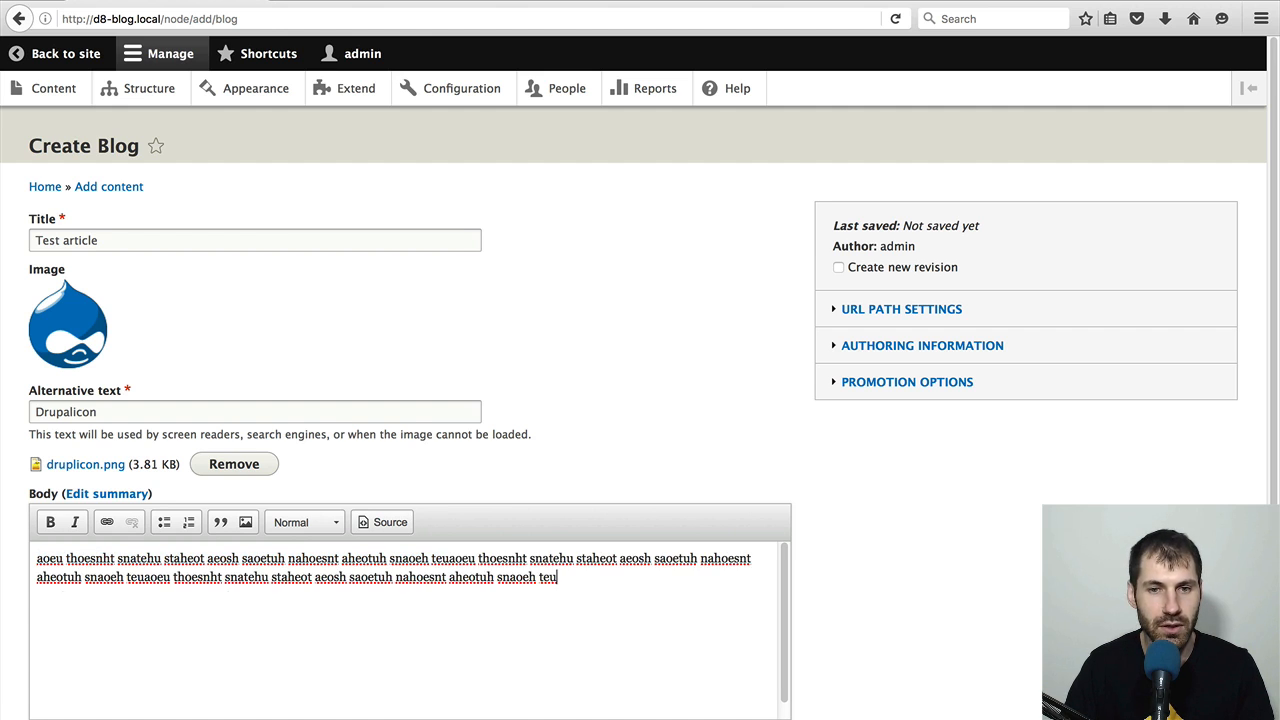
scroll(down, 3)
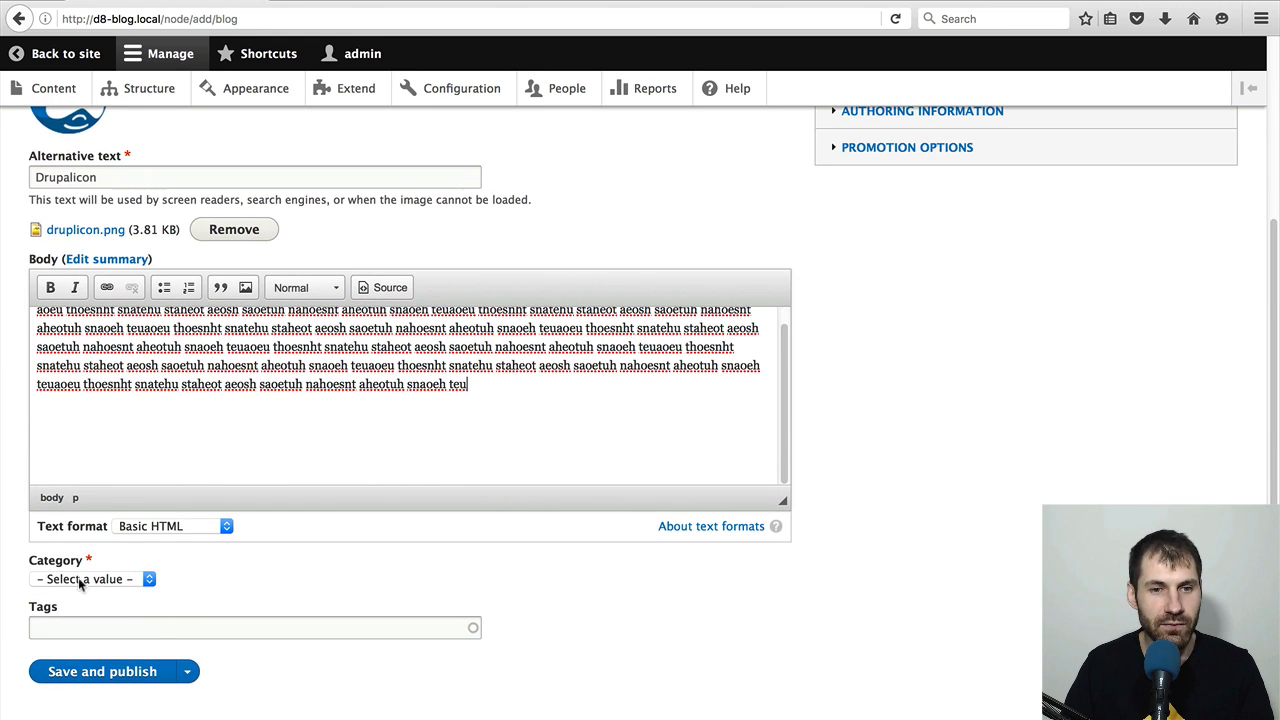
- Set Category to Drupal, tag the post Development and Front-end, and submit it for publishing
click(92, 579)
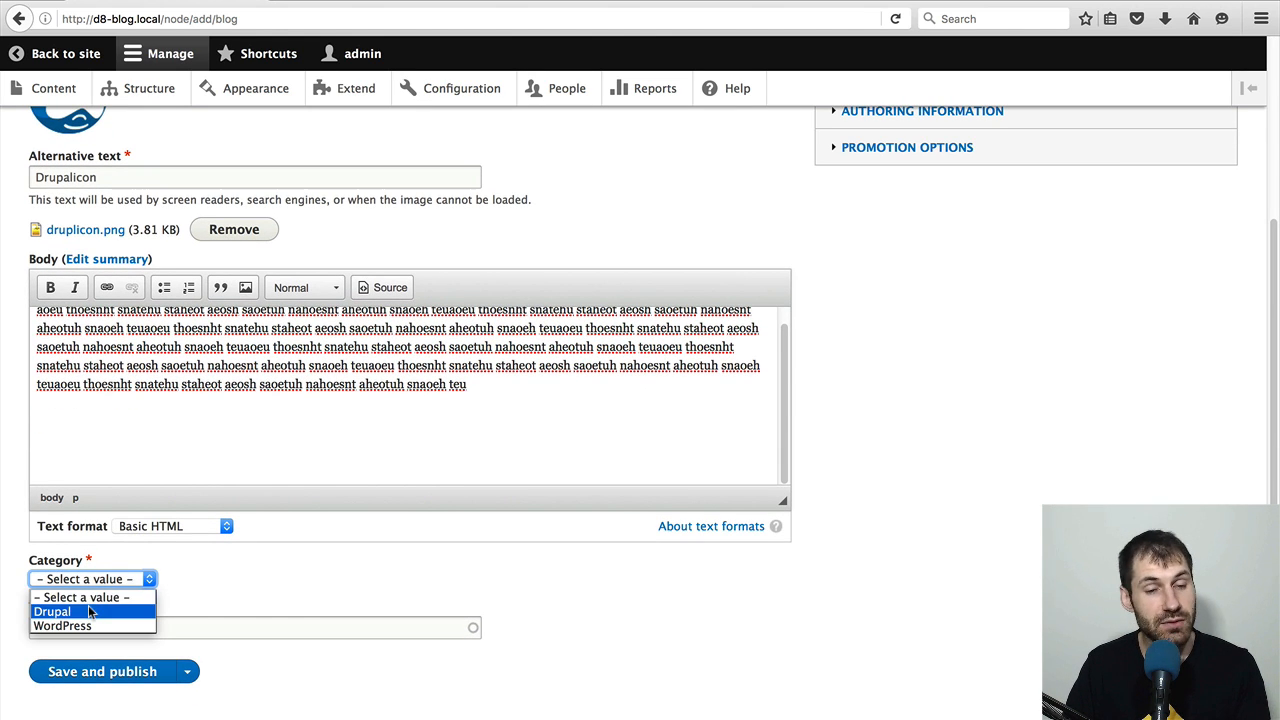
click(51, 611)
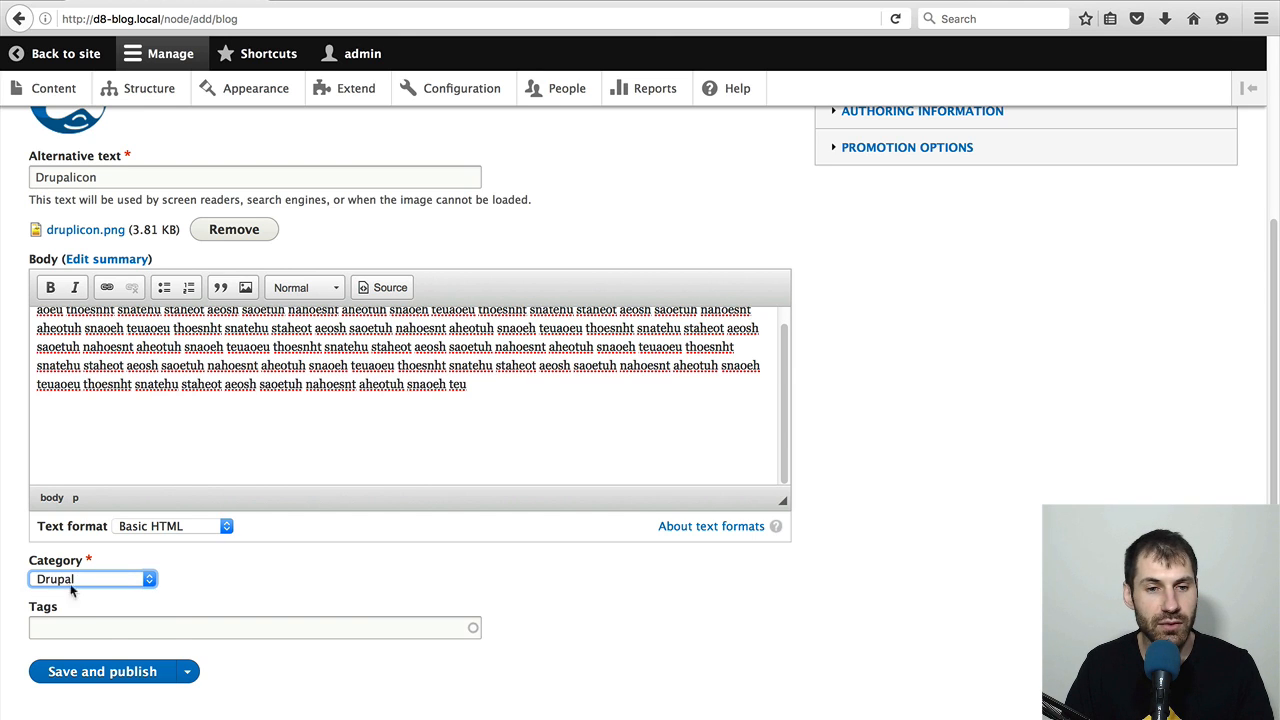
click(90, 578)
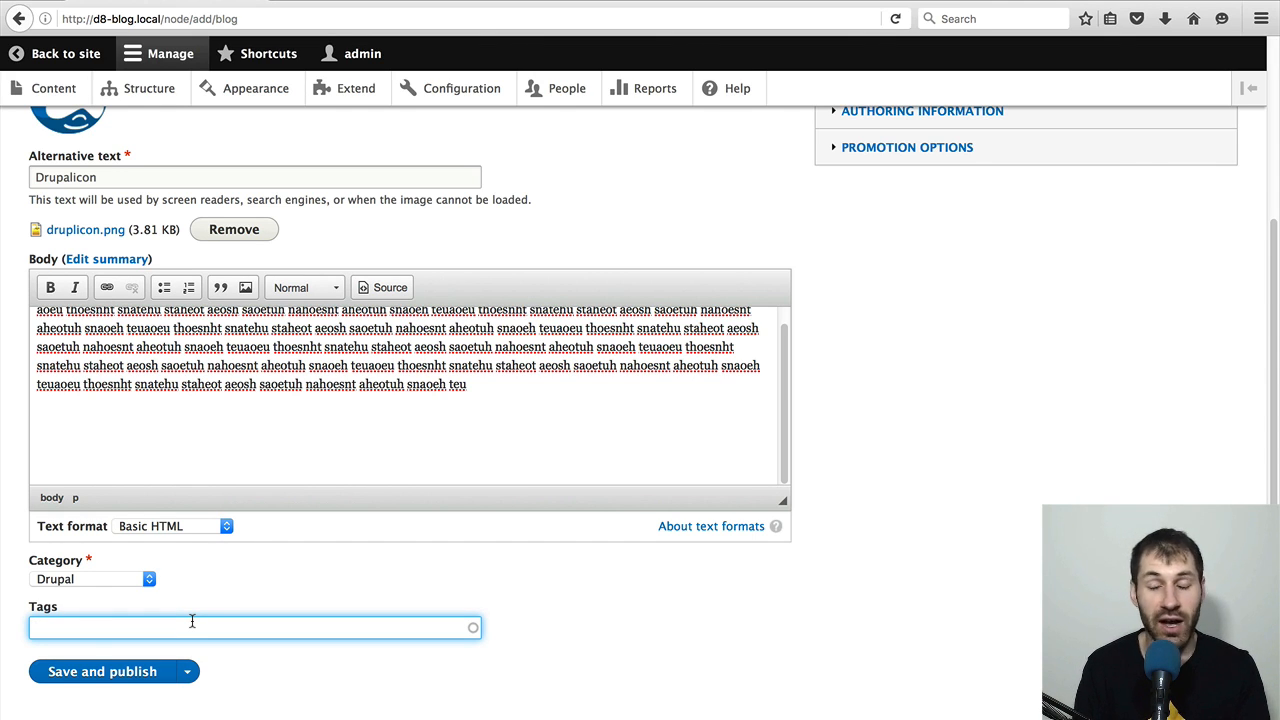
text(Development)
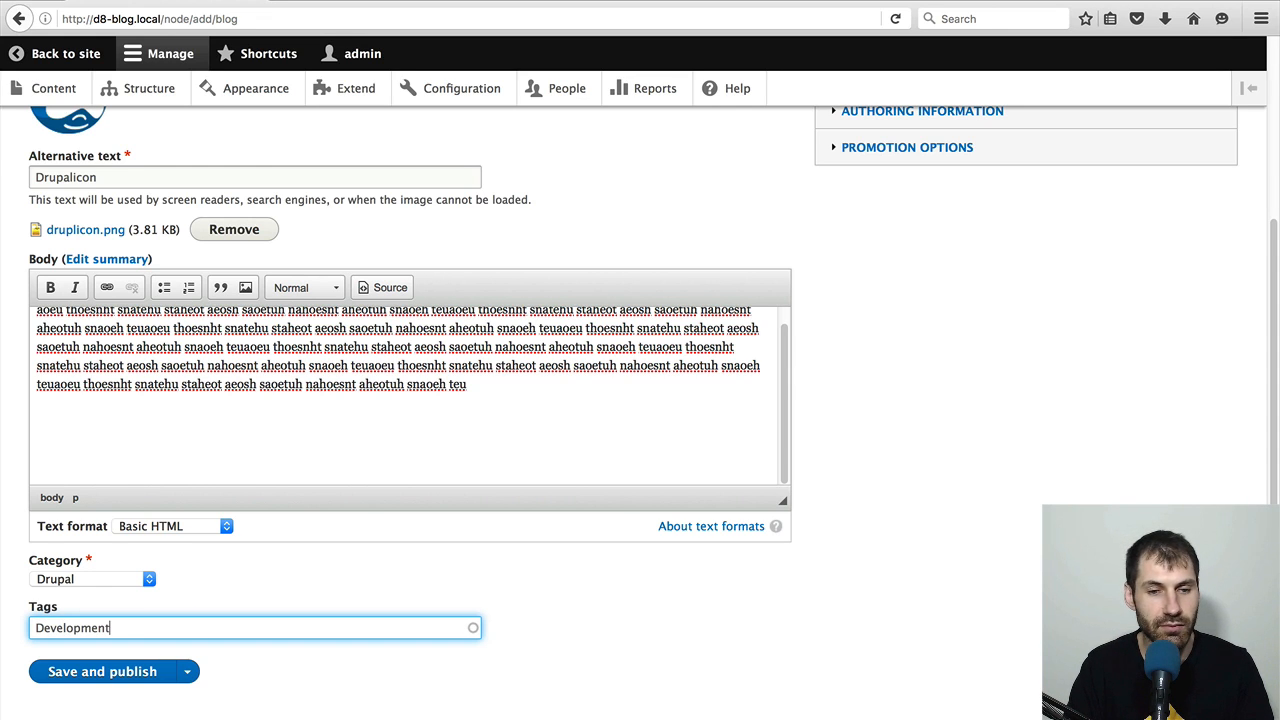
text(,)
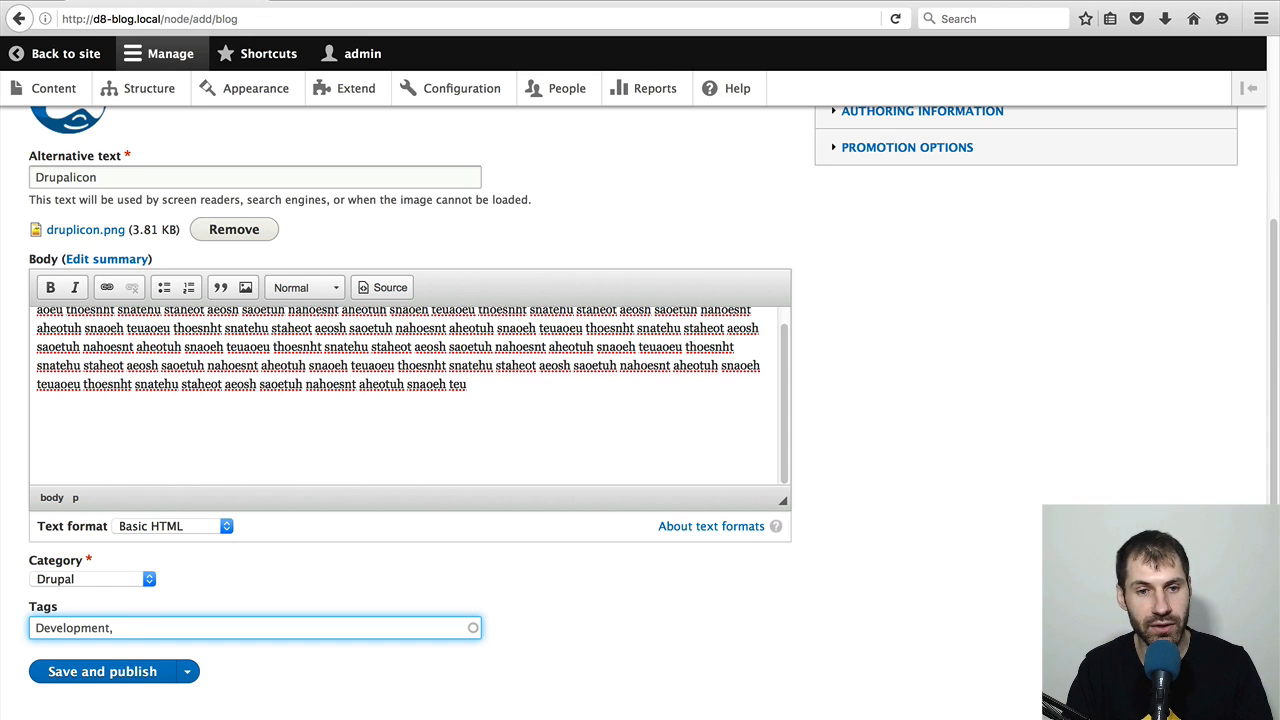
text(f)
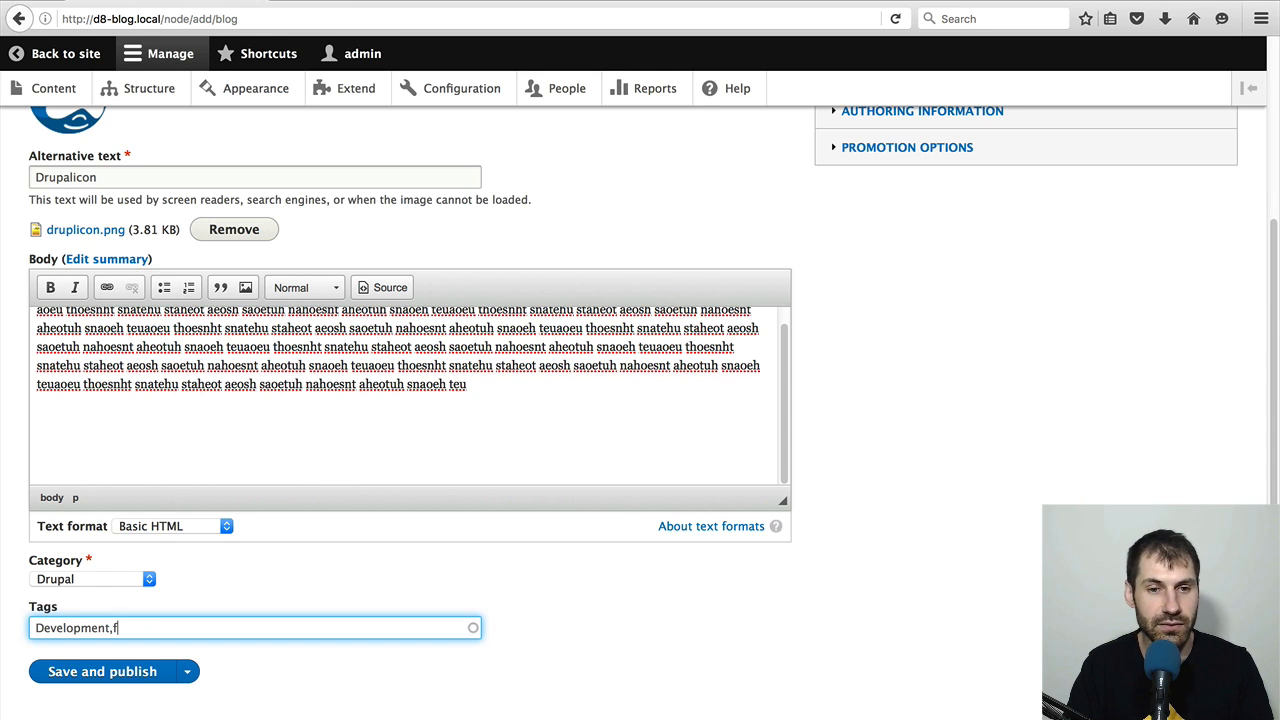
text(ront-end)
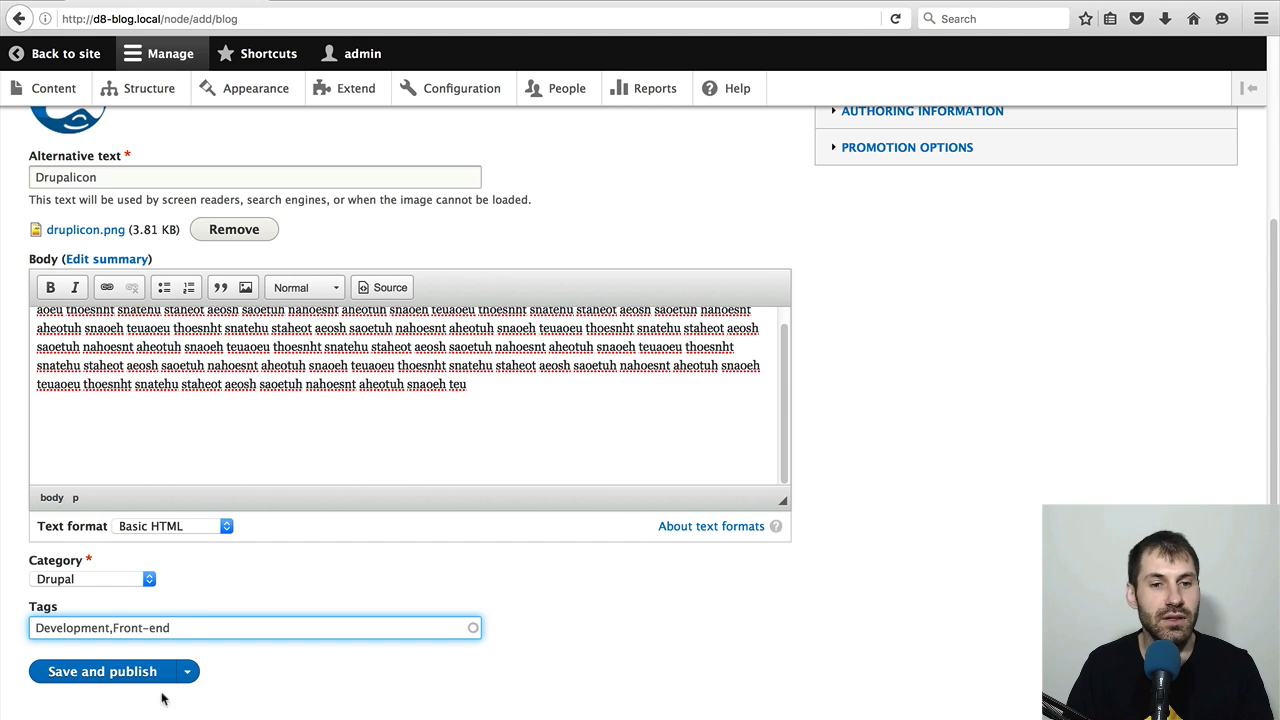
click(103, 671)
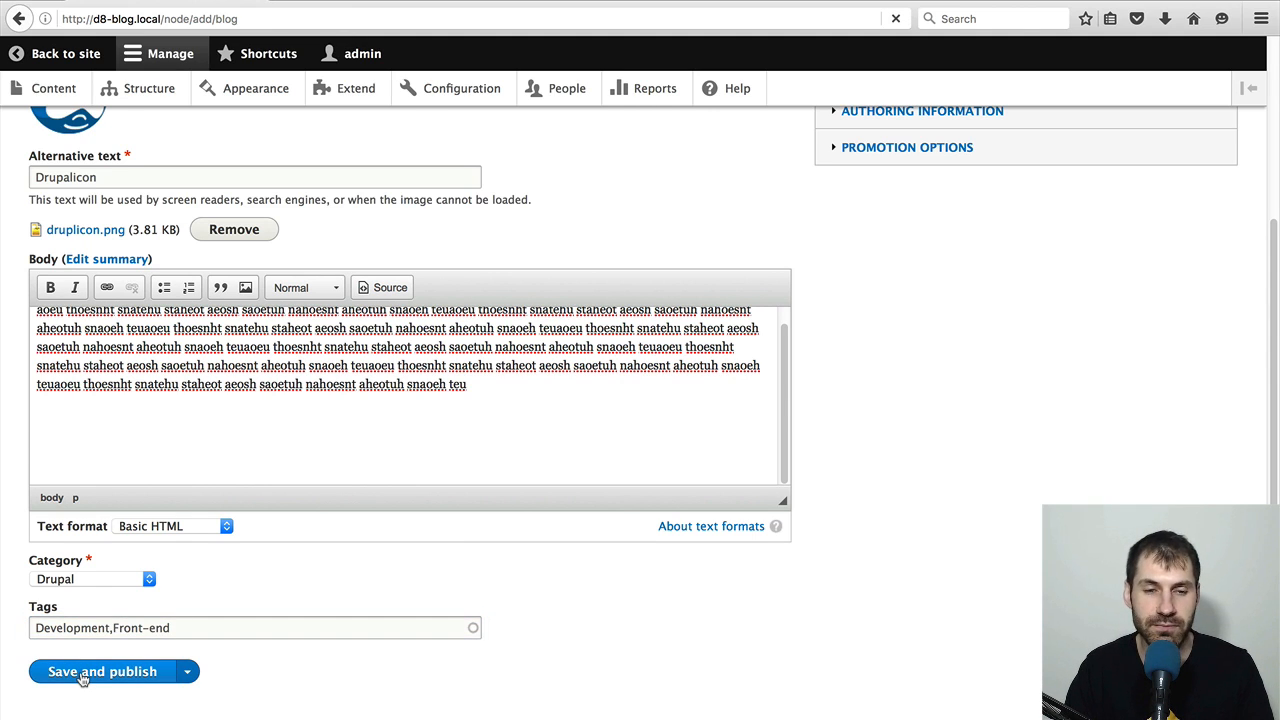
- Publish 'Test article' and scroll down the post to verify its tags and category
click(102, 671)
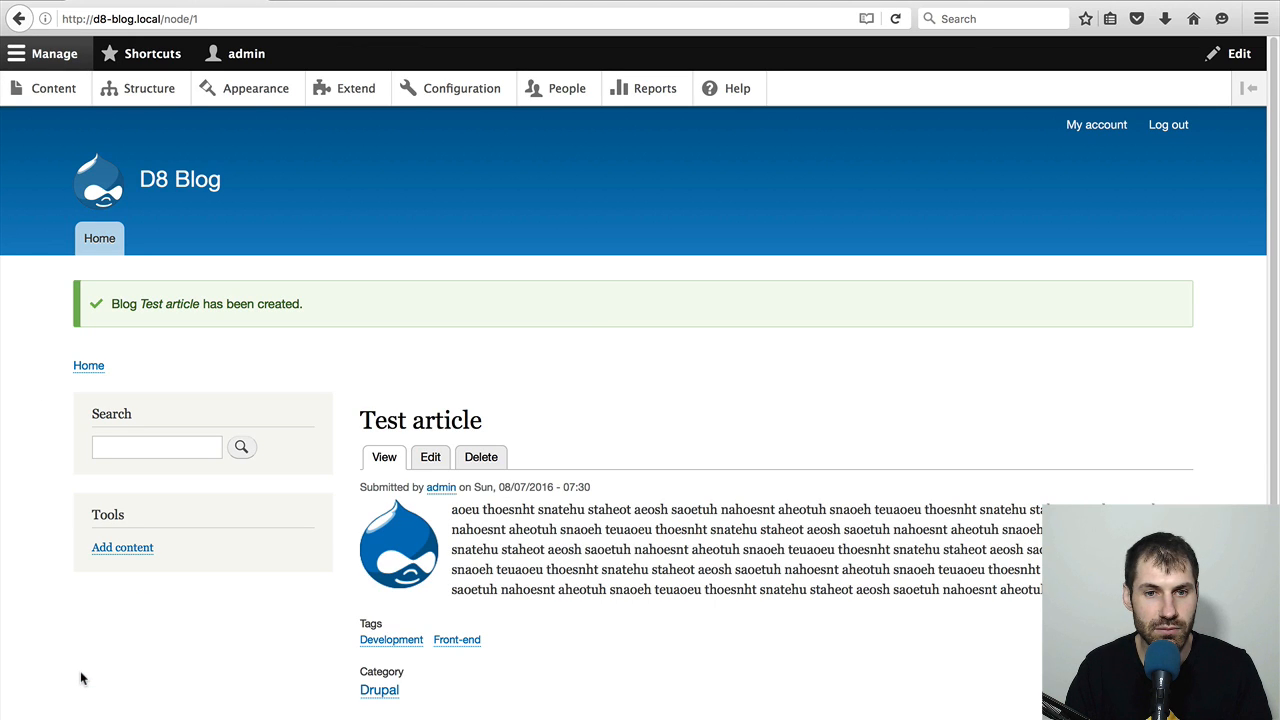
scroll(down, 3)
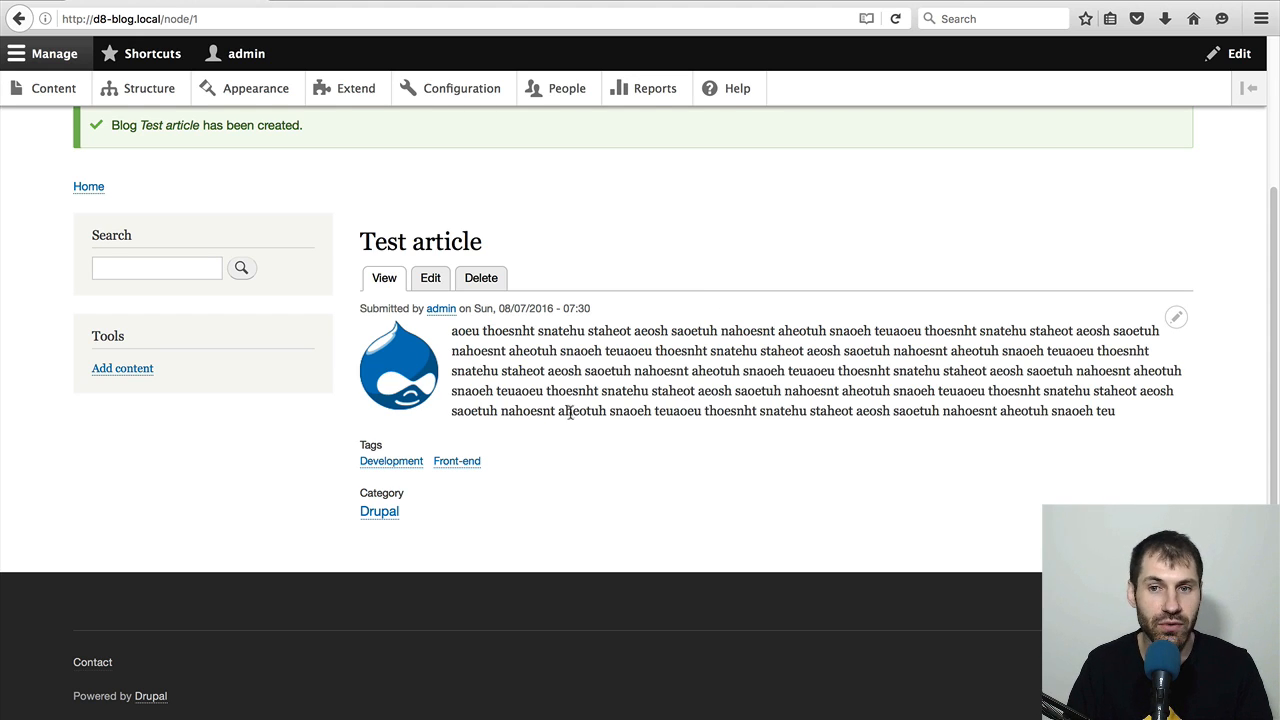
mouse_move(378, 511)
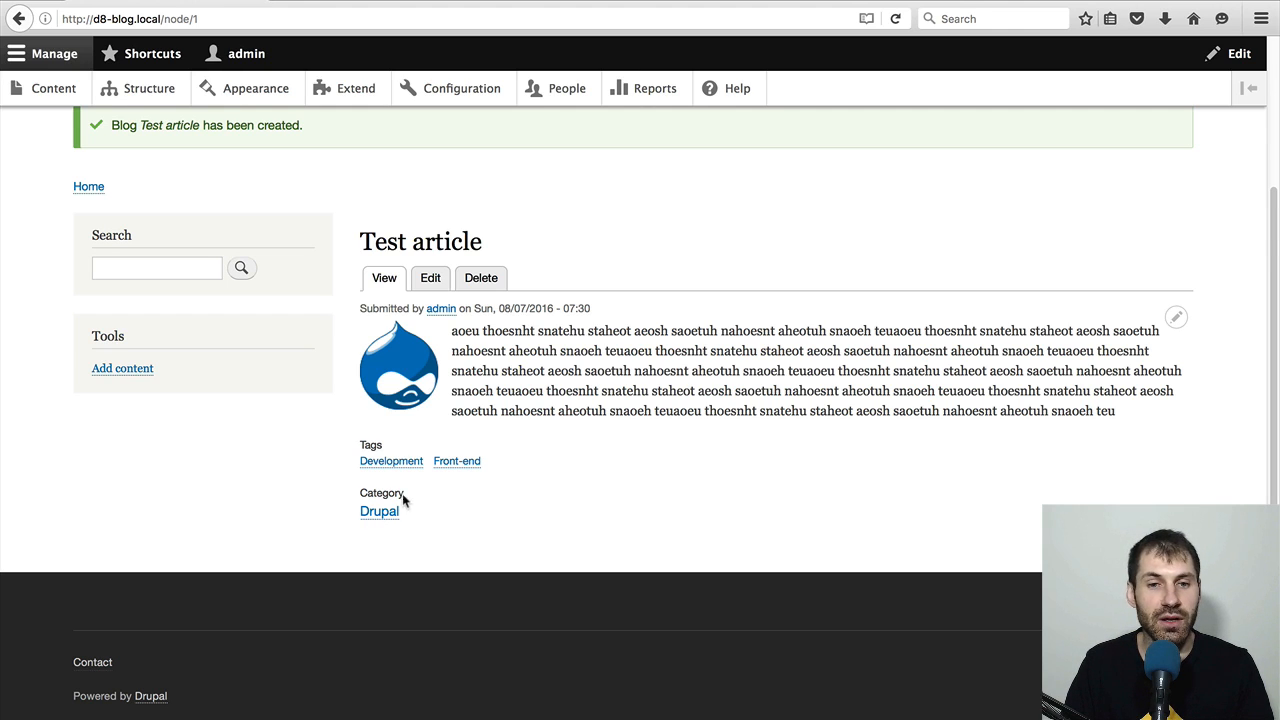
mouse_move(435, 532)
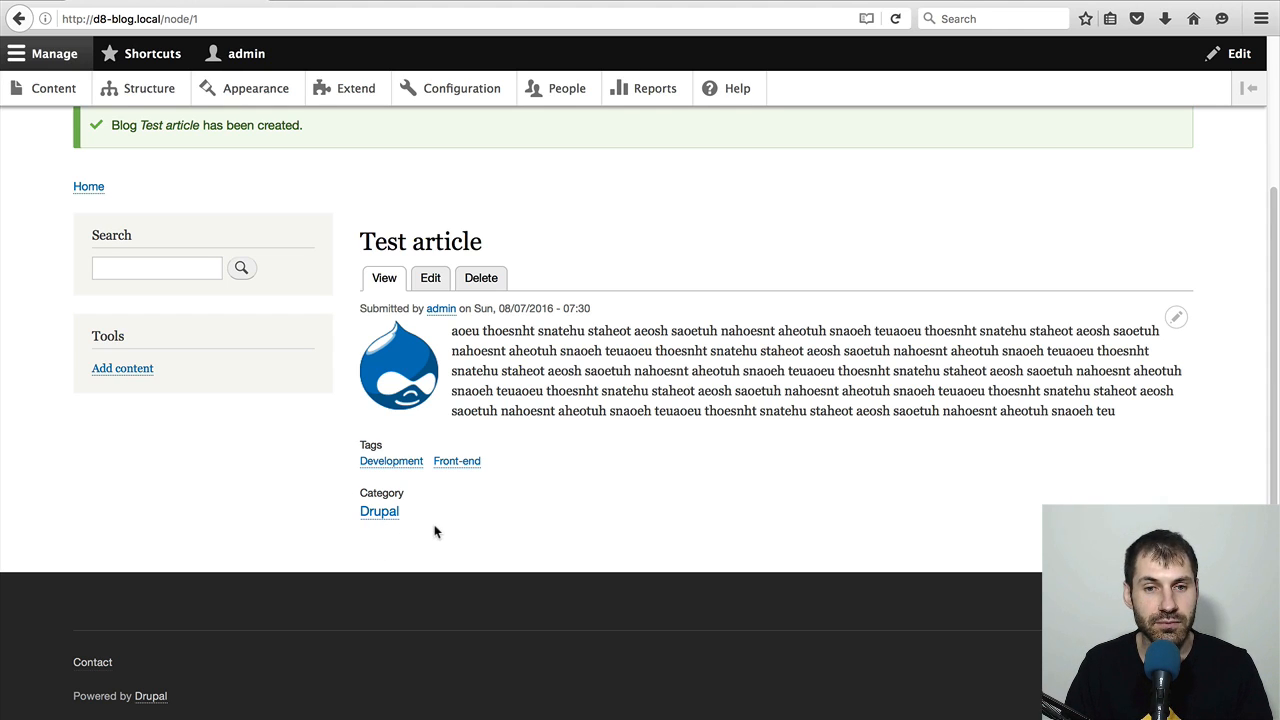